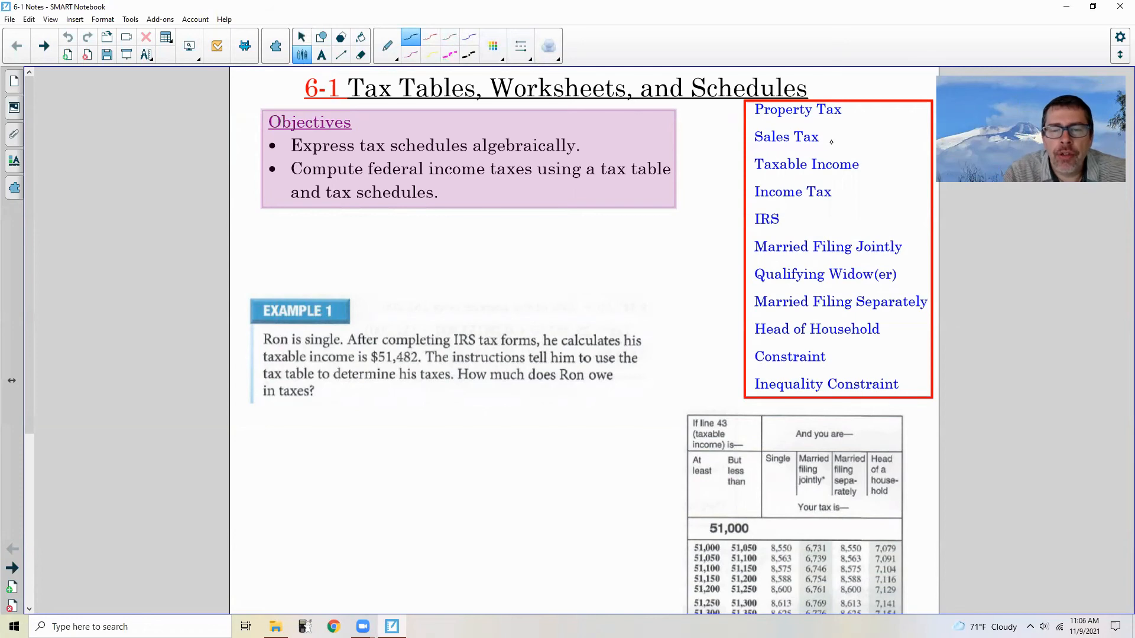
pyautogui.moveTo(852, 128)
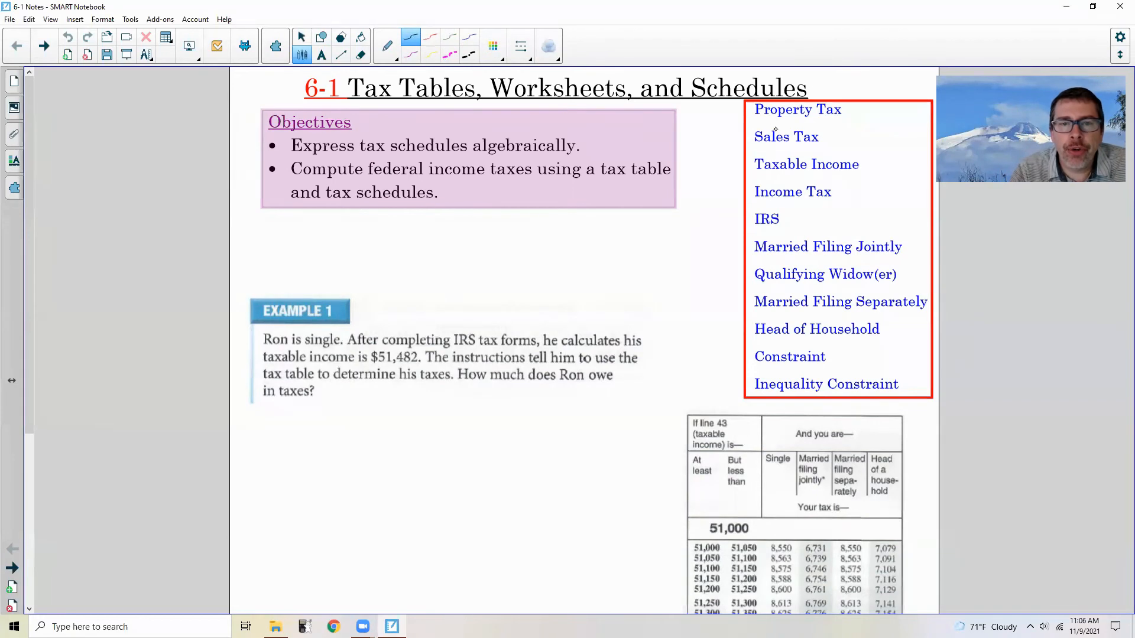
pyautogui.moveTo(695, 222)
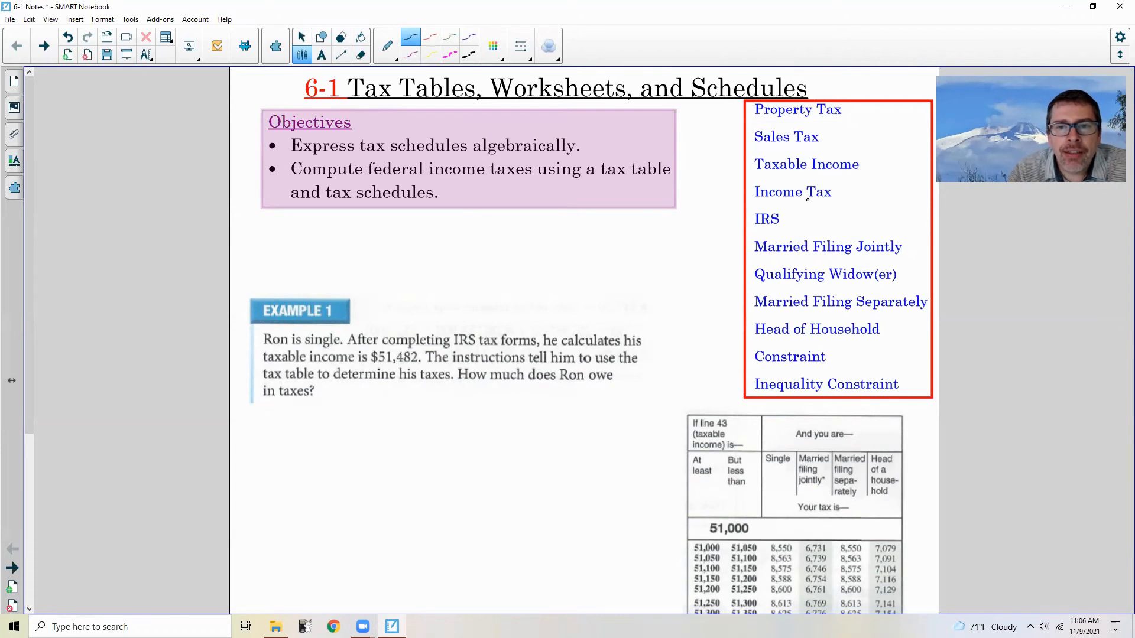
pyautogui.moveTo(791, 212)
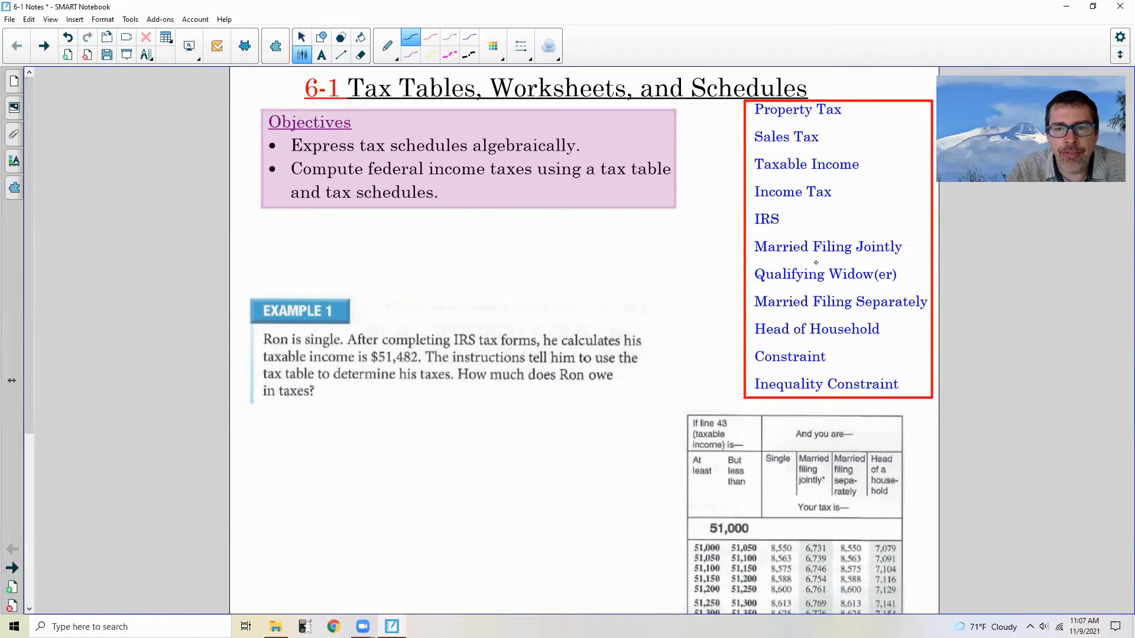
pyautogui.moveTo(815, 199)
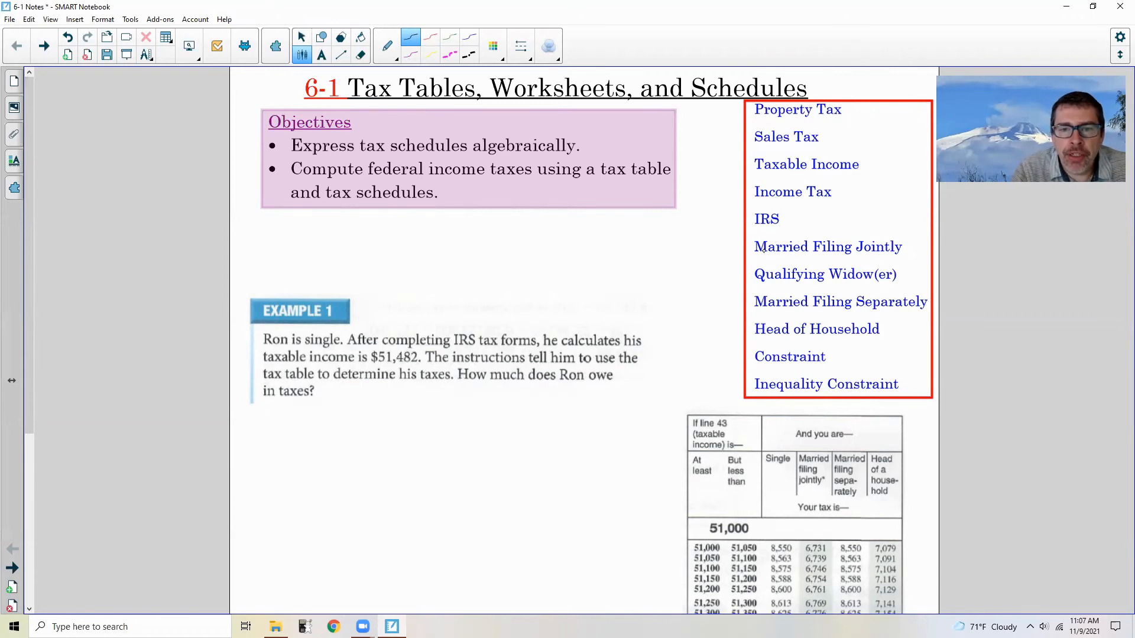
pyautogui.moveTo(874, 262)
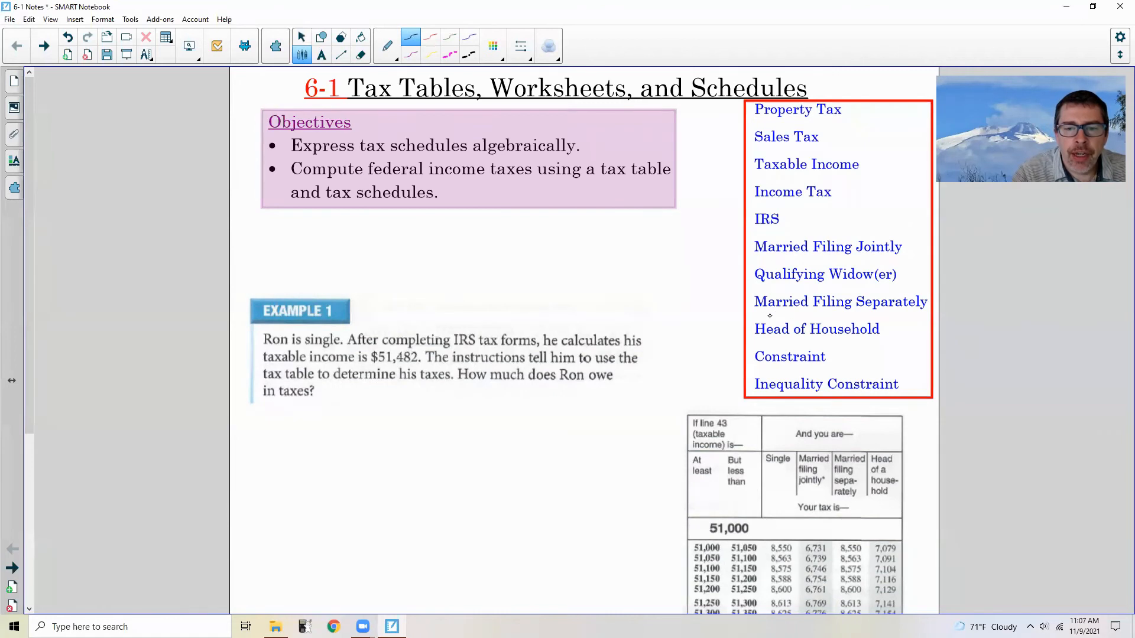
pyautogui.moveTo(786, 315)
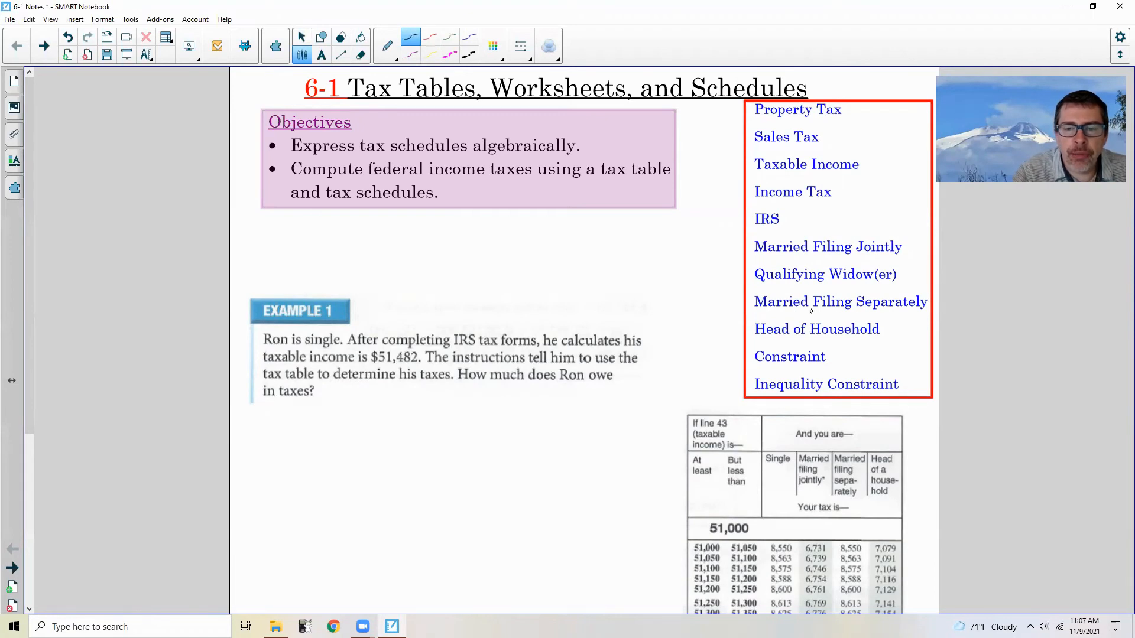
pyautogui.moveTo(852, 310)
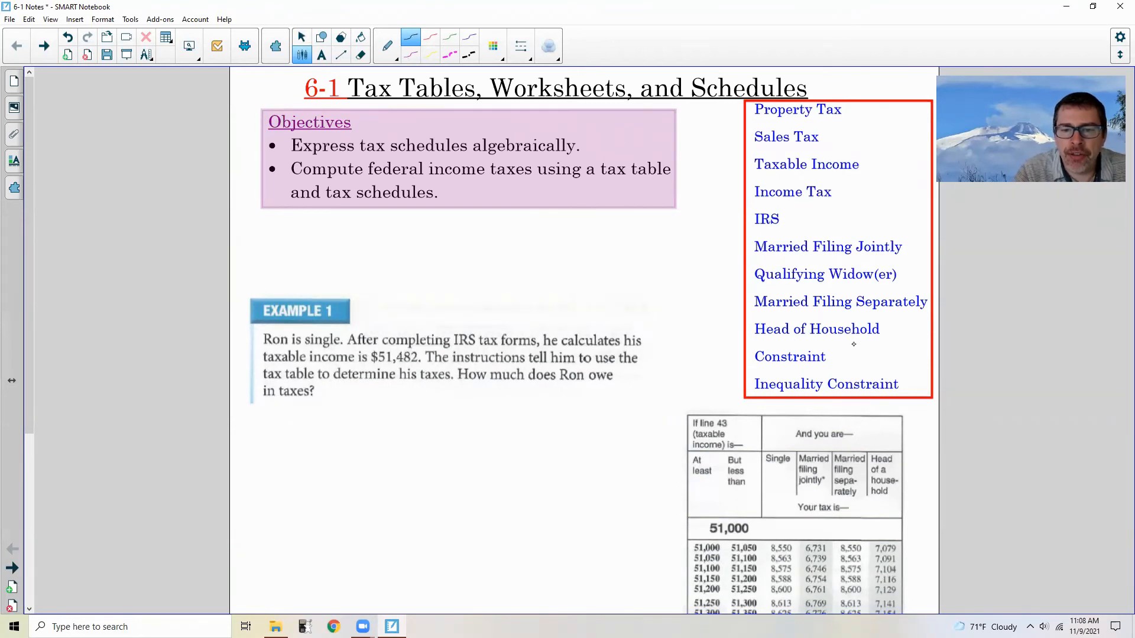
pyautogui.moveTo(889, 355)
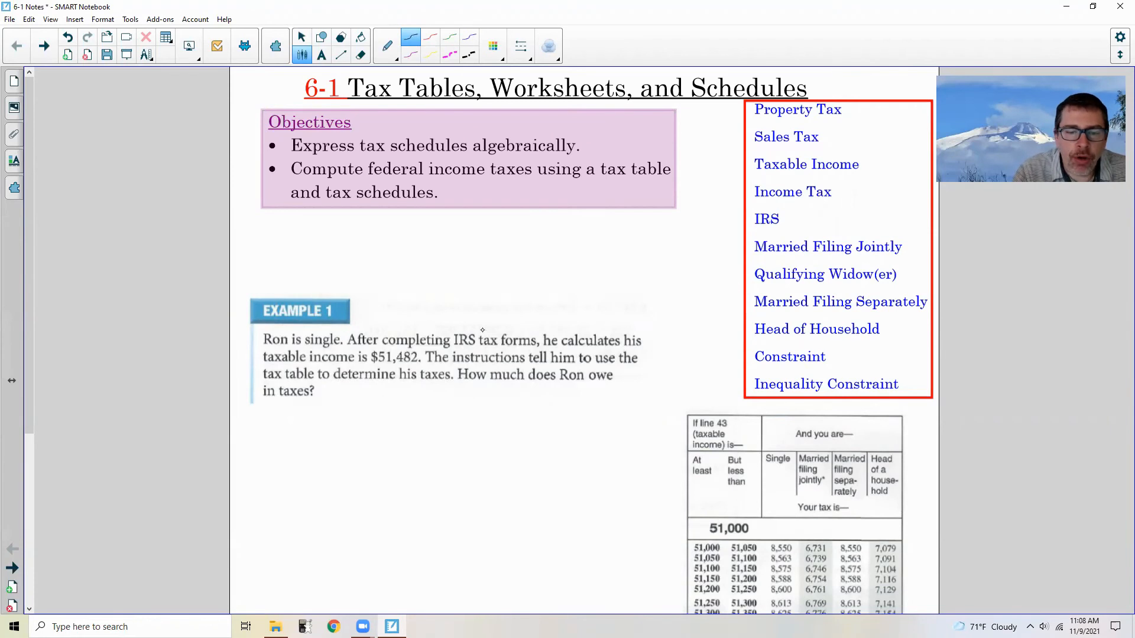
pyautogui.moveTo(90, 261)
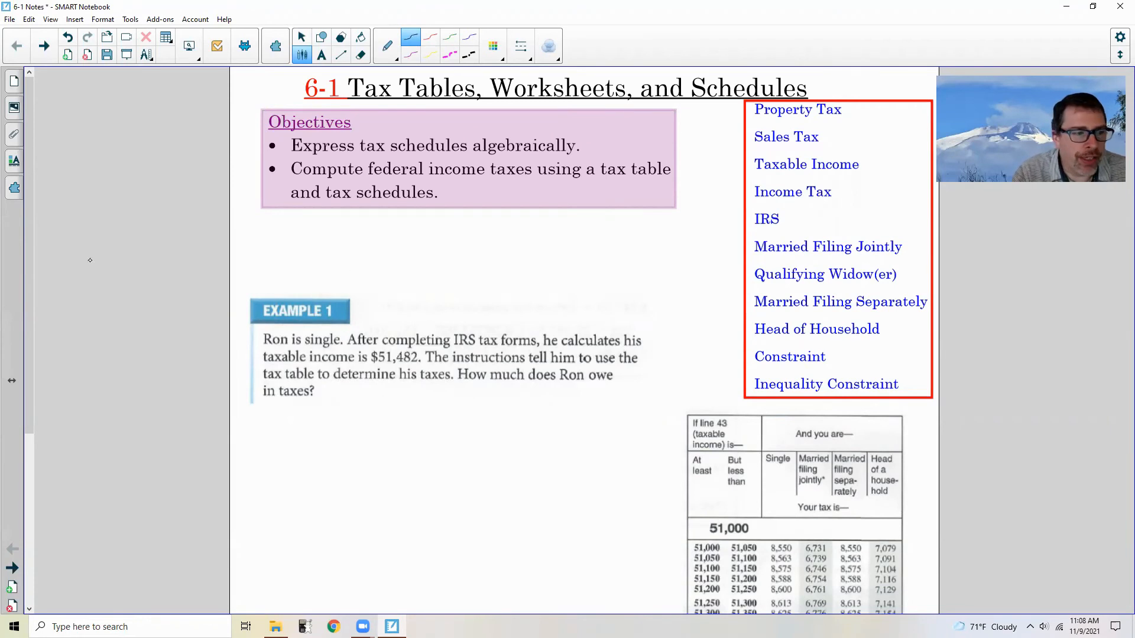
# Step: Scroll to Example 1 and highlight 'is single' and '$51,482.' in yellow
pyautogui.scroll(-3)
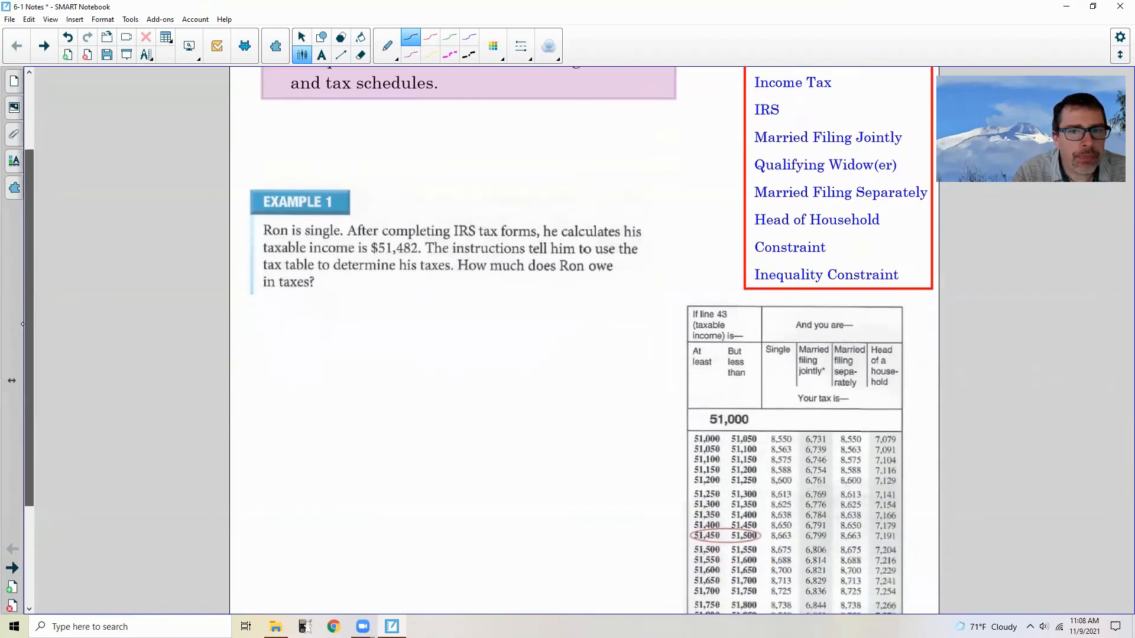
pyautogui.scroll(-3)
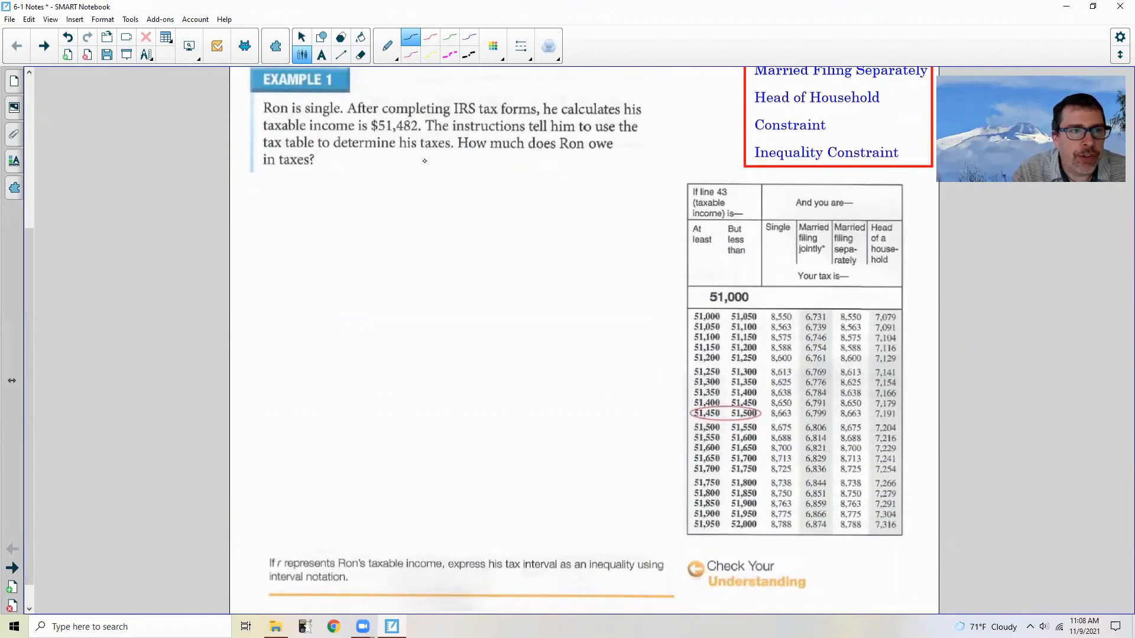
pyautogui.moveTo(490, 189)
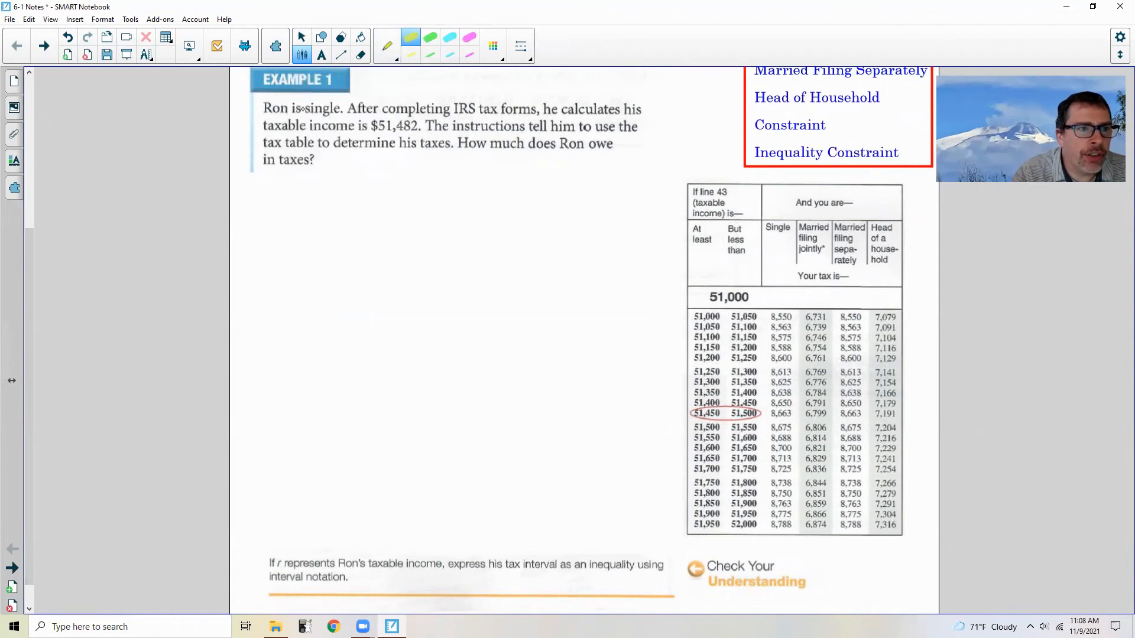
pyautogui.moveTo(287, 108); pyautogui.dragTo(342, 109)
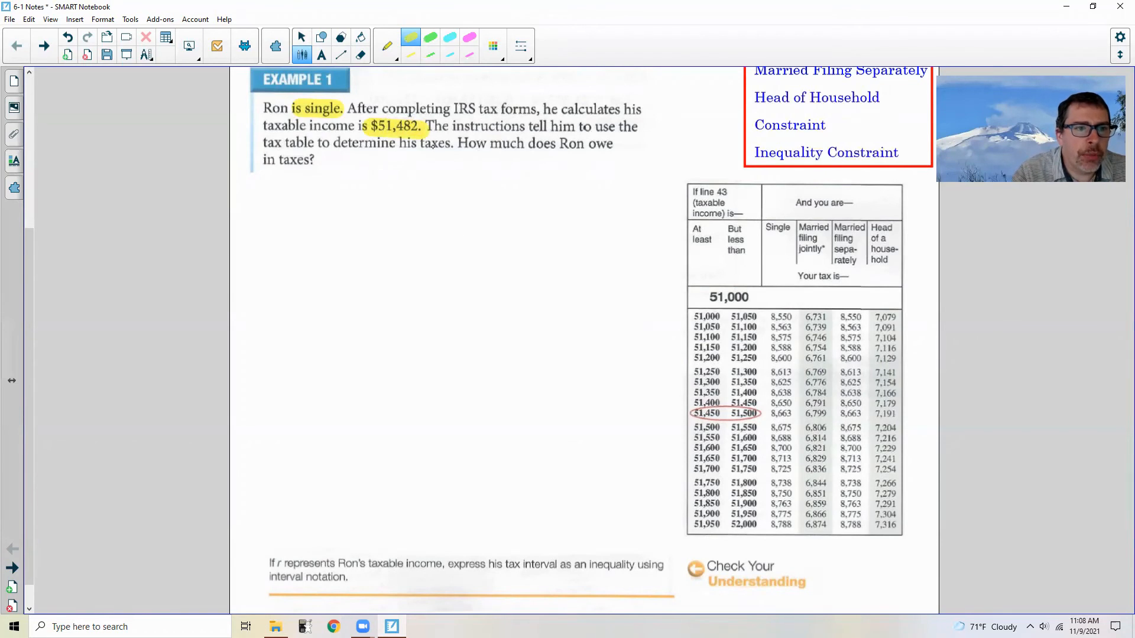
pyautogui.click(386, 45)
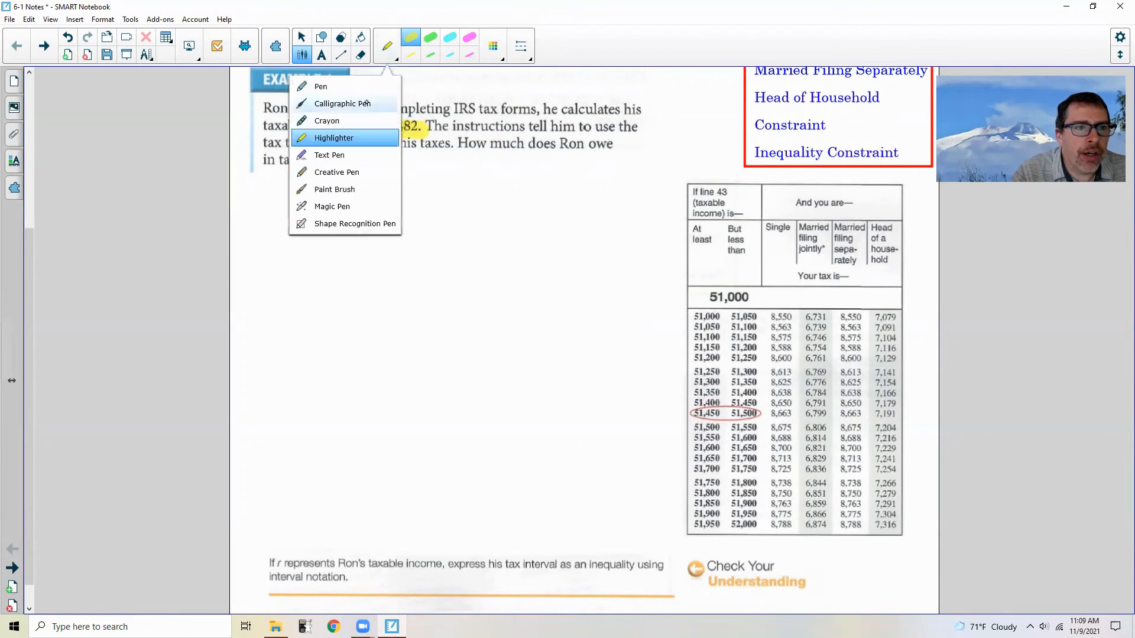
# Step: Draw red arrows from the question down the Single column and box 8,663
pyautogui.click(333, 138)
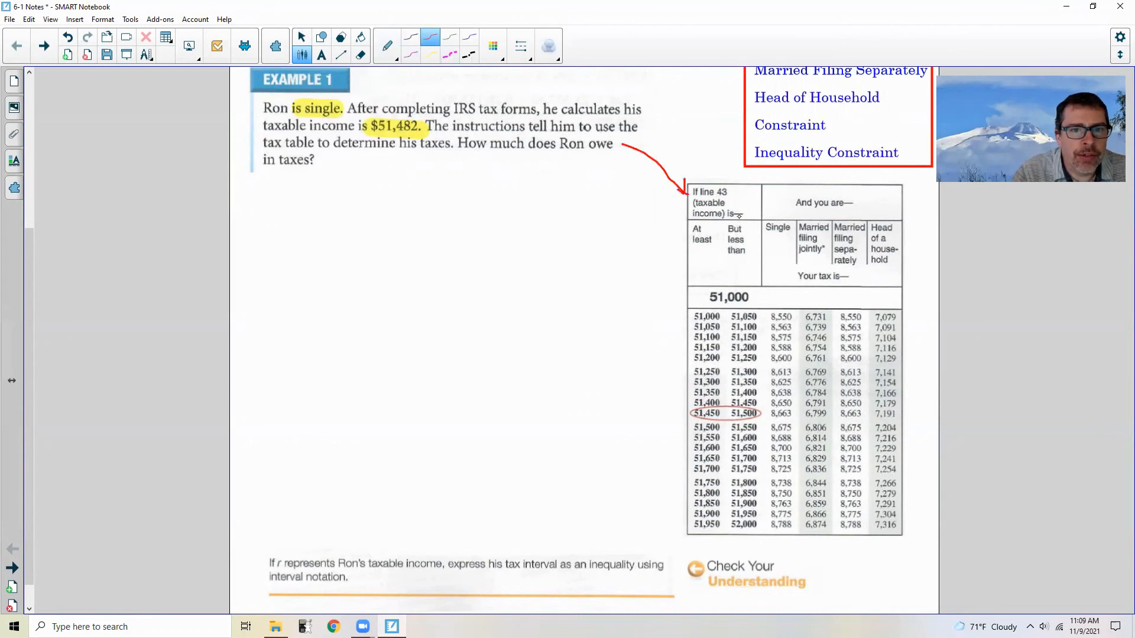
pyautogui.moveTo(695, 196); pyautogui.dragTo(731, 181)
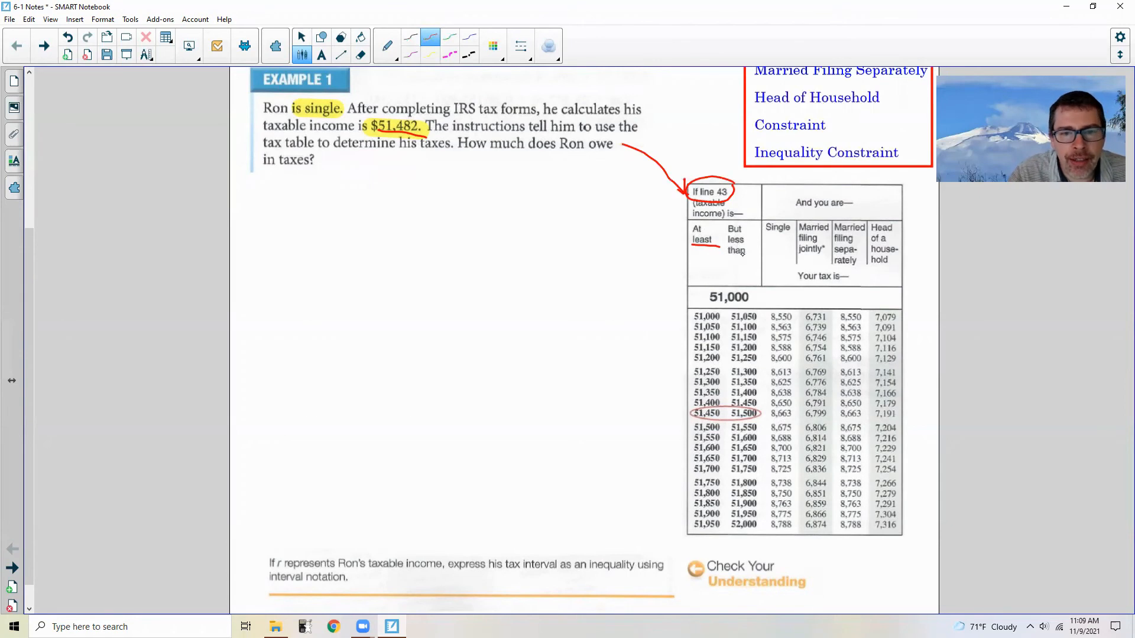
pyautogui.moveTo(744, 257)
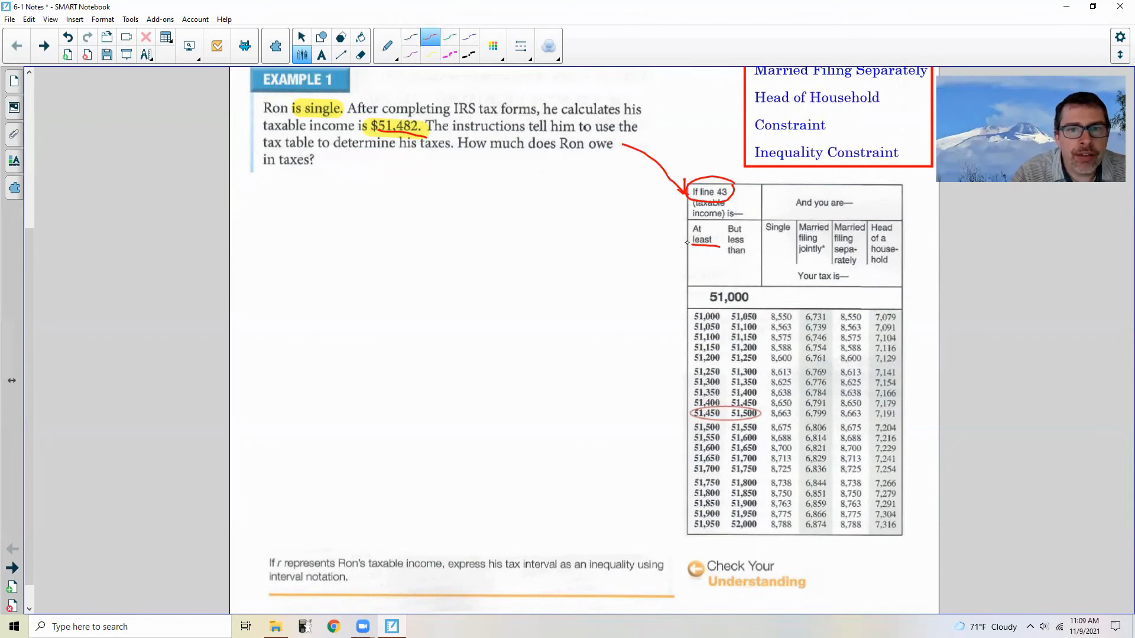
pyautogui.moveTo(780, 195); pyautogui.dragTo(777, 221)
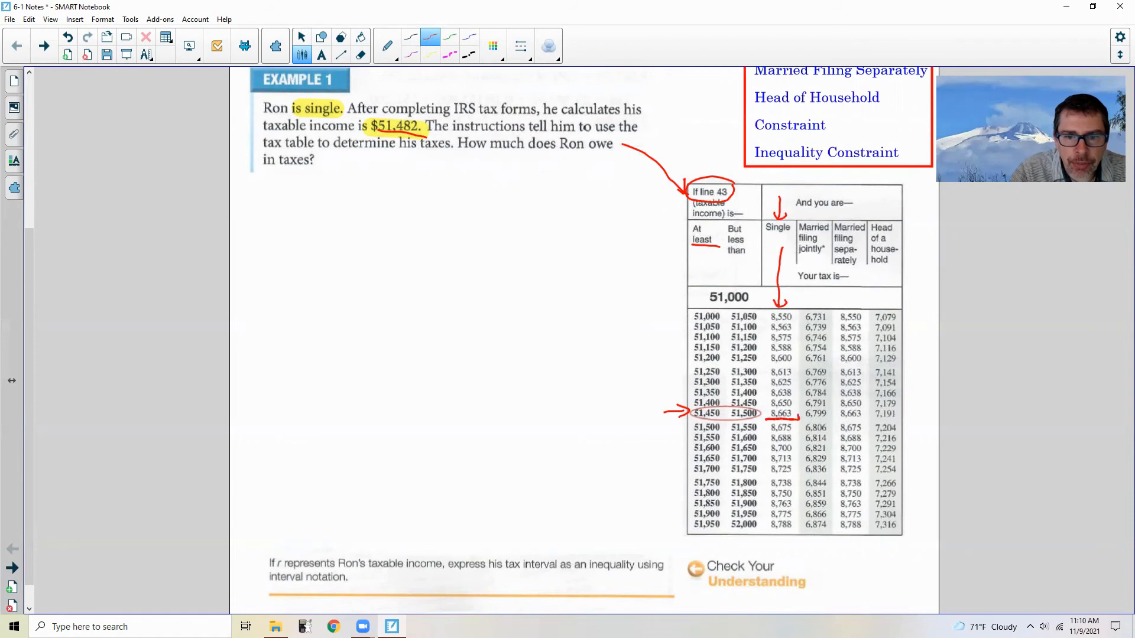
pyautogui.click(780, 413)
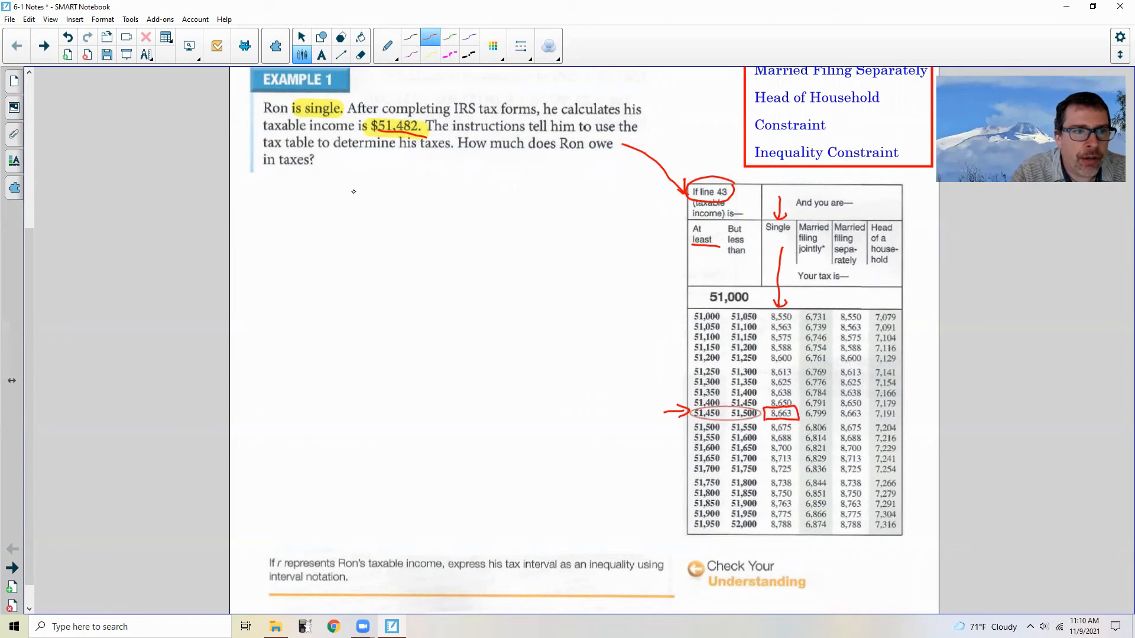
# Step: Handwrite 'Since 51,450 ≤ 51,482 < 51,500, his taxes are $8663' below Example 1
pyautogui.moveTo(257, 202); pyautogui.dragTo(286, 188)
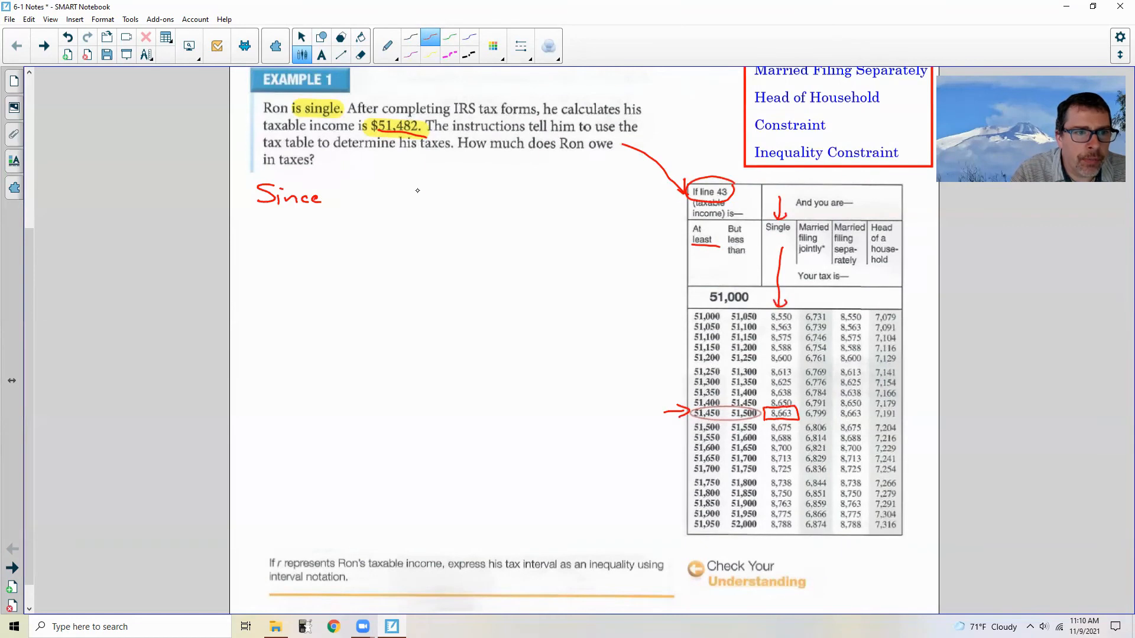
pyautogui.moveTo(412, 206); pyautogui.dragTo(441, 196)
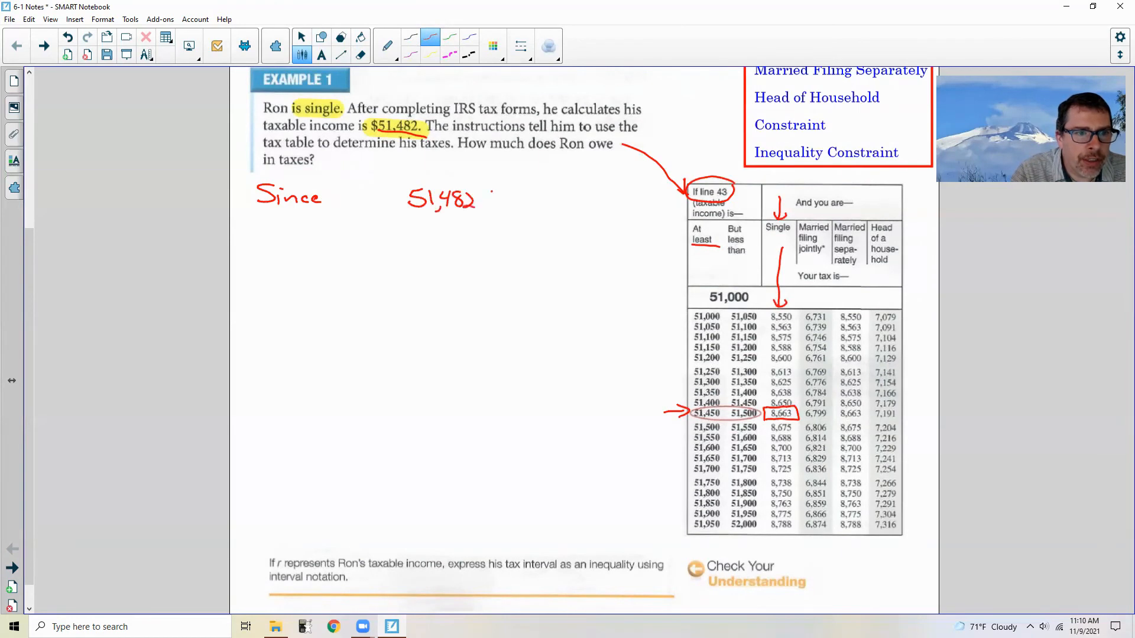
pyautogui.moveTo(486, 201); pyautogui.dragTo(497, 196)
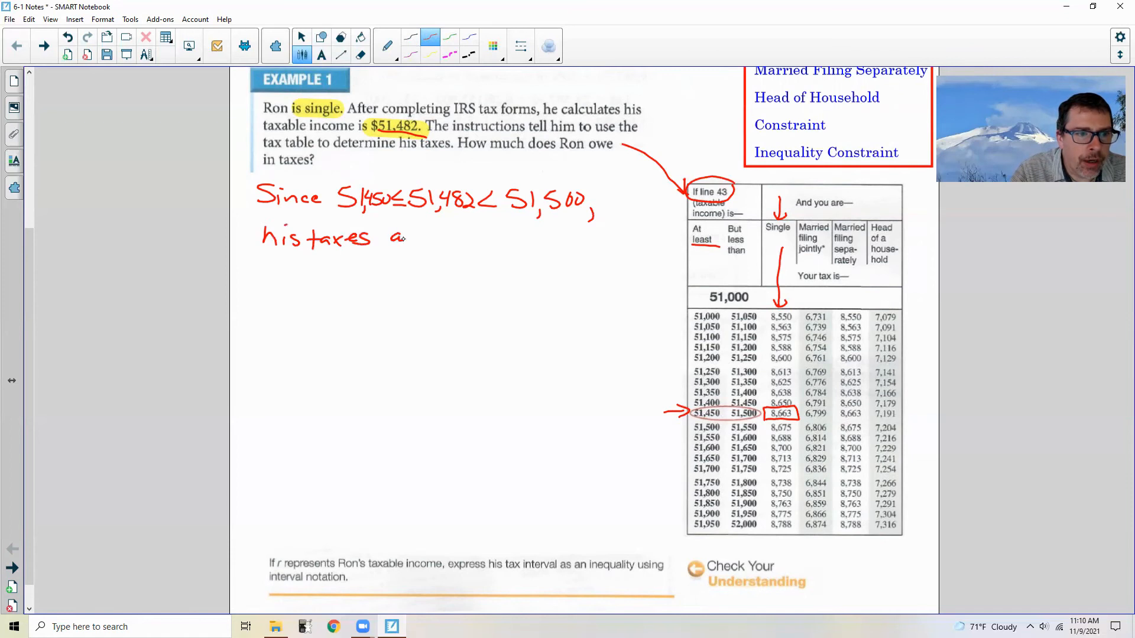
pyautogui.write('re 8,663')
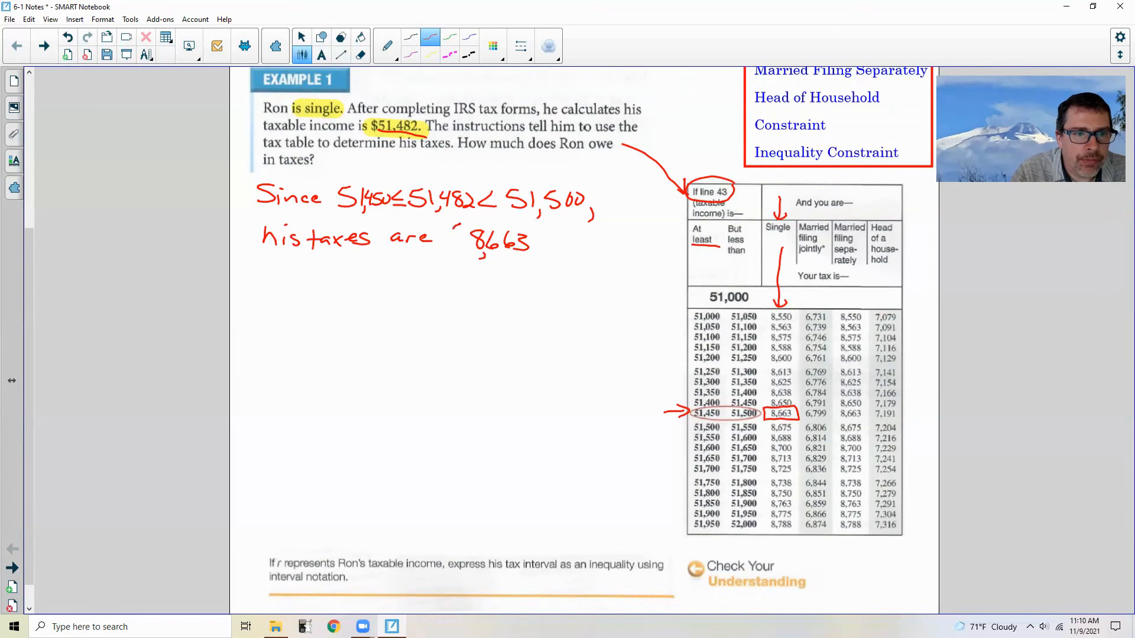
pyautogui.click(456, 239)
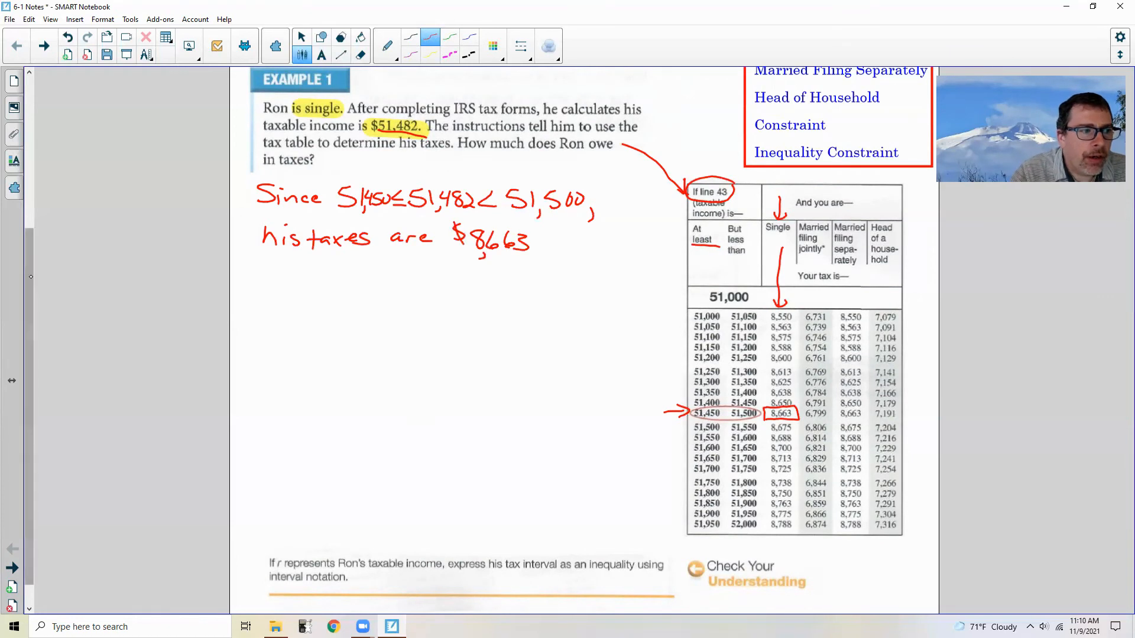
# Step: Write 'At least ≤ i < But less than' under the interval question
pyautogui.scroll(-3)
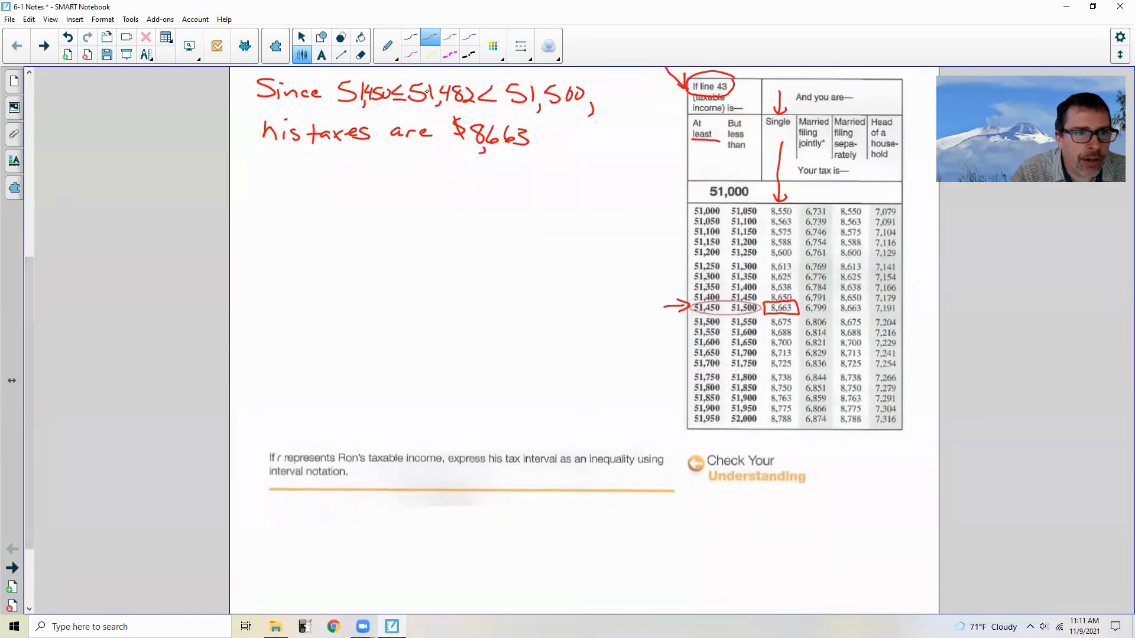
pyautogui.moveTo(514, 491)
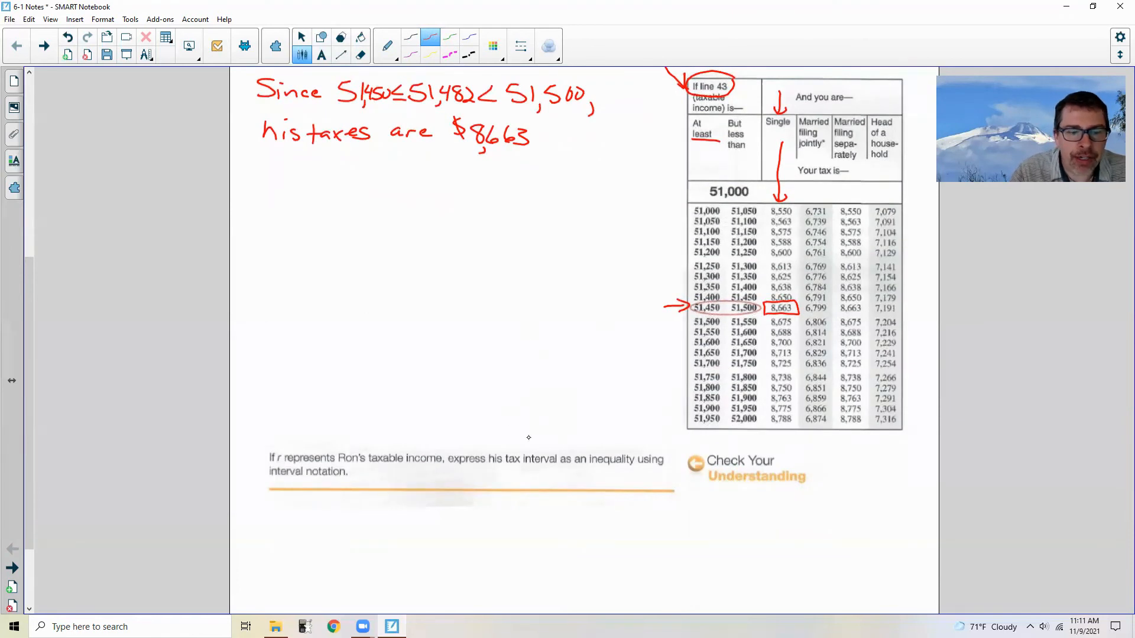
pyautogui.moveTo(440, 539); pyautogui.dragTo(440, 522)
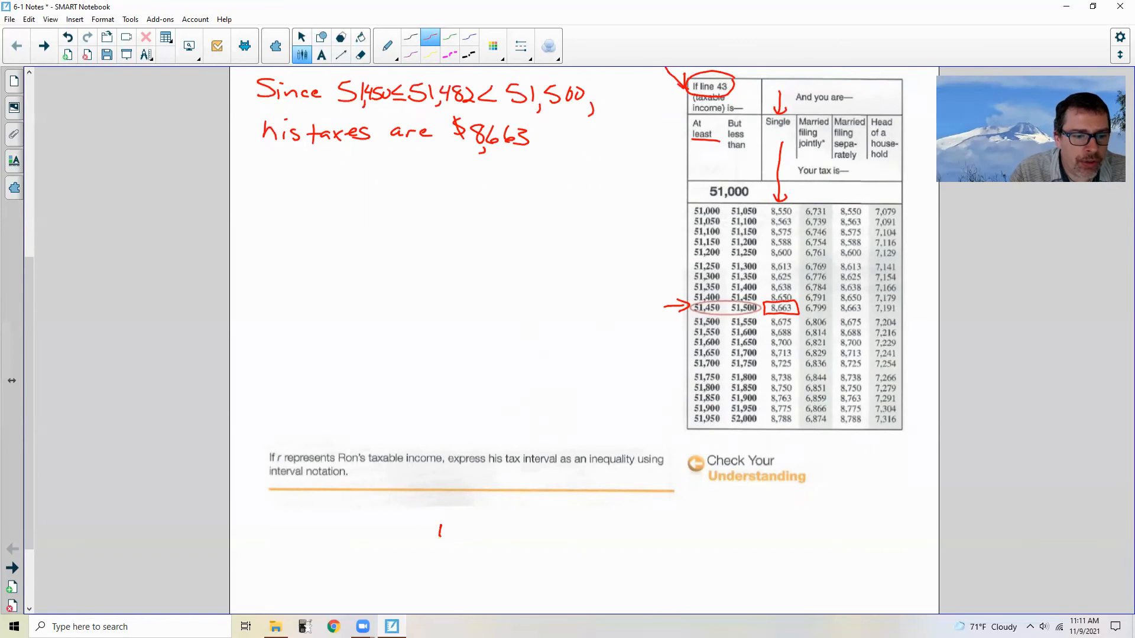
pyautogui.moveTo(439, 514); pyautogui.dragTo(450, 534)
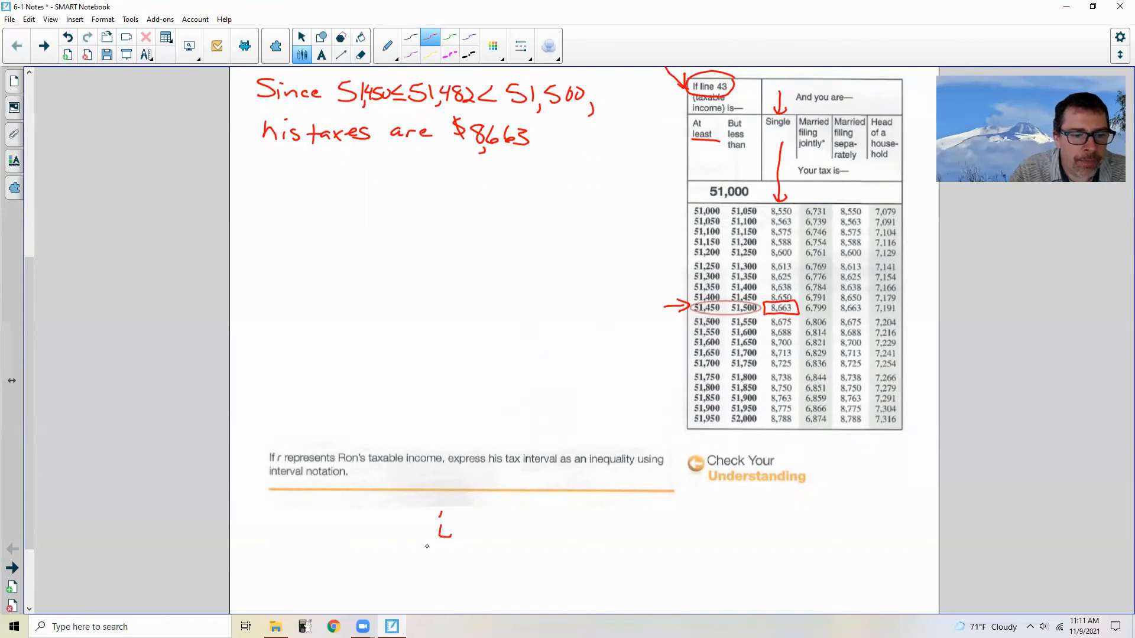
pyautogui.moveTo(639, 299)
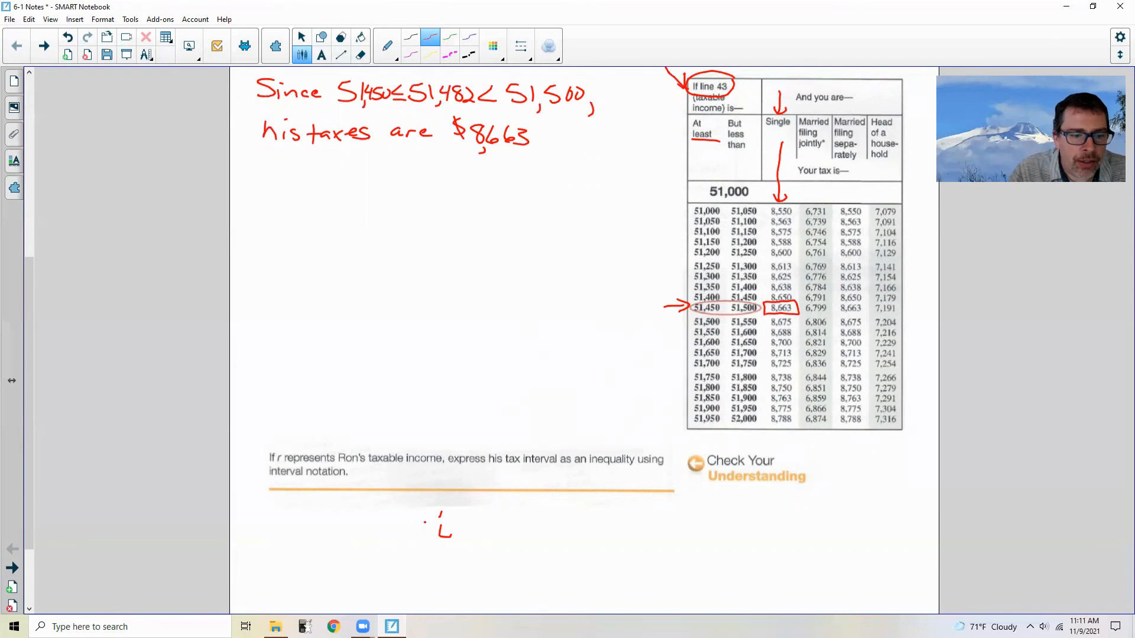
pyautogui.moveTo(431, 535); pyautogui.dragTo(416, 528)
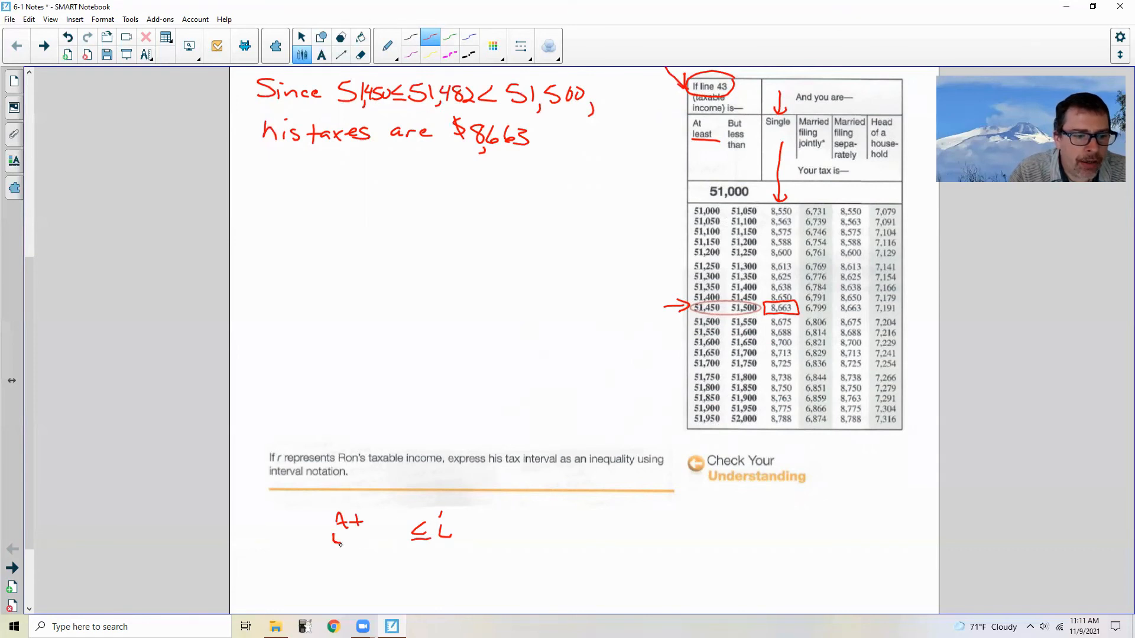
pyautogui.write('Least')
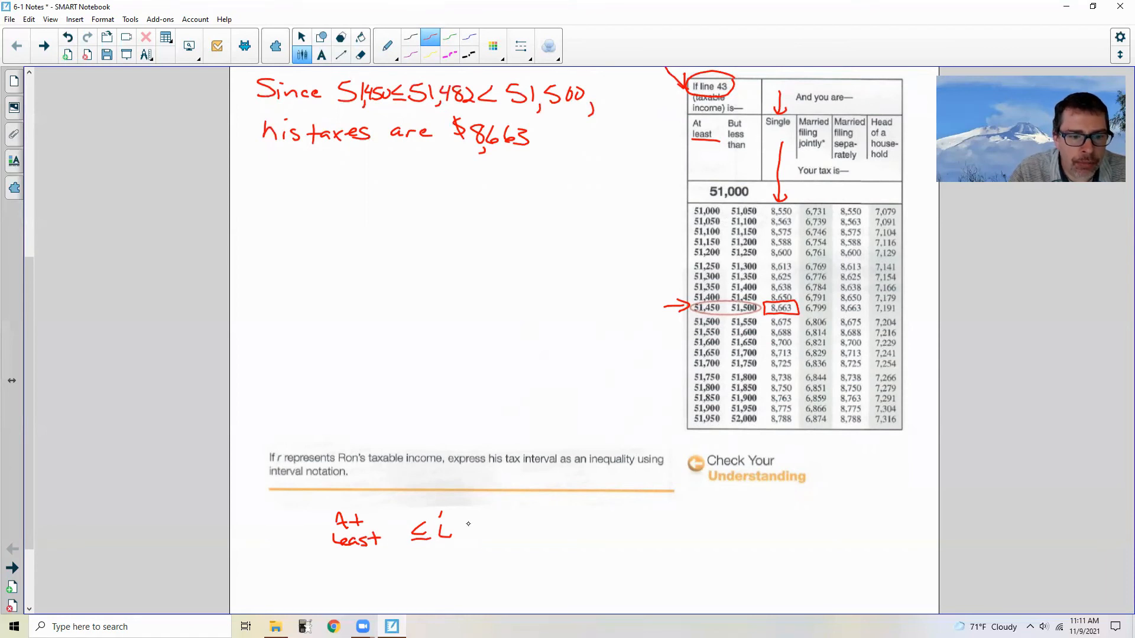
pyautogui.moveTo(467, 521); pyautogui.dragTo(485, 539)
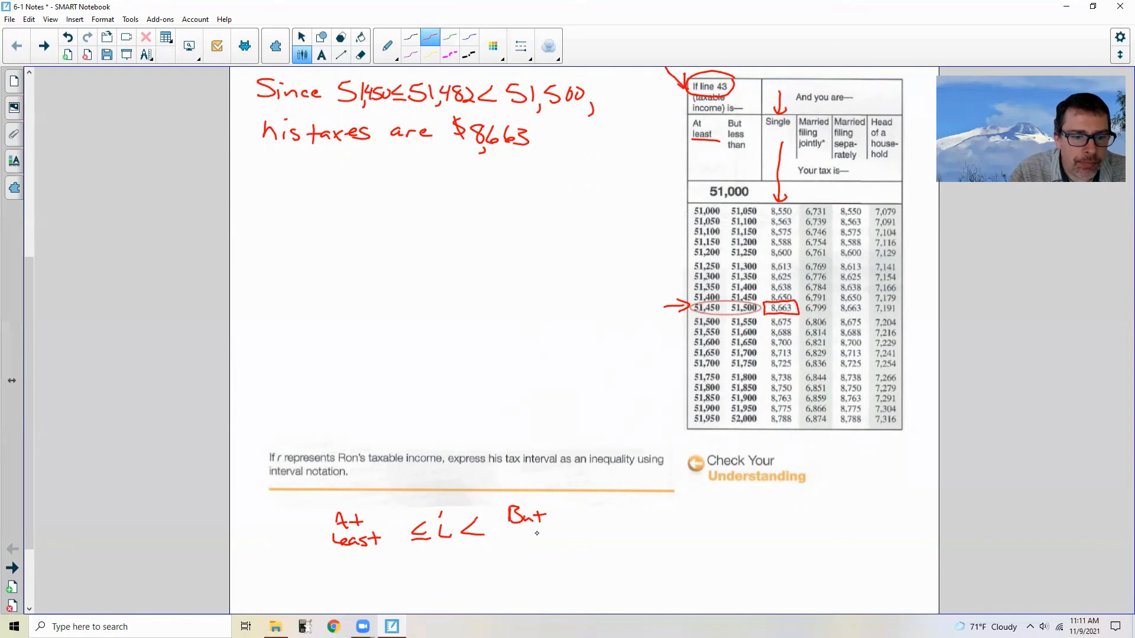
pyautogui.write('Less')
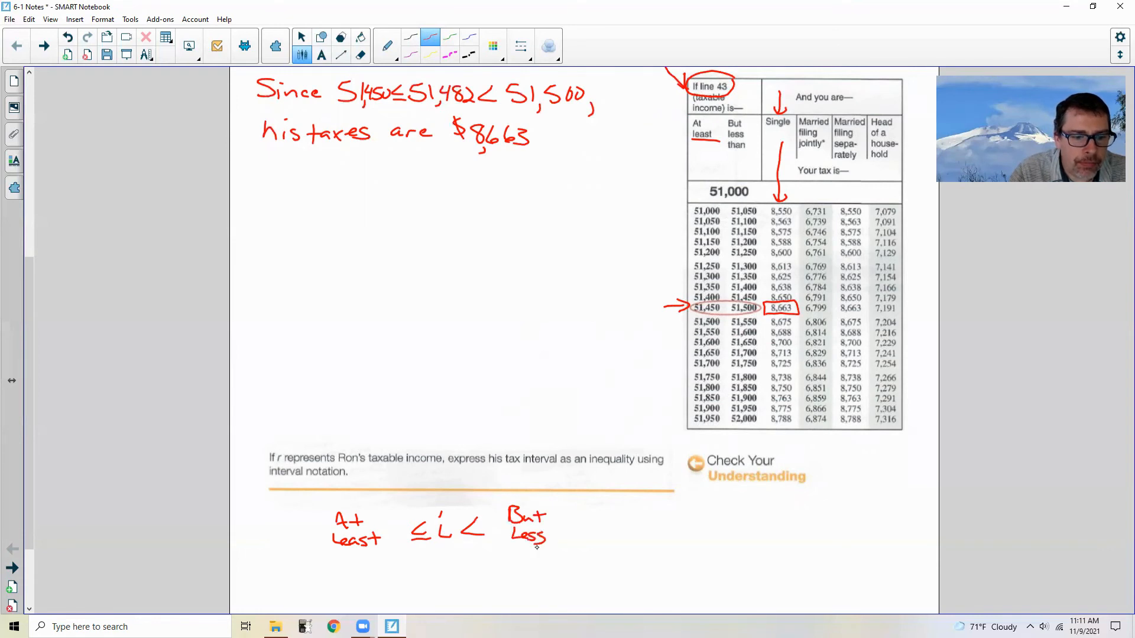
pyautogui.write('than')
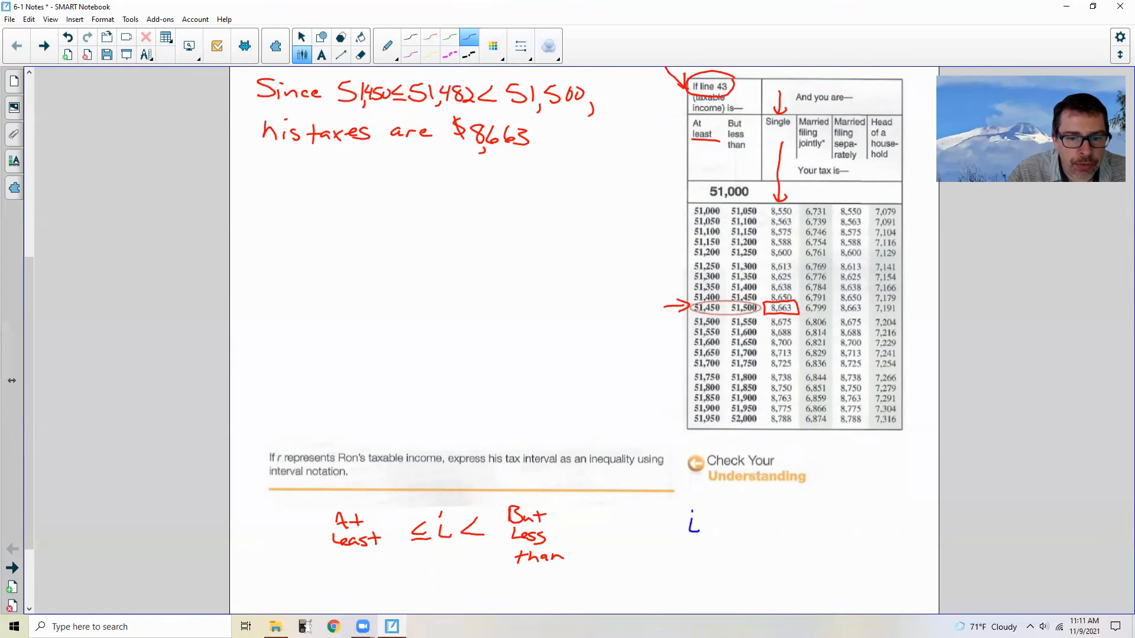
# Step: Write '51,450 ≤ i < 51,500', correct 51,400, and go to the Example 2 page
pyautogui.moveTo(662, 524); pyautogui.dragTo(716, 525)
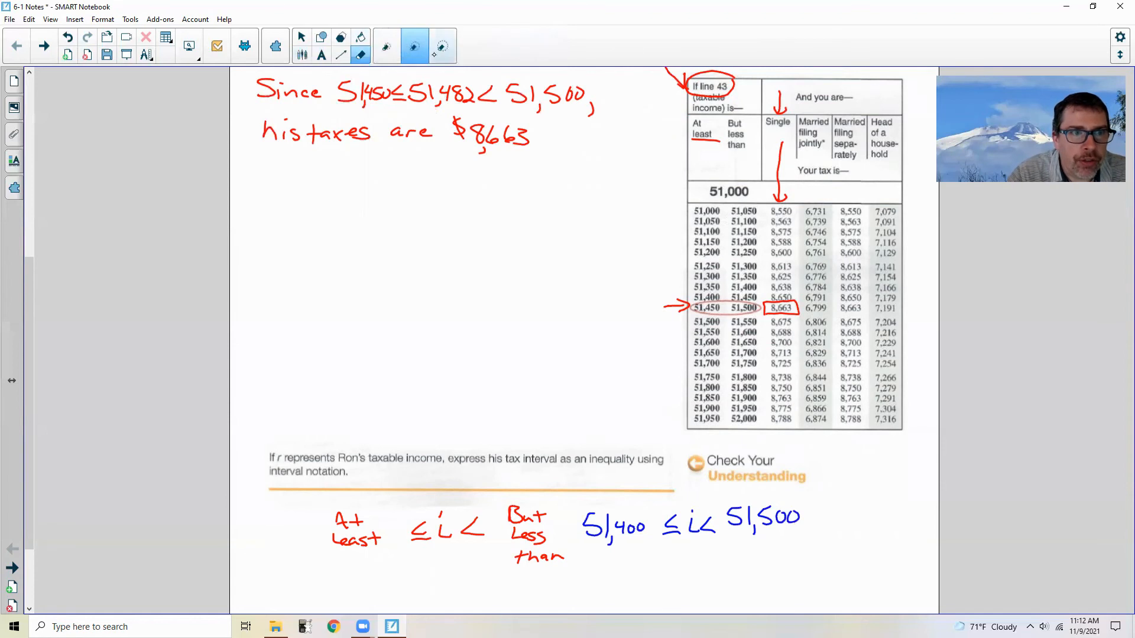
pyautogui.click(360, 56)
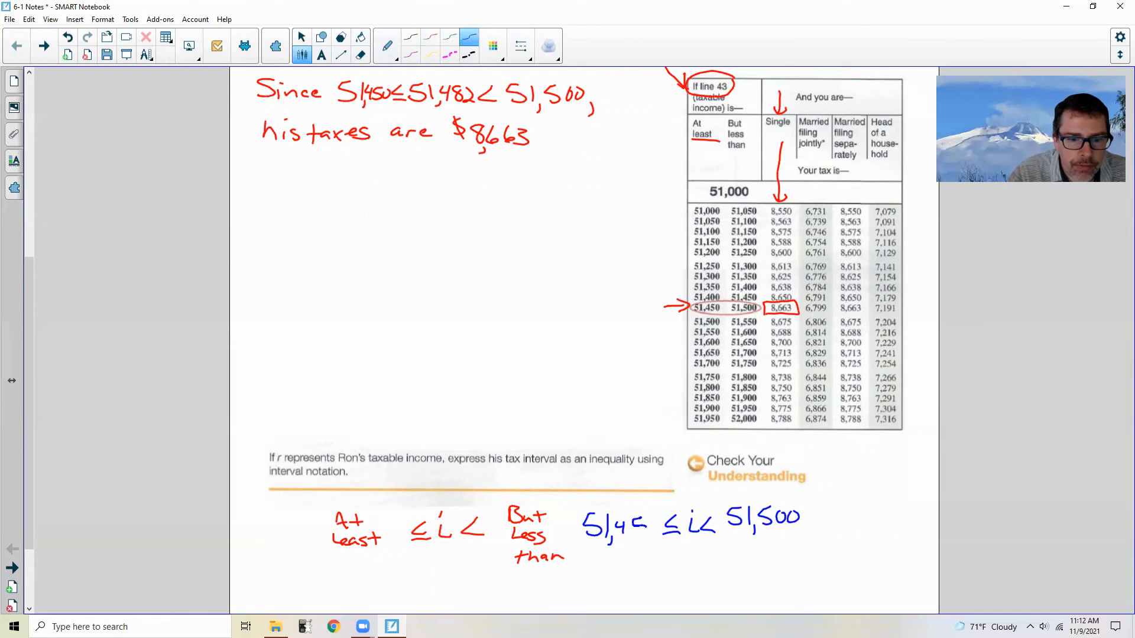
pyautogui.write('50')
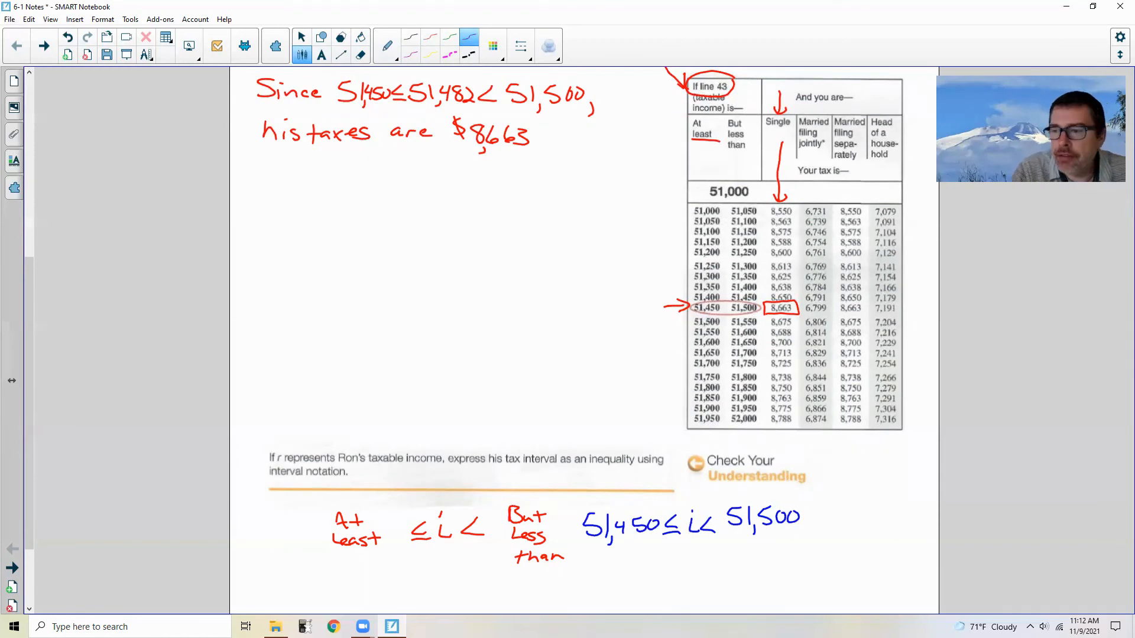
pyautogui.click(16, 45)
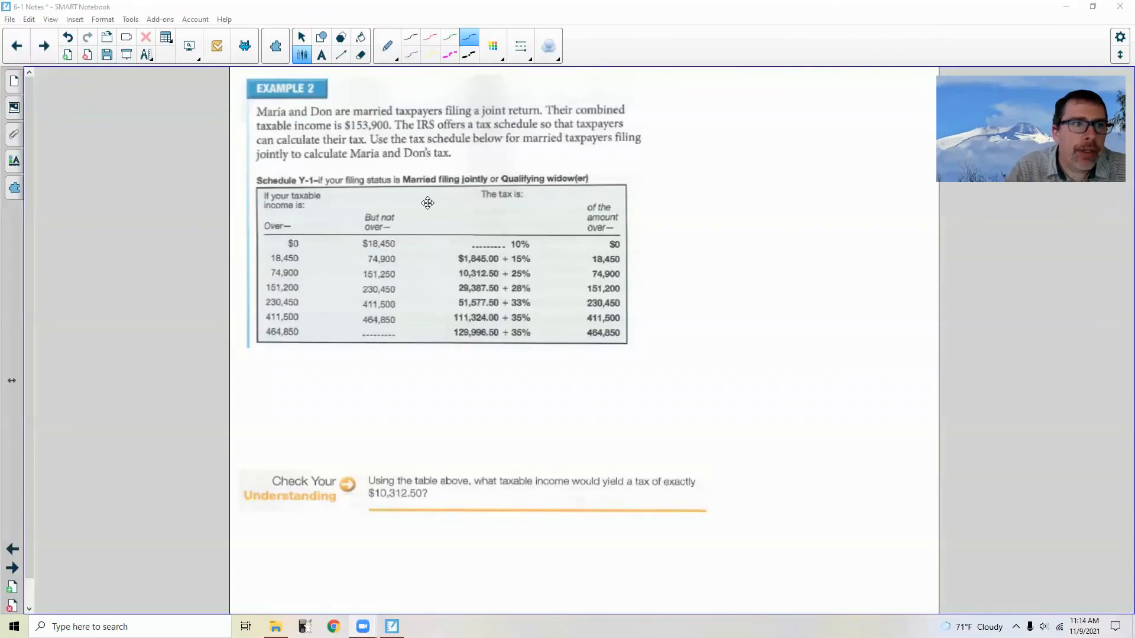
# Step: Underline 'married' and 'filing a joint' in magenta and arrow the 151,200 schedule row
pyautogui.click(396, 55)
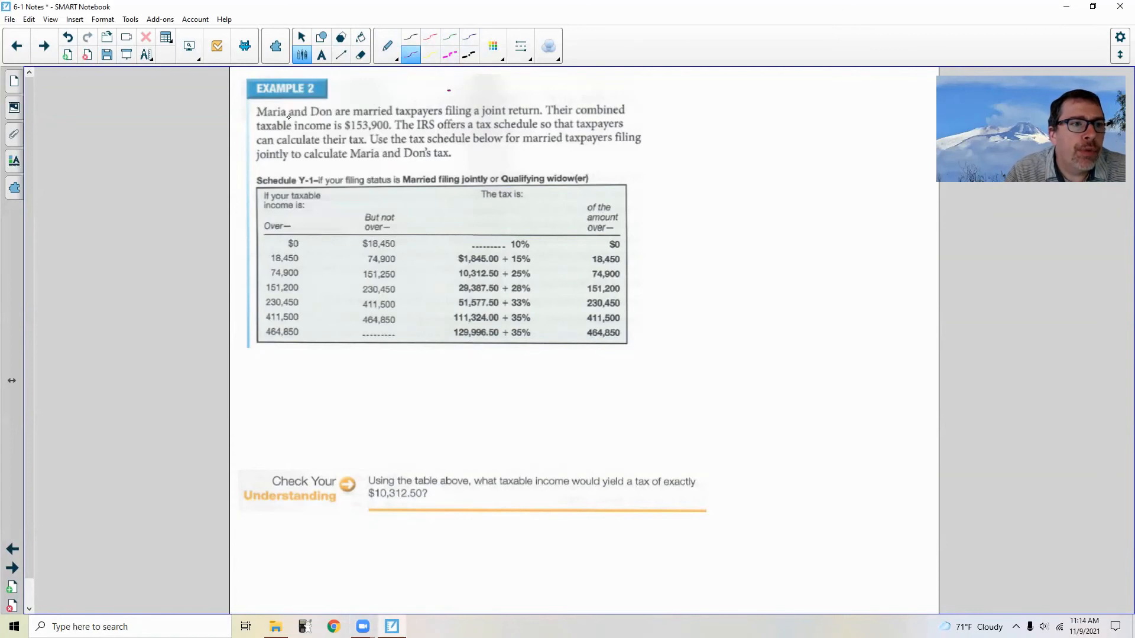
pyautogui.moveTo(472, 116)
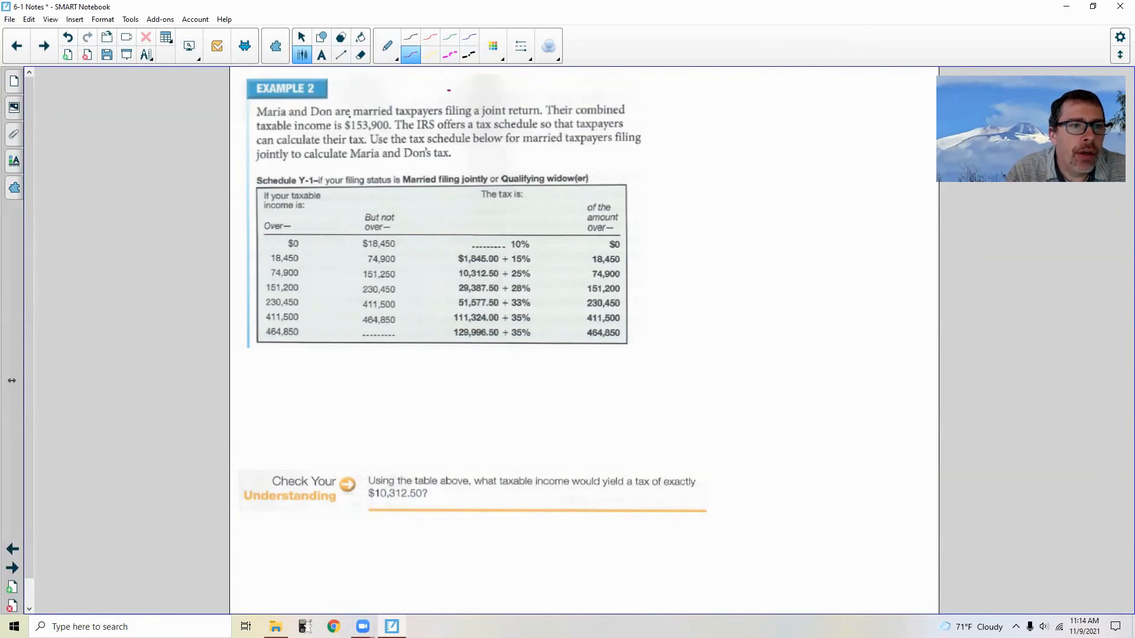
pyautogui.moveTo(348, 117); pyautogui.dragTo(392, 117)
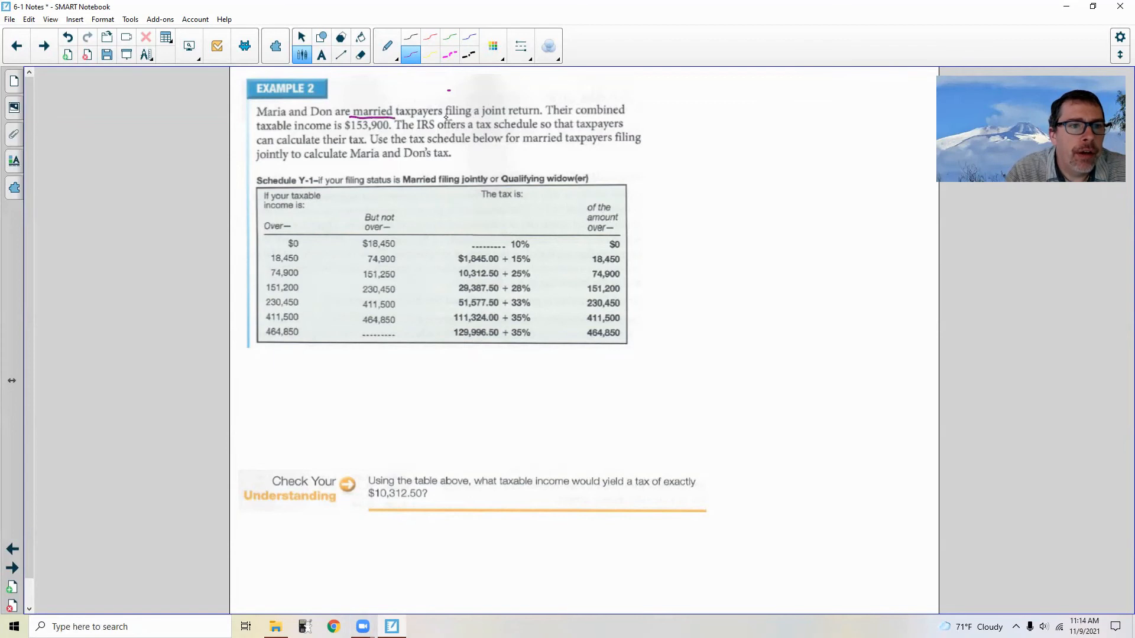
pyautogui.moveTo(445, 118); pyautogui.dragTo(507, 118)
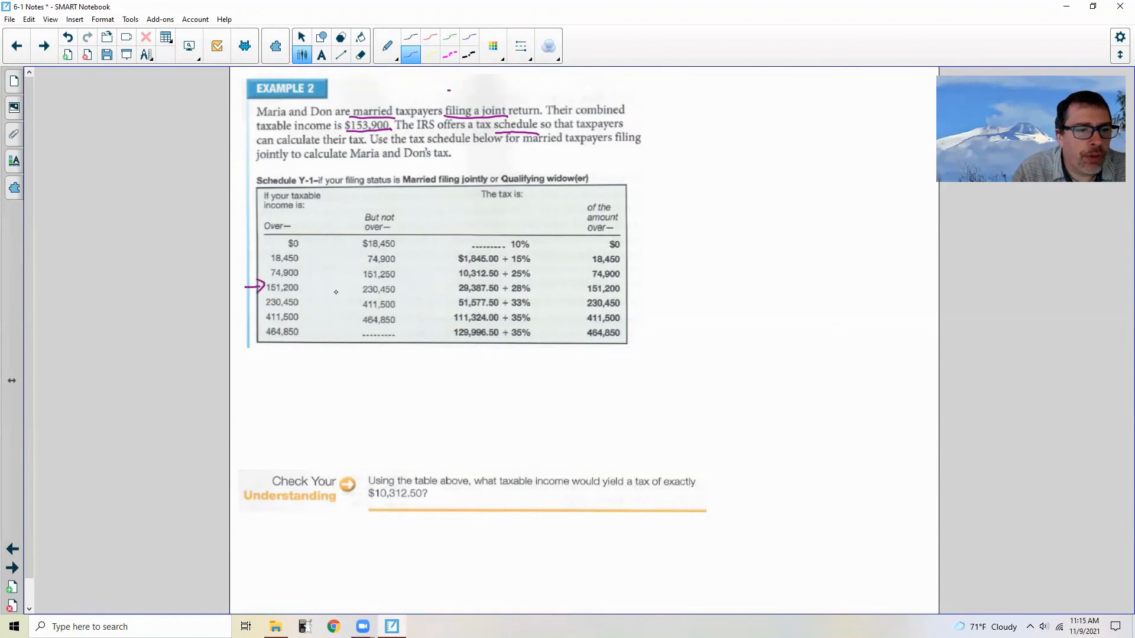
pyautogui.moveTo(419, 287); pyautogui.dragTo(394, 287)
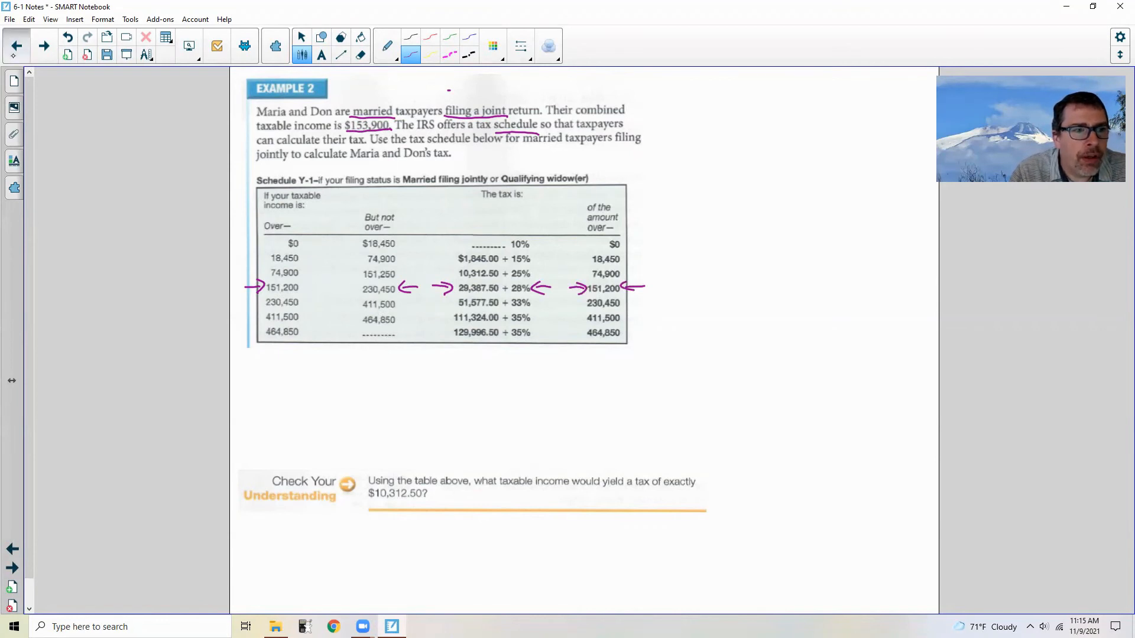
pyautogui.click(43, 46)
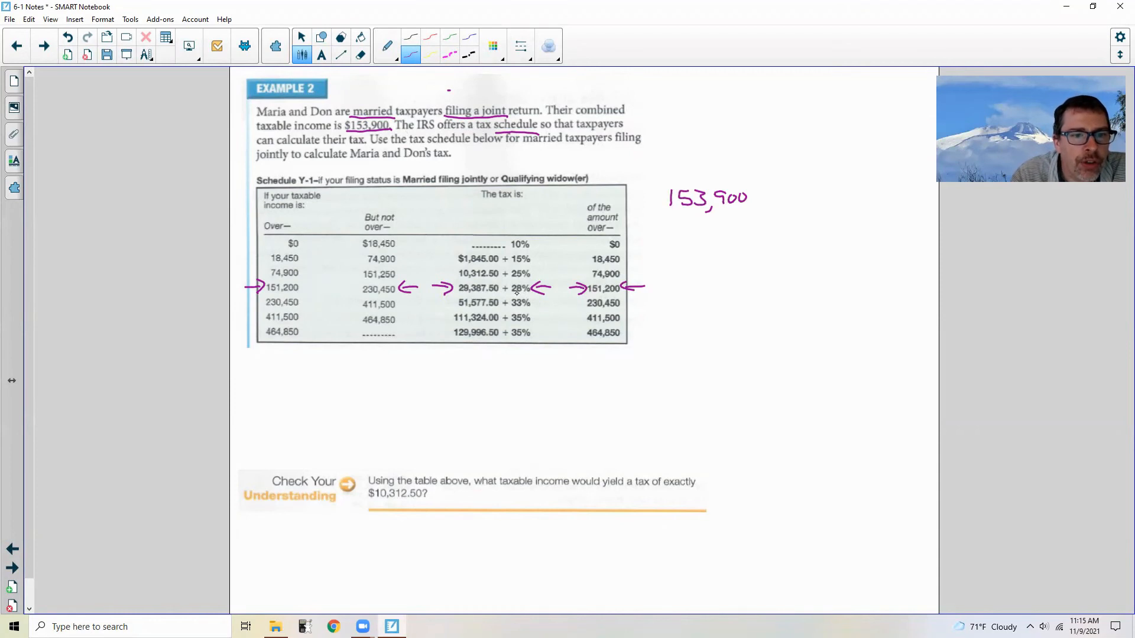
pyautogui.moveTo(491, 281)
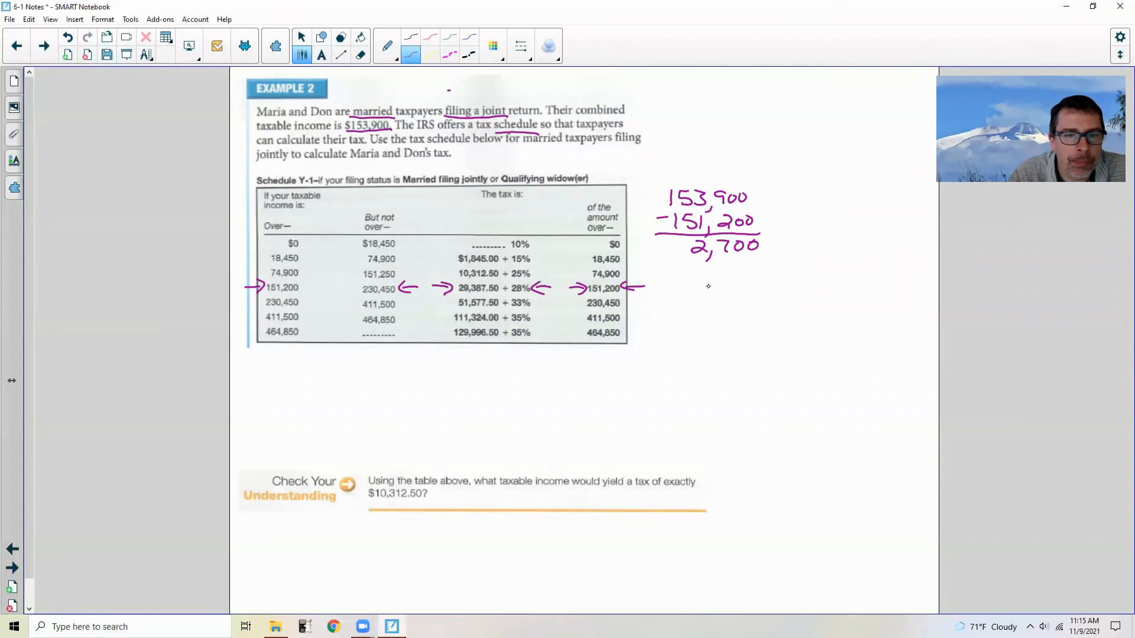
pyautogui.moveTo(653, 318)
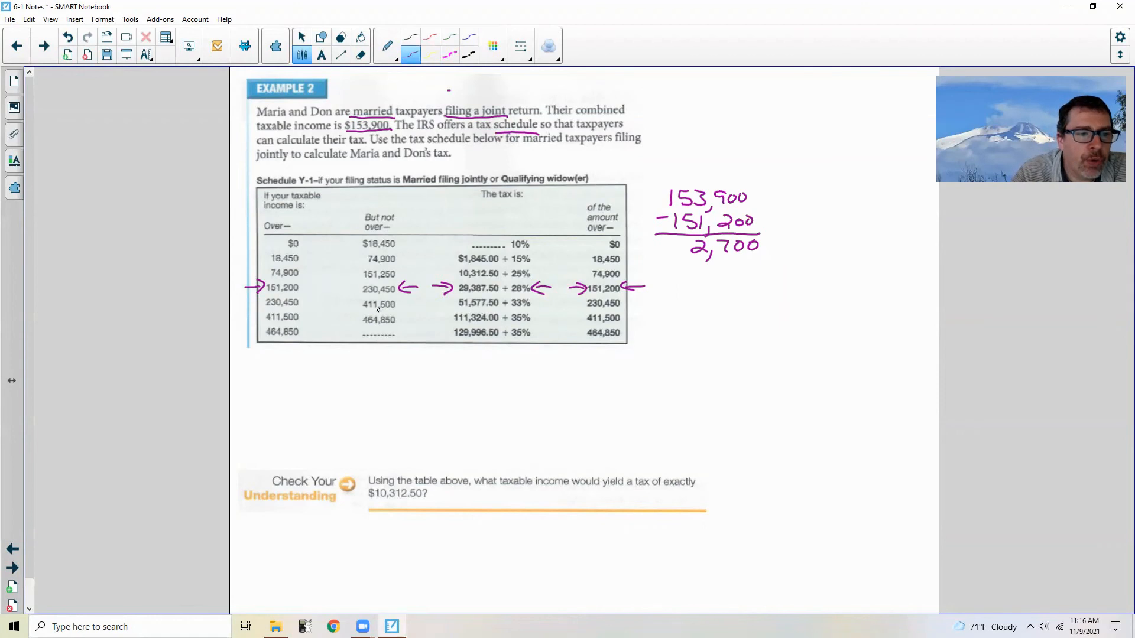
pyautogui.moveTo(321, 365)
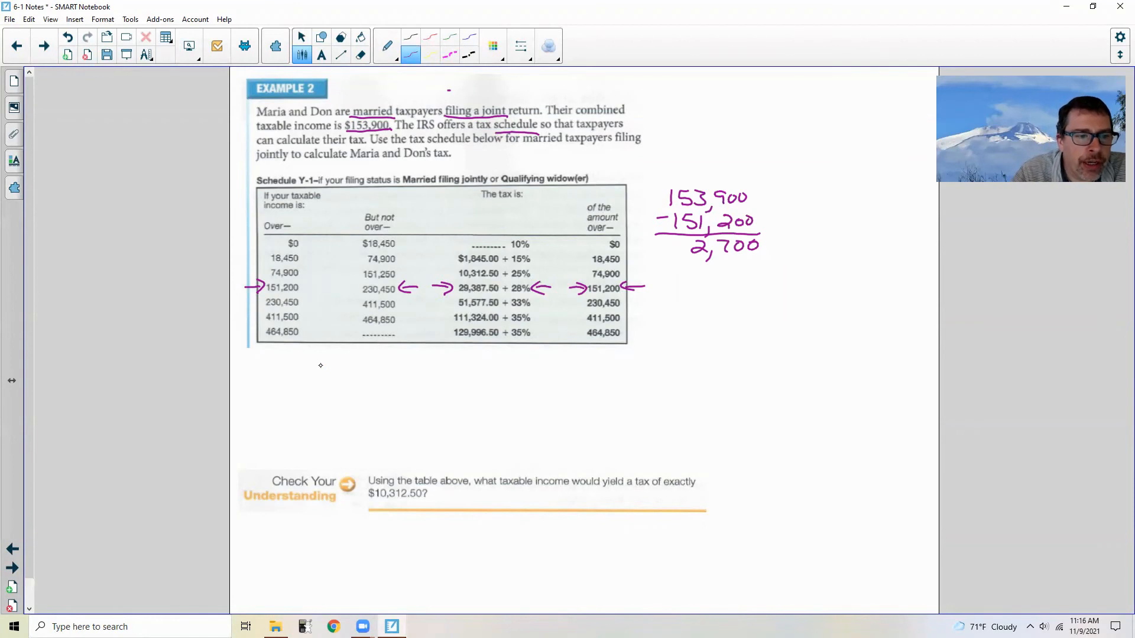
# Step: Write '$29,387.50 + 2,700(.28)' beneath the tax schedule
pyautogui.moveTo(315, 376); pyautogui.dragTo(365, 370)
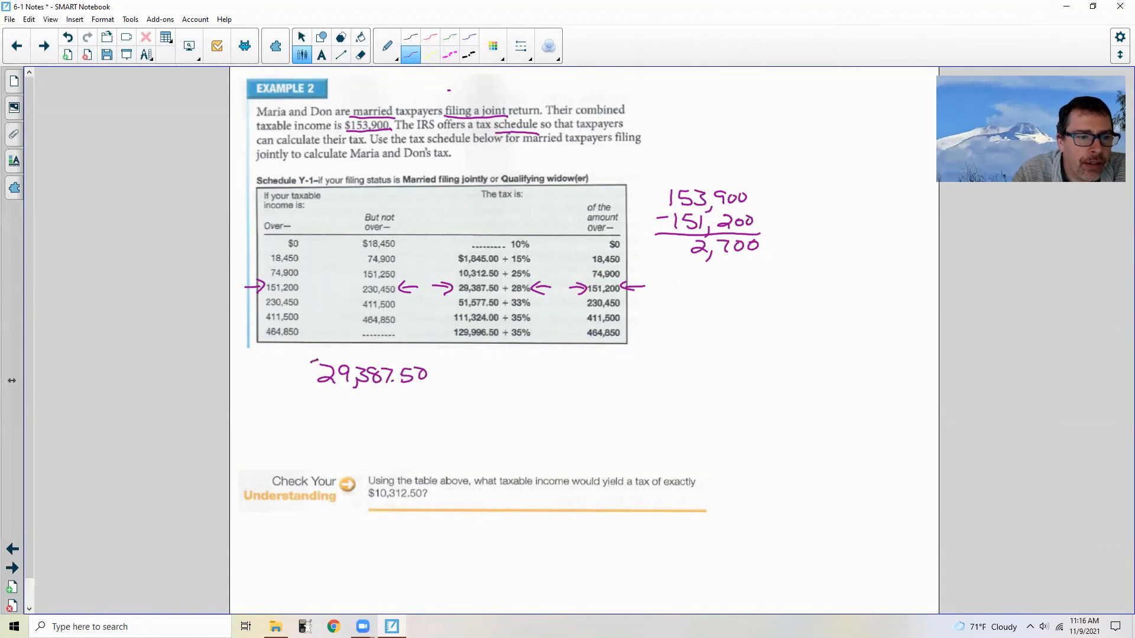
pyautogui.moveTo(313, 361); pyautogui.dragTo(307, 376)
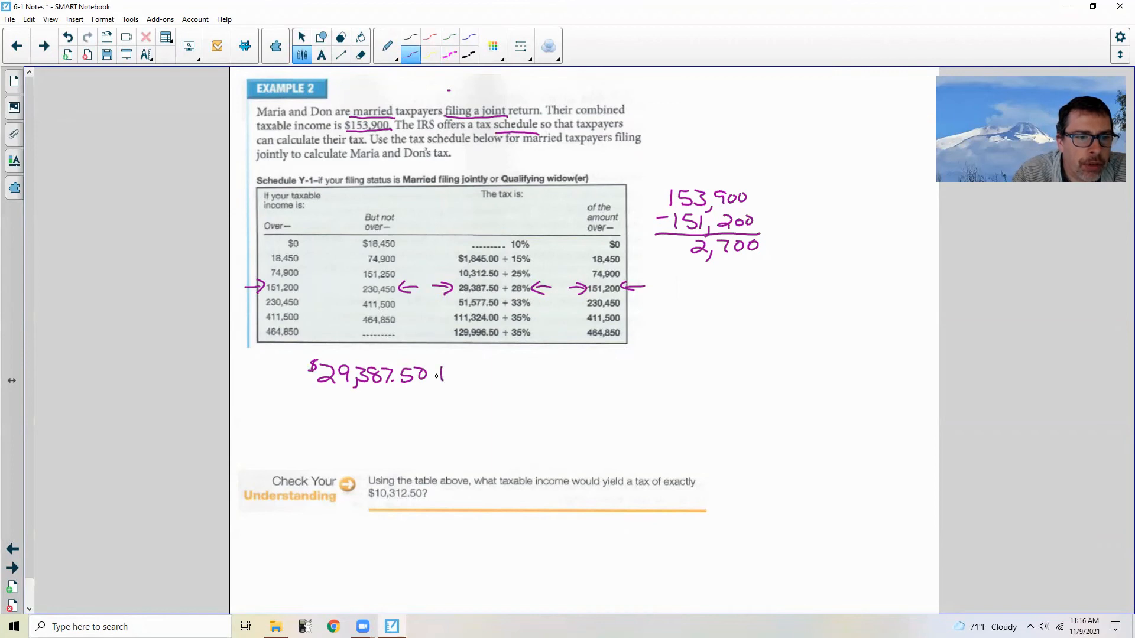
pyautogui.moveTo(437, 376); pyautogui.dragTo(456, 373)
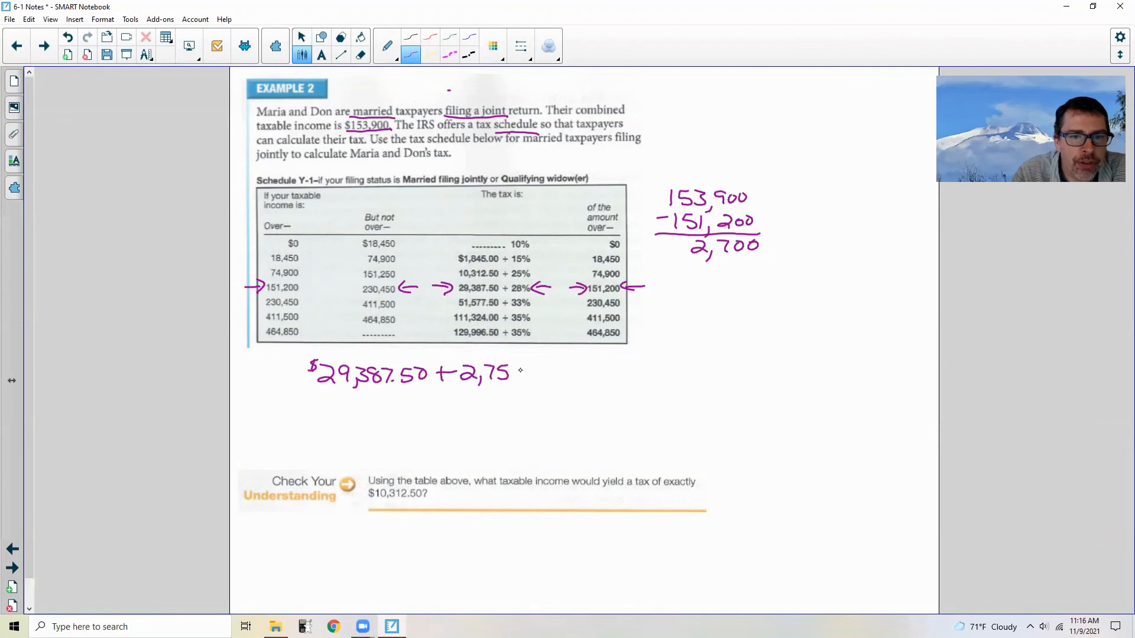
pyautogui.click(360, 54)
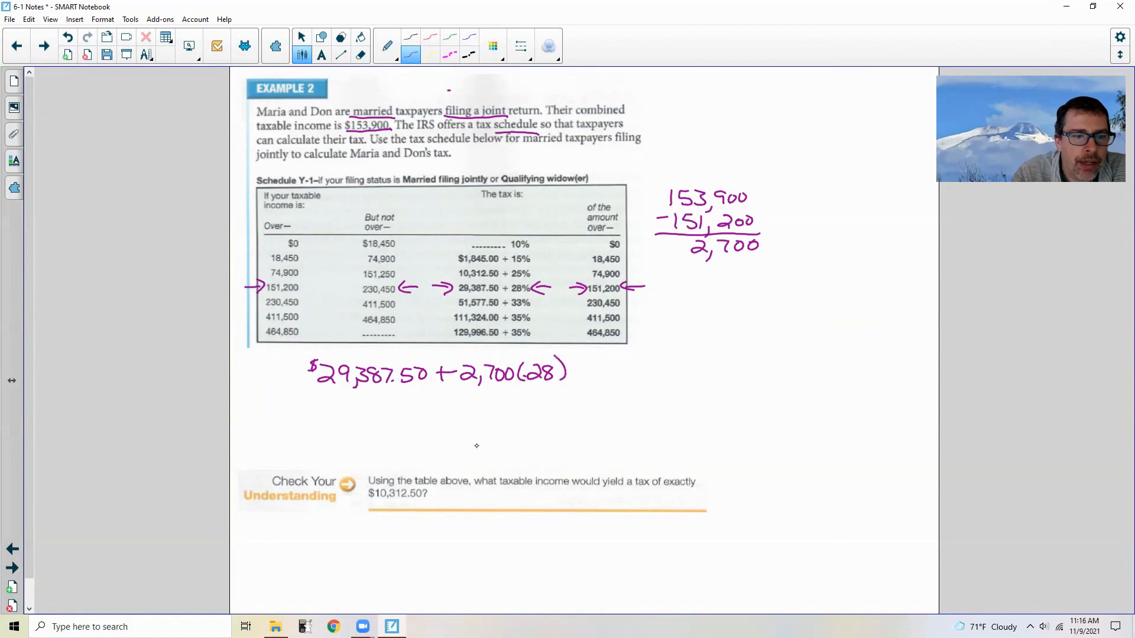
pyautogui.click(305, 626)
pyautogui.write('Ans+29')
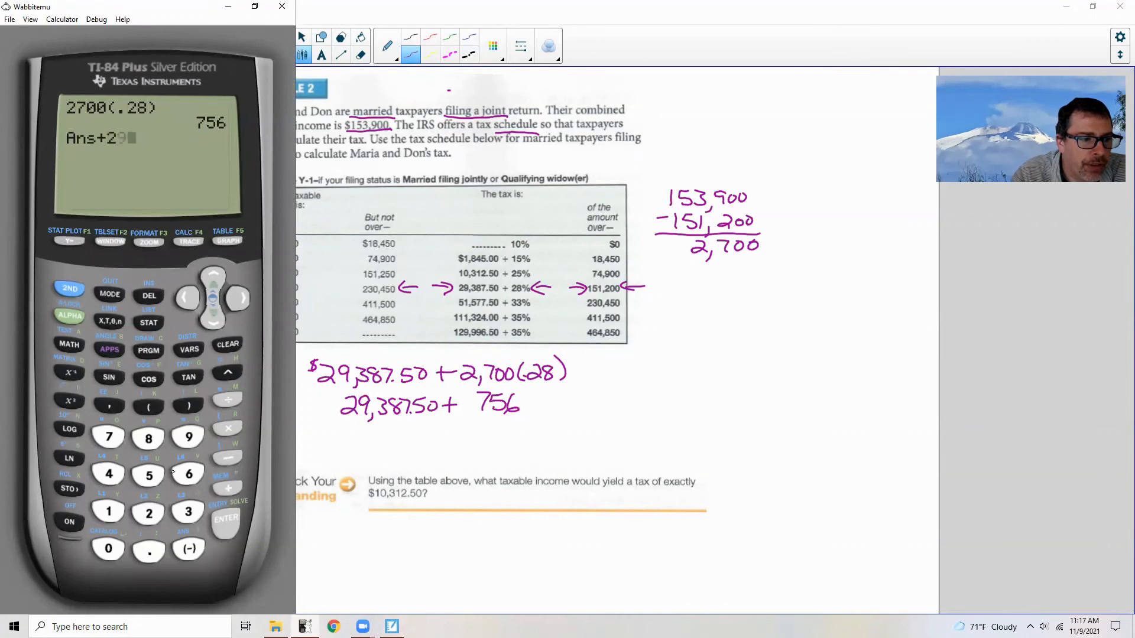
# Step: Add 29,387.5 to the 756 result in Wabbitemu
pyautogui.write('387.')
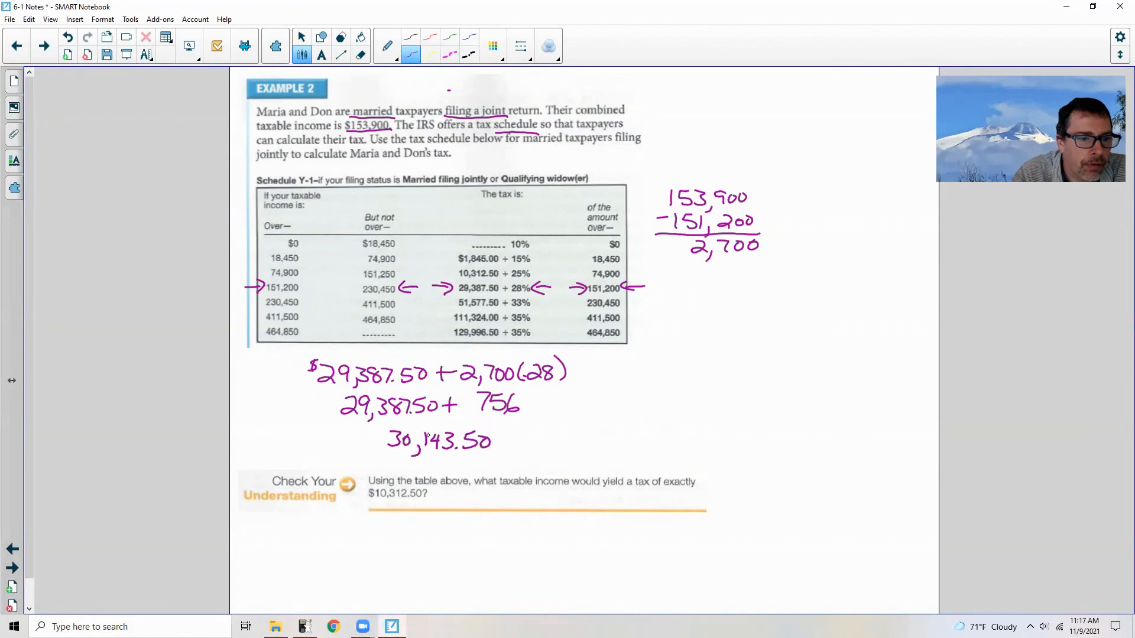
# Step: Write the Example 2 tax as $30,143.50 below the schedule work
pyautogui.click(377, 440)
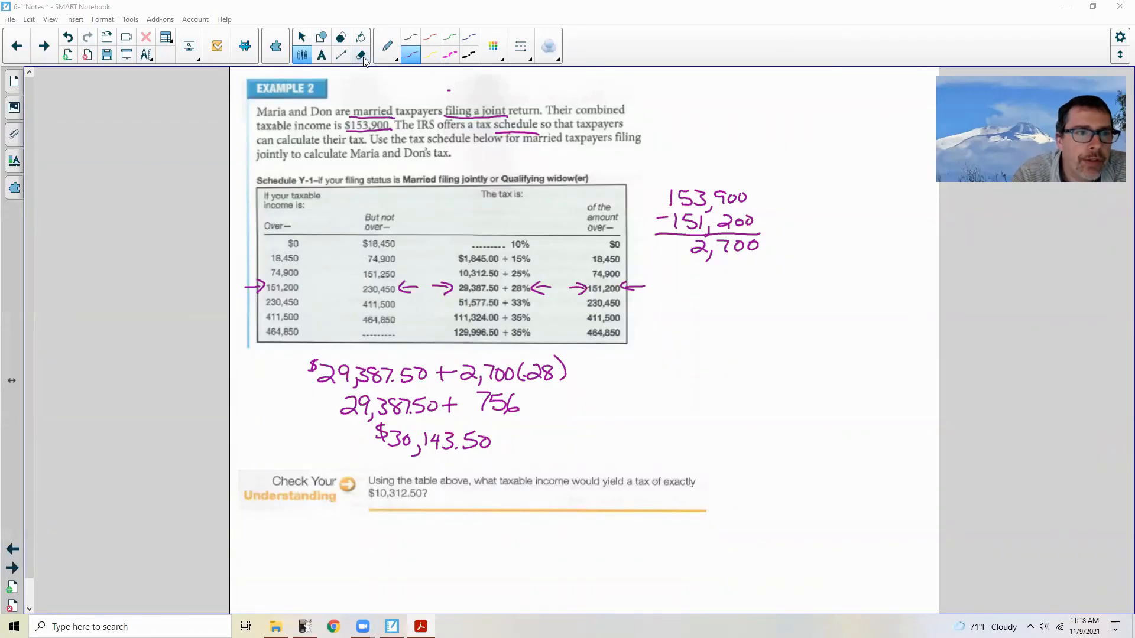
# Step: Erase the schedule arrows and circle 10,312.50 in the tax table
pyautogui.click(361, 55)
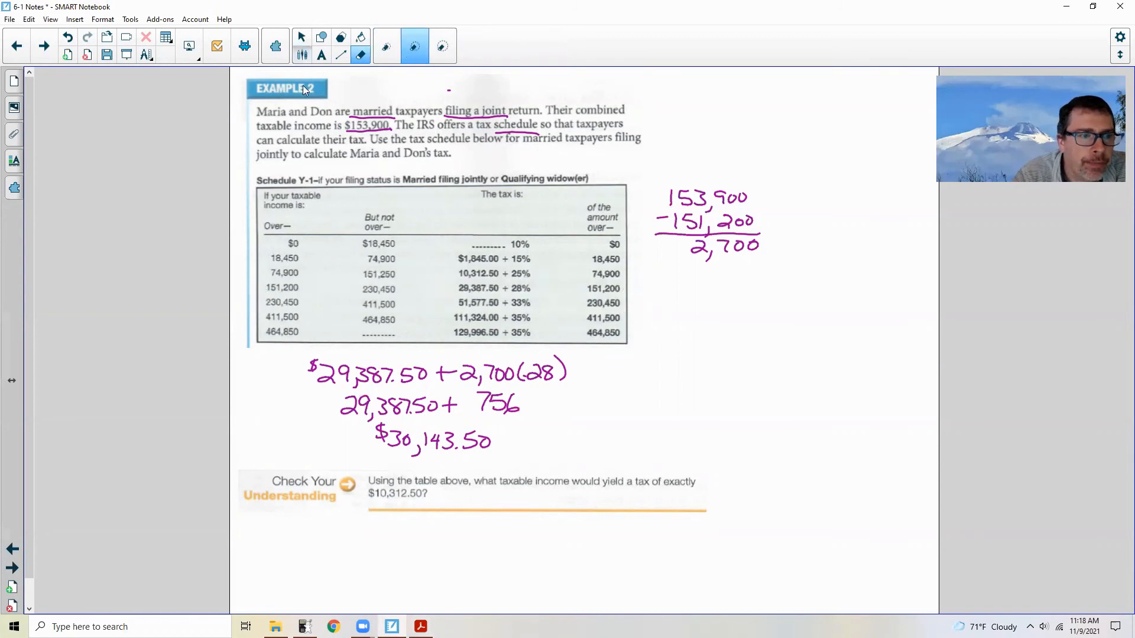
pyautogui.click(387, 46)
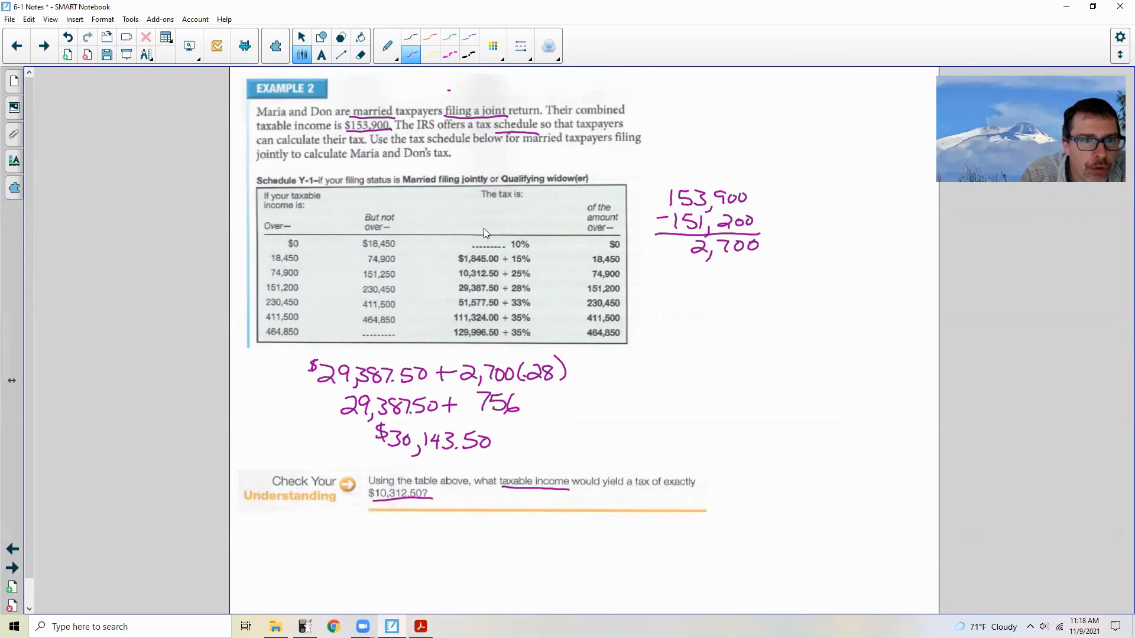
pyautogui.moveTo(466, 290)
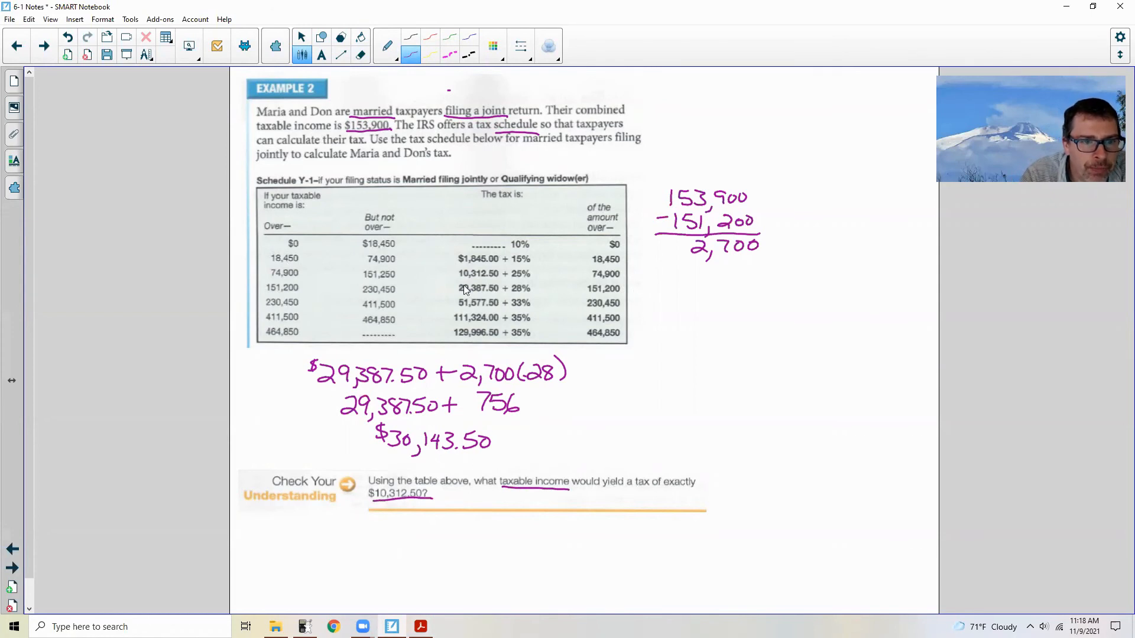
pyautogui.moveTo(456, 275); pyautogui.dragTo(506, 271)
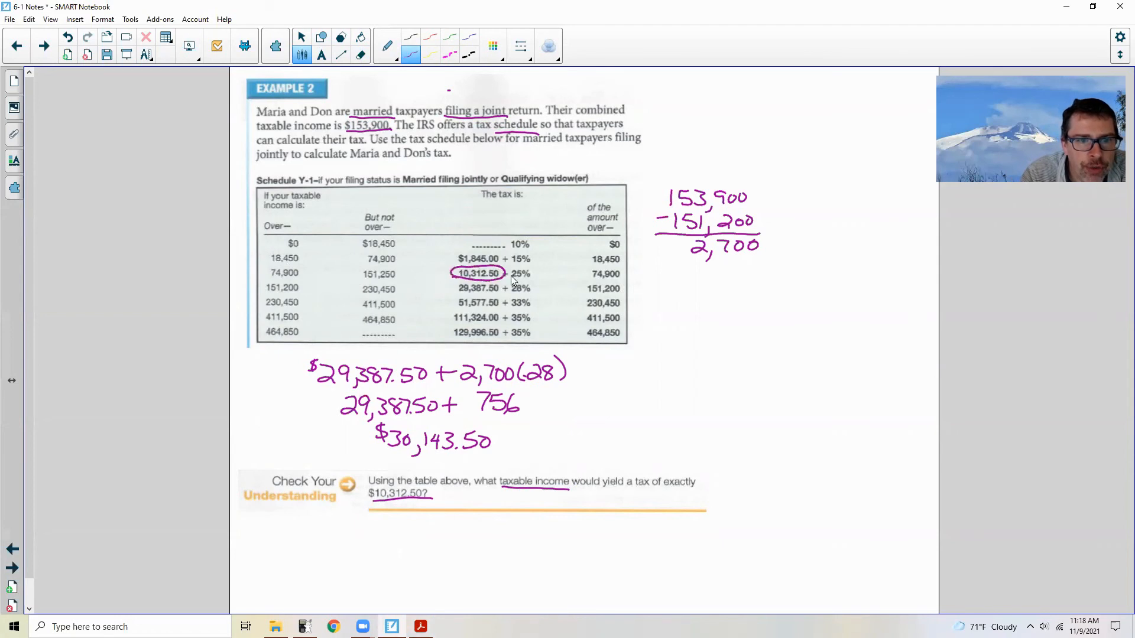
pyautogui.moveTo(526, 279)
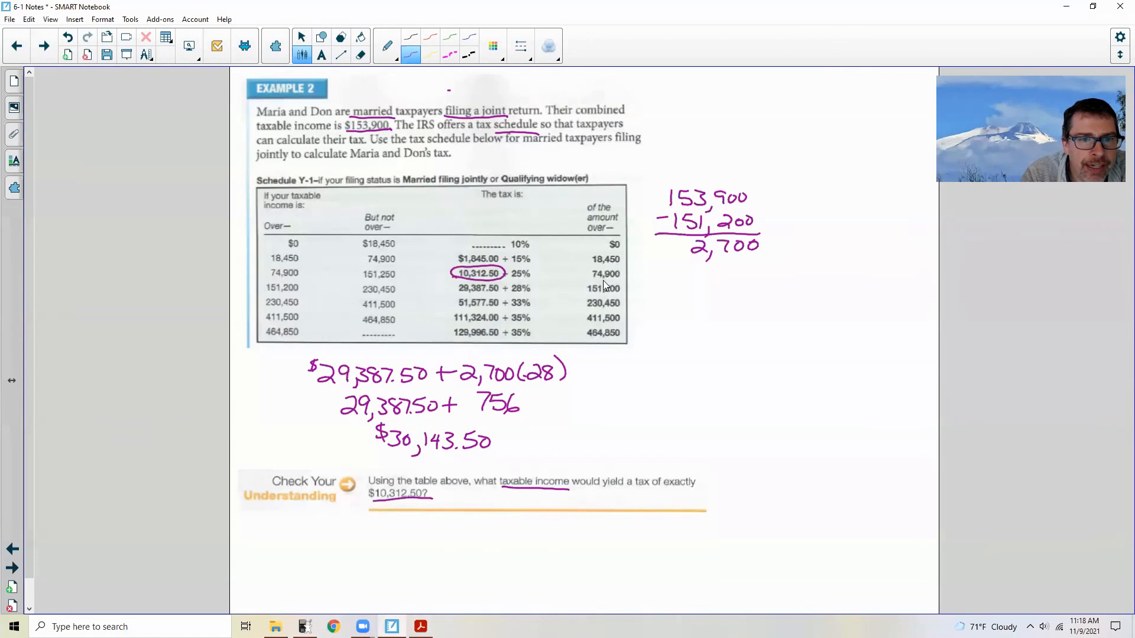
pyautogui.moveTo(615, 283)
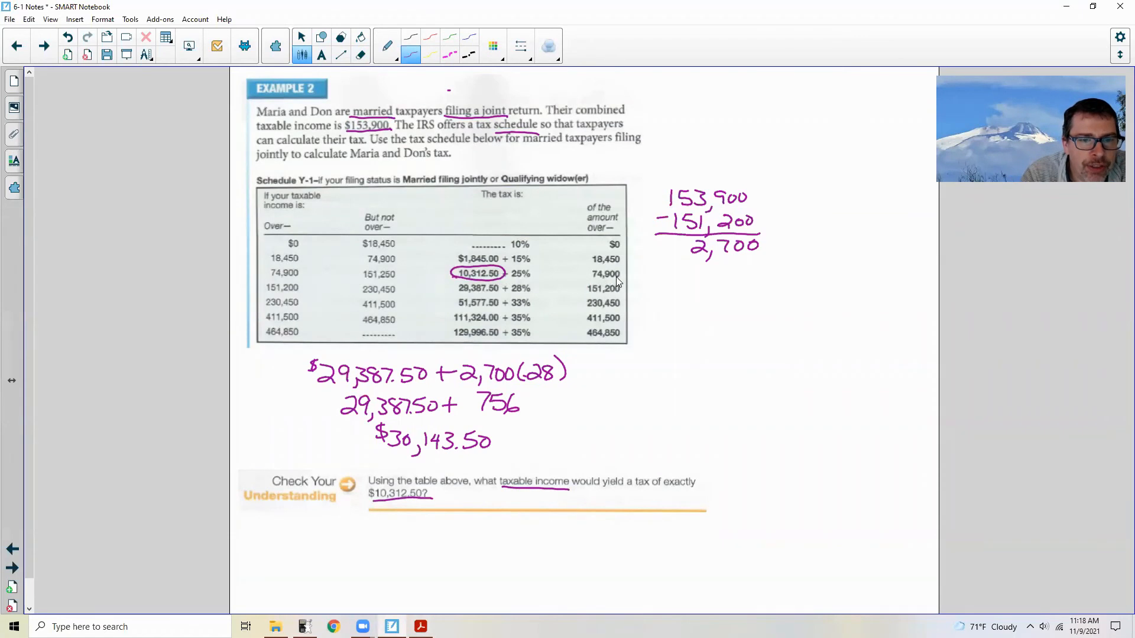
pyautogui.moveTo(281, 277)
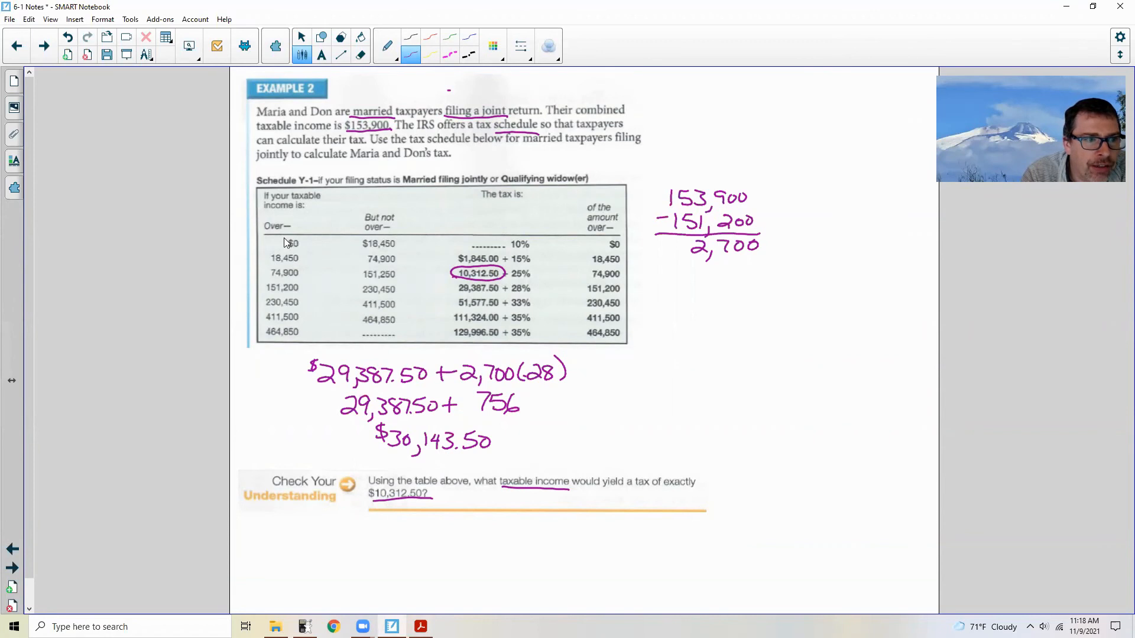
pyautogui.moveTo(345, 264)
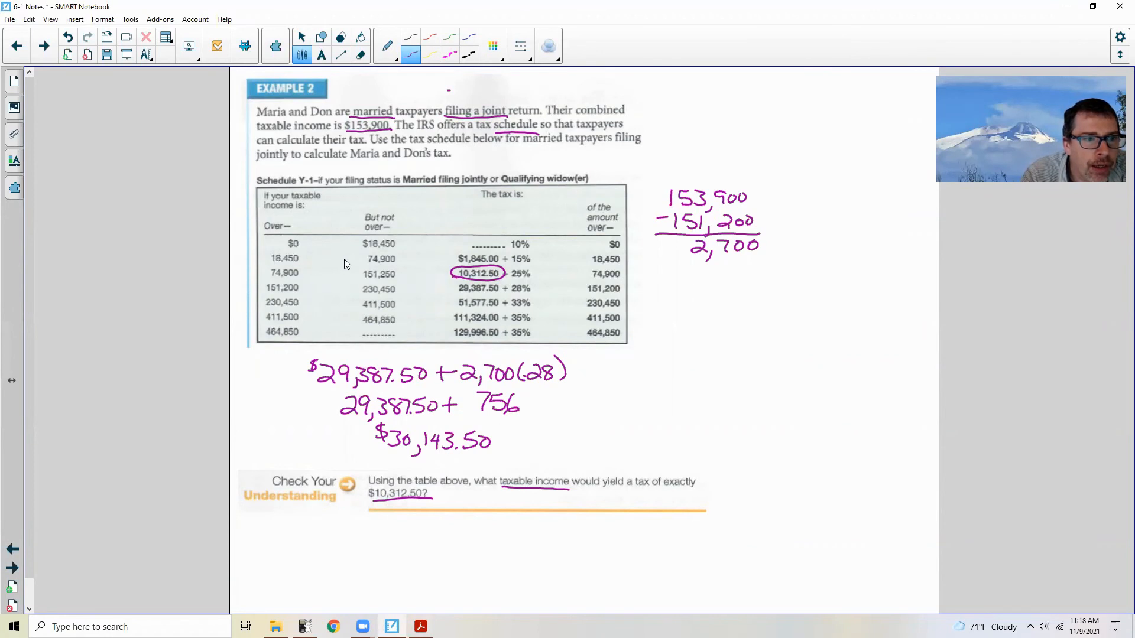
pyautogui.moveTo(365, 280)
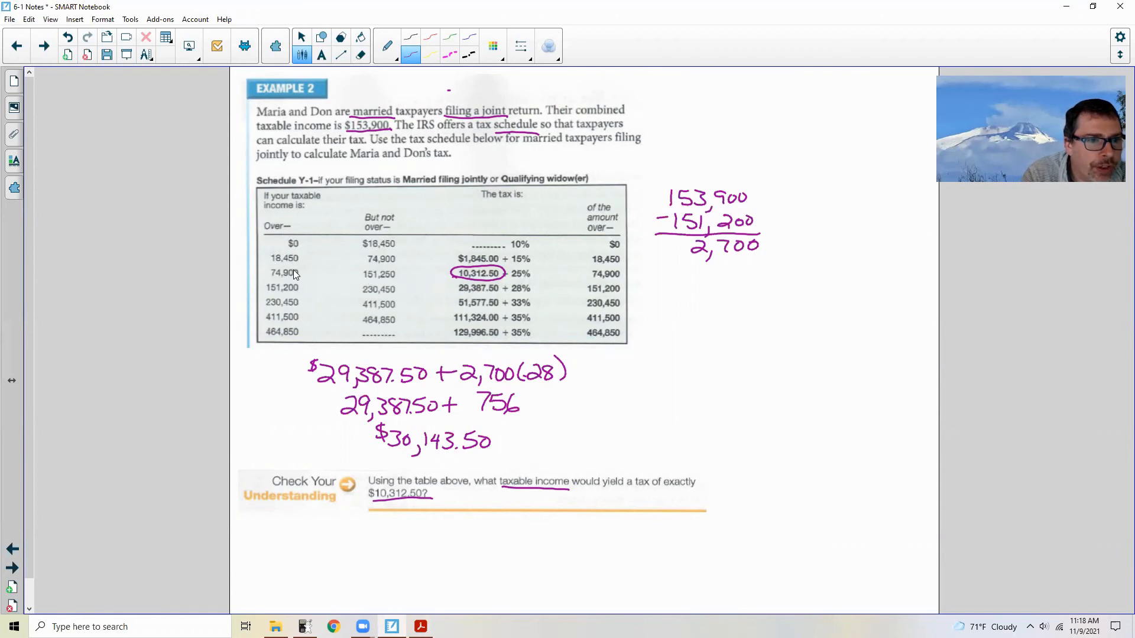
pyautogui.moveTo(546, 284)
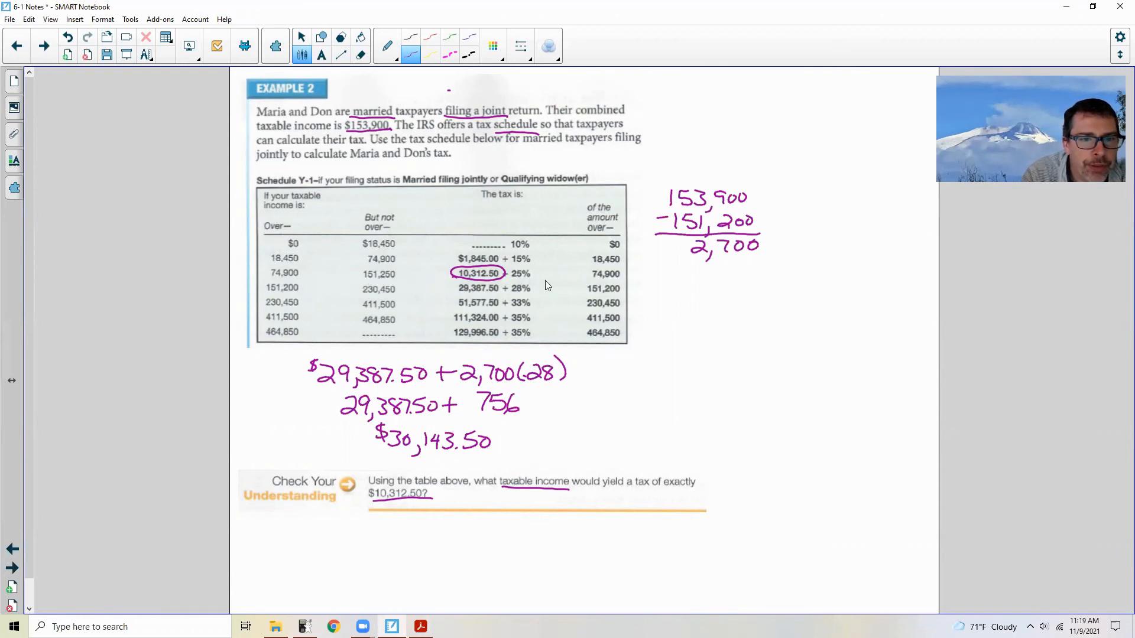
pyautogui.moveTo(438, 299)
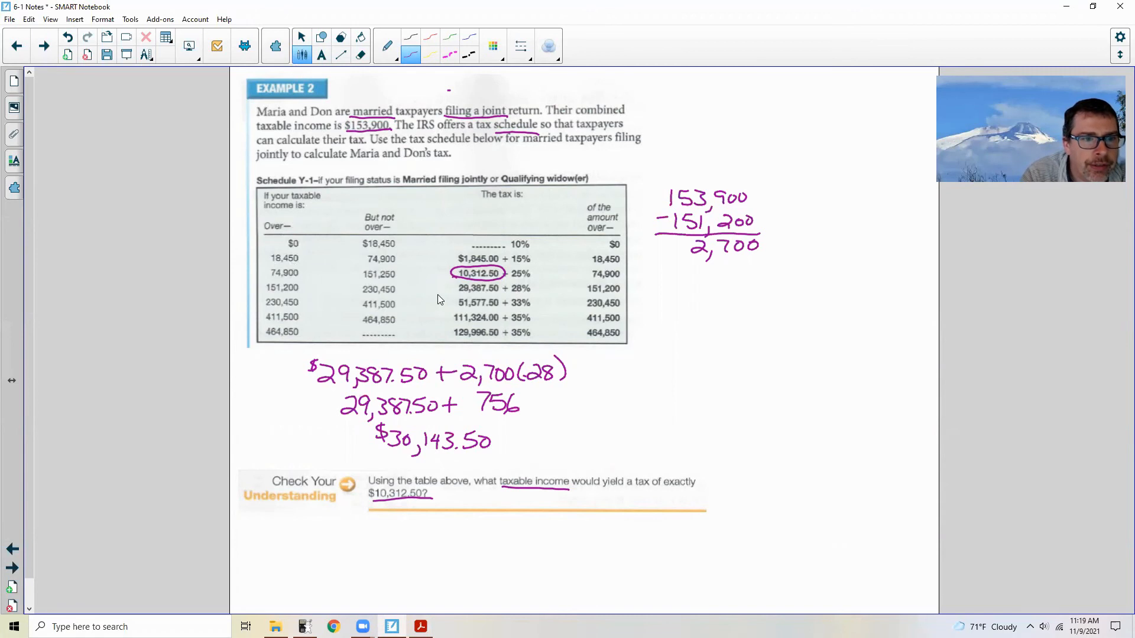
pyautogui.moveTo(444, 300)
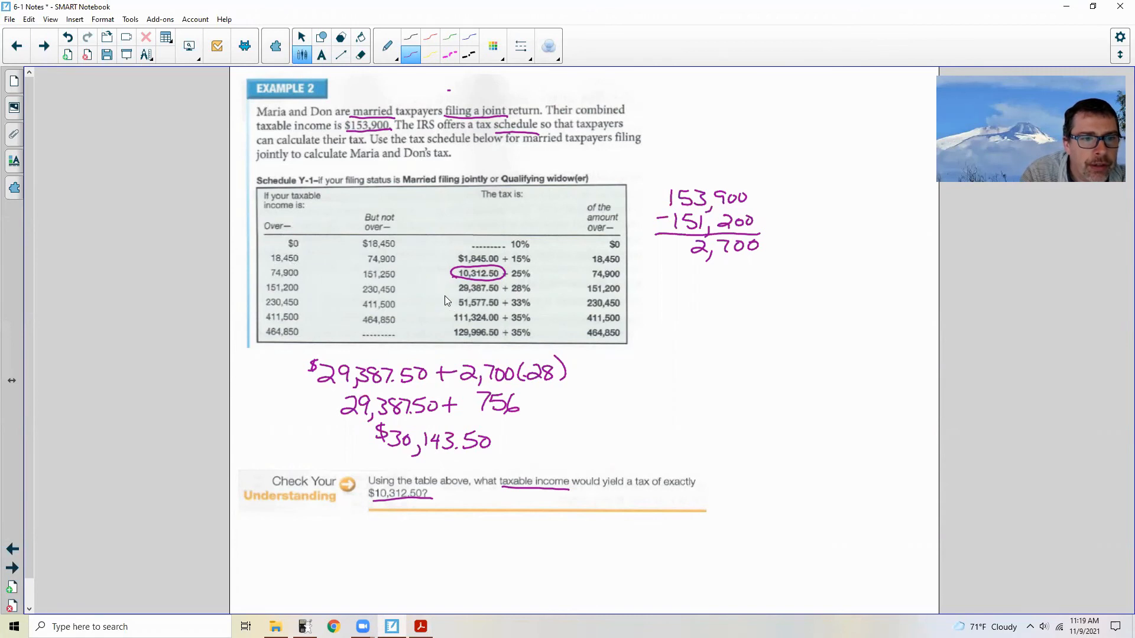
pyautogui.moveTo(376, 394)
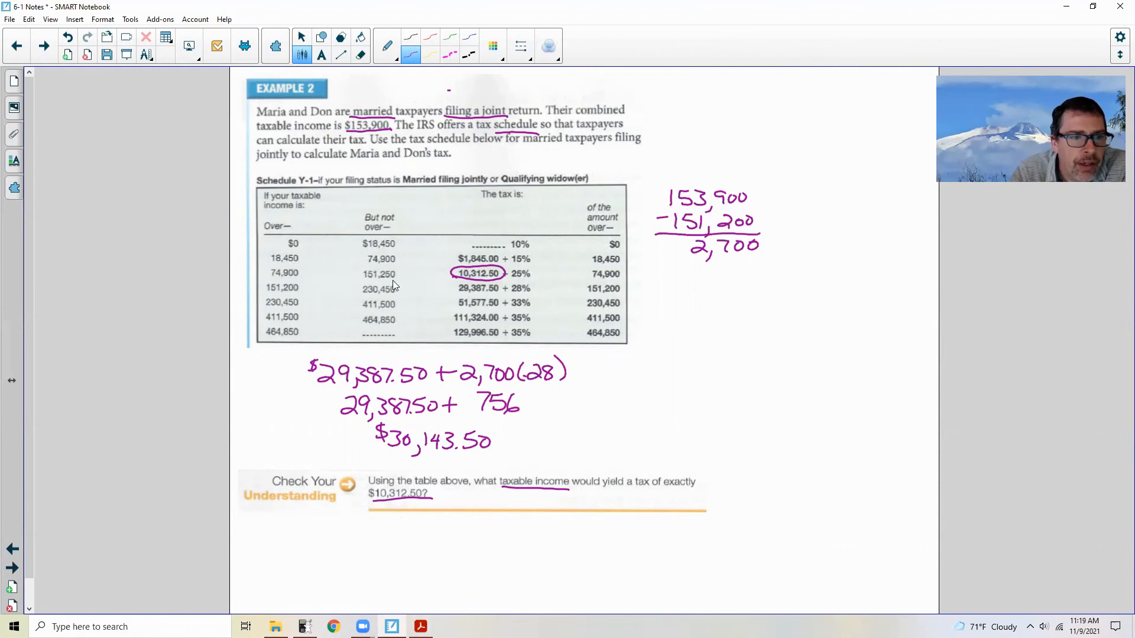
pyautogui.moveTo(370, 282)
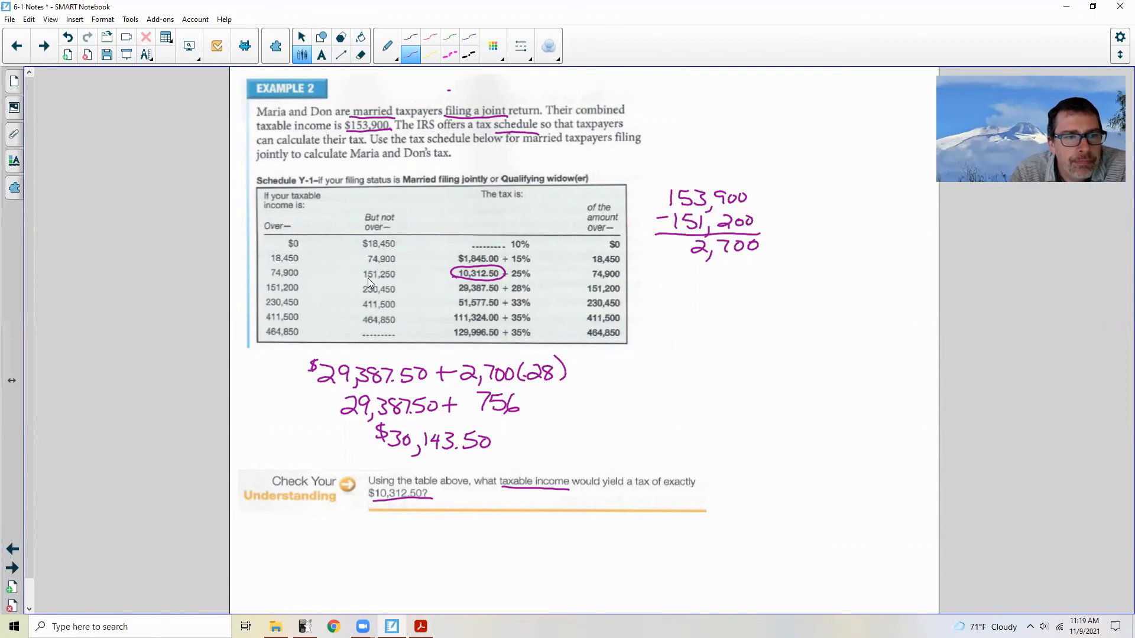
pyautogui.moveTo(341, 225)
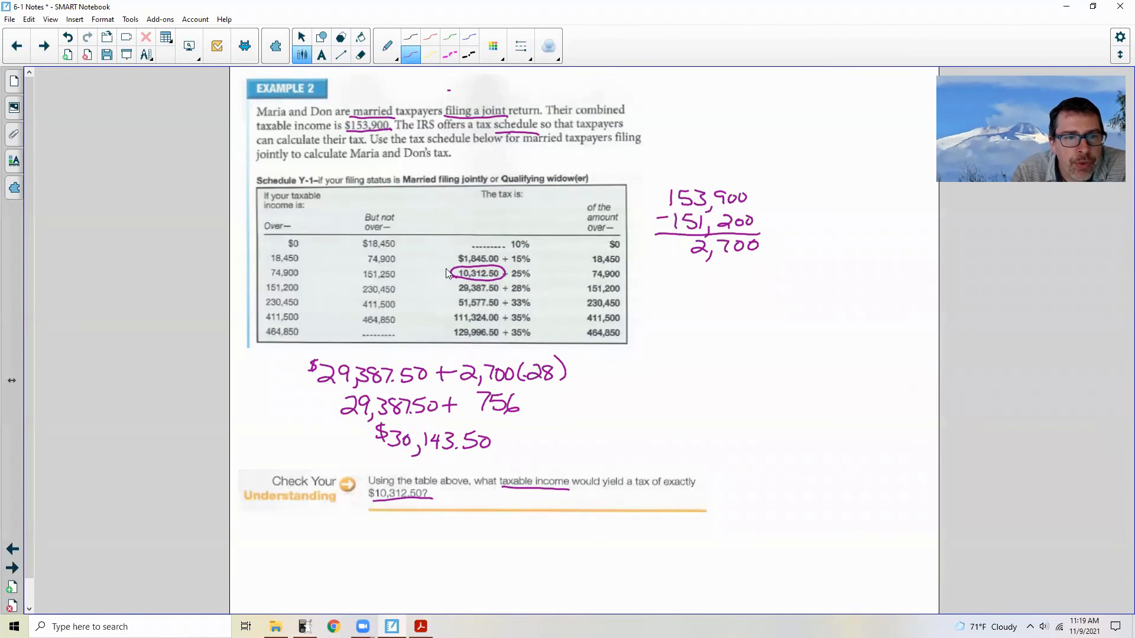
pyautogui.moveTo(460, 283)
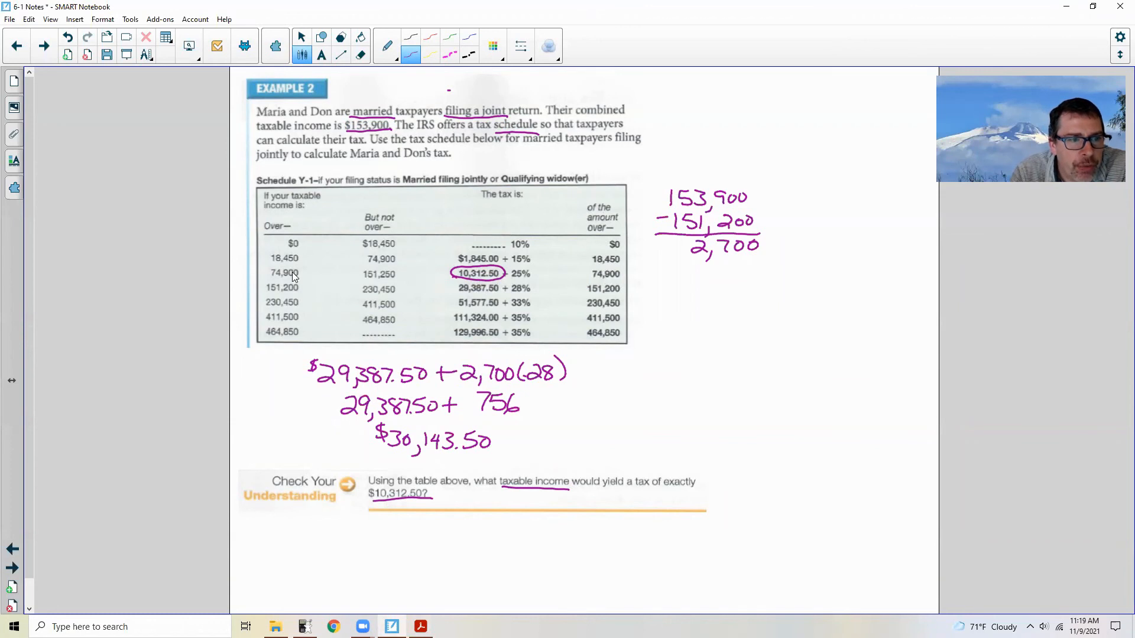
pyautogui.moveTo(382, 272)
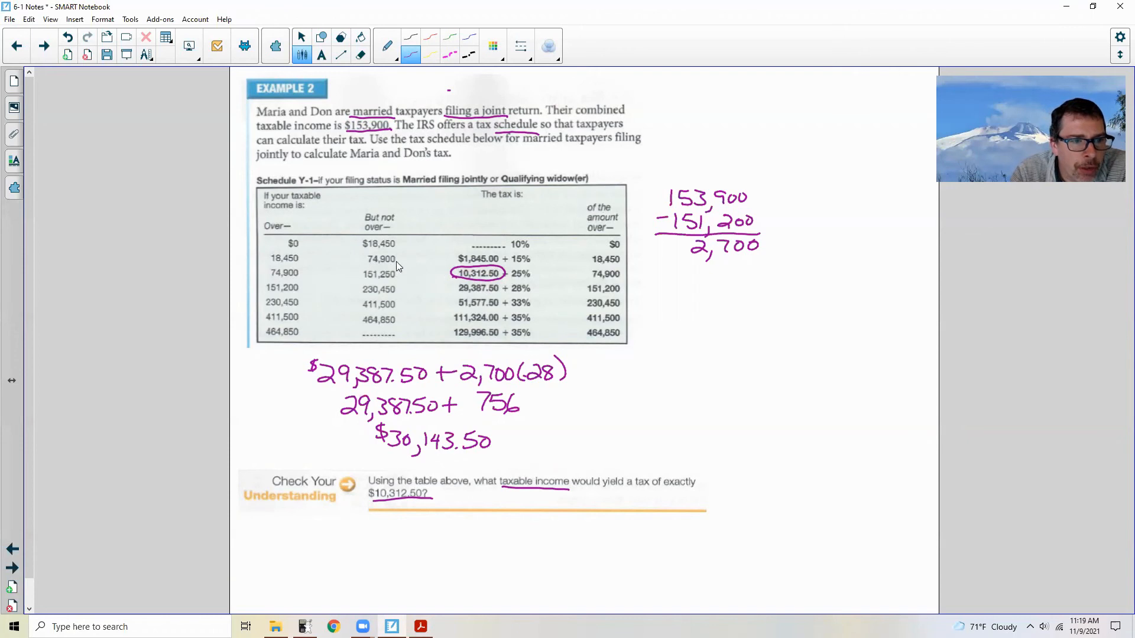
pyautogui.moveTo(393, 265)
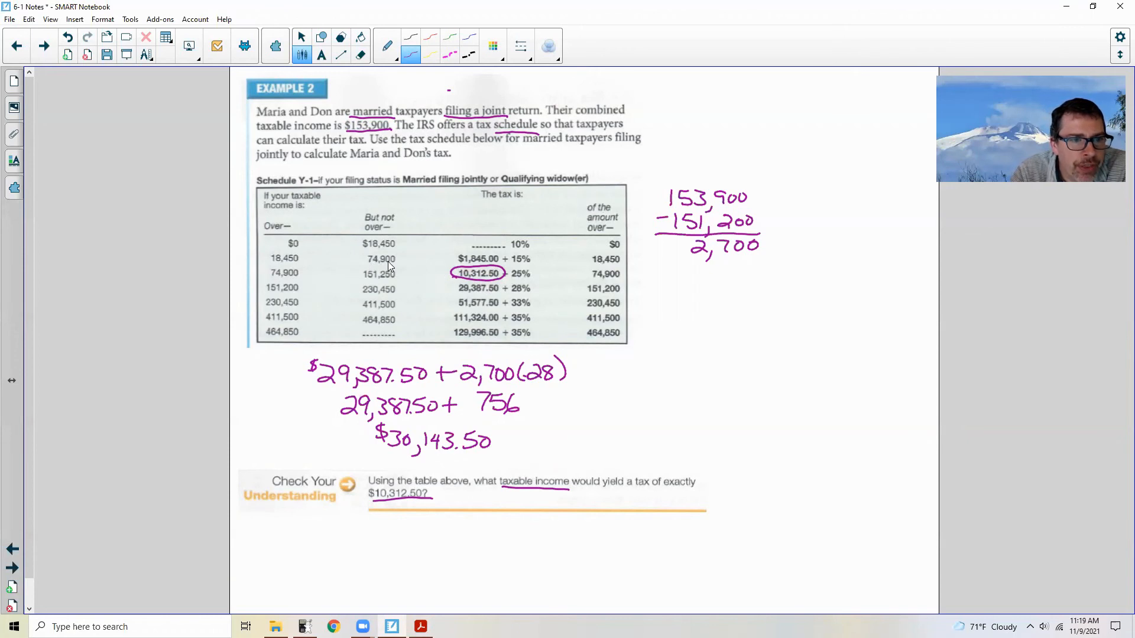
pyautogui.moveTo(482, 270)
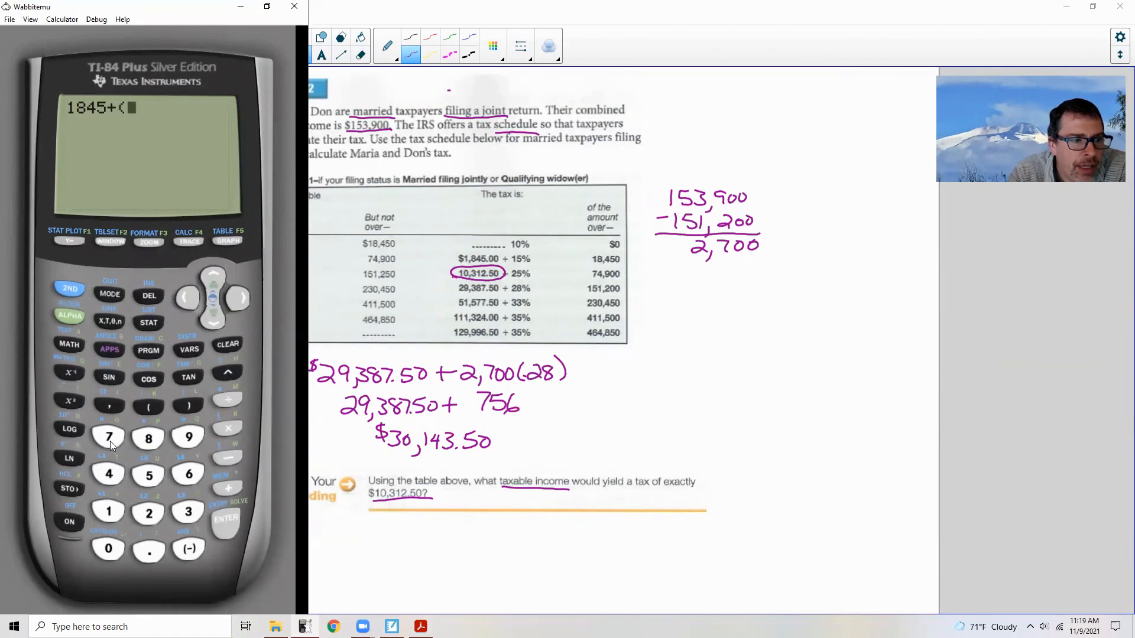
# Step: Evaluate the 1845 + .15(74900 − …) bracket expression on the TI-84, getting −14595
pyautogui.click(107, 548)
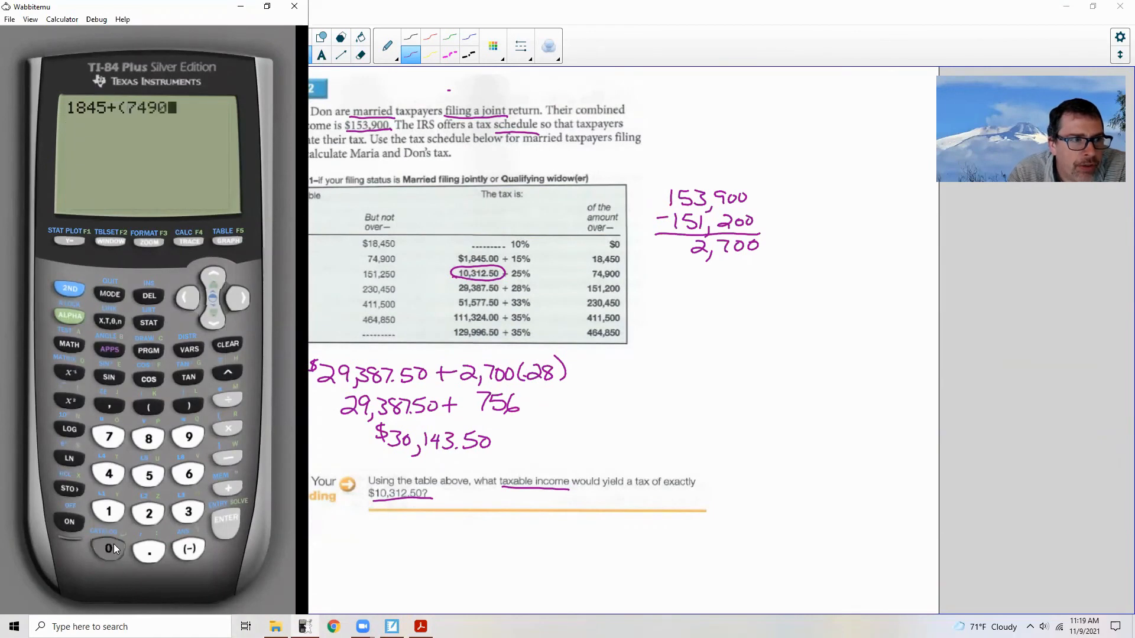
pyautogui.click(107, 548)
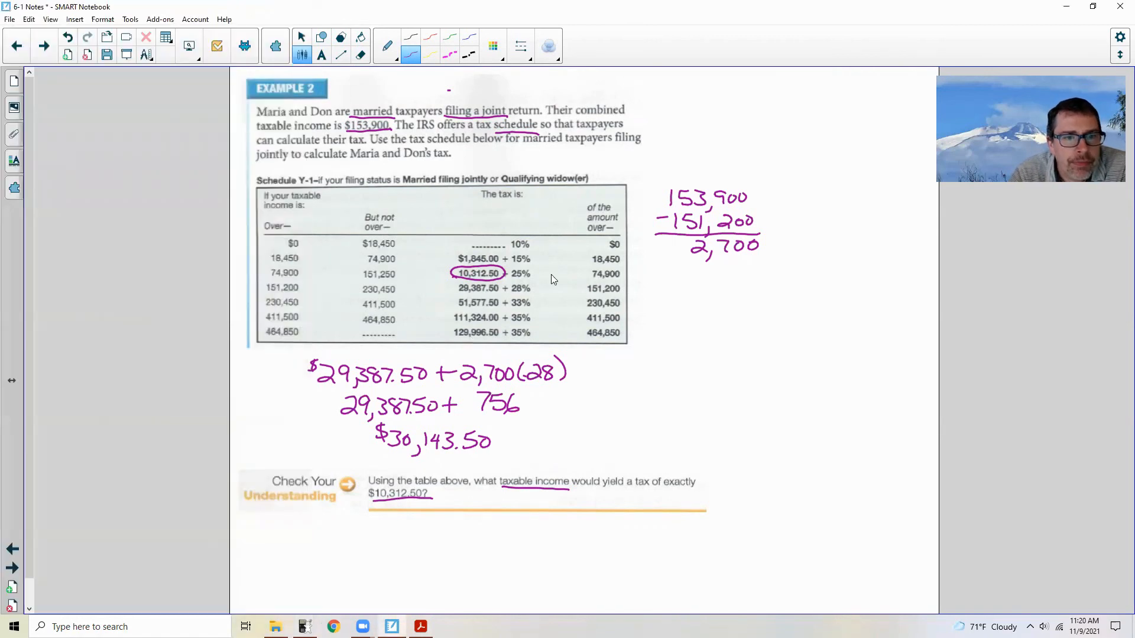
pyautogui.moveTo(612, 283)
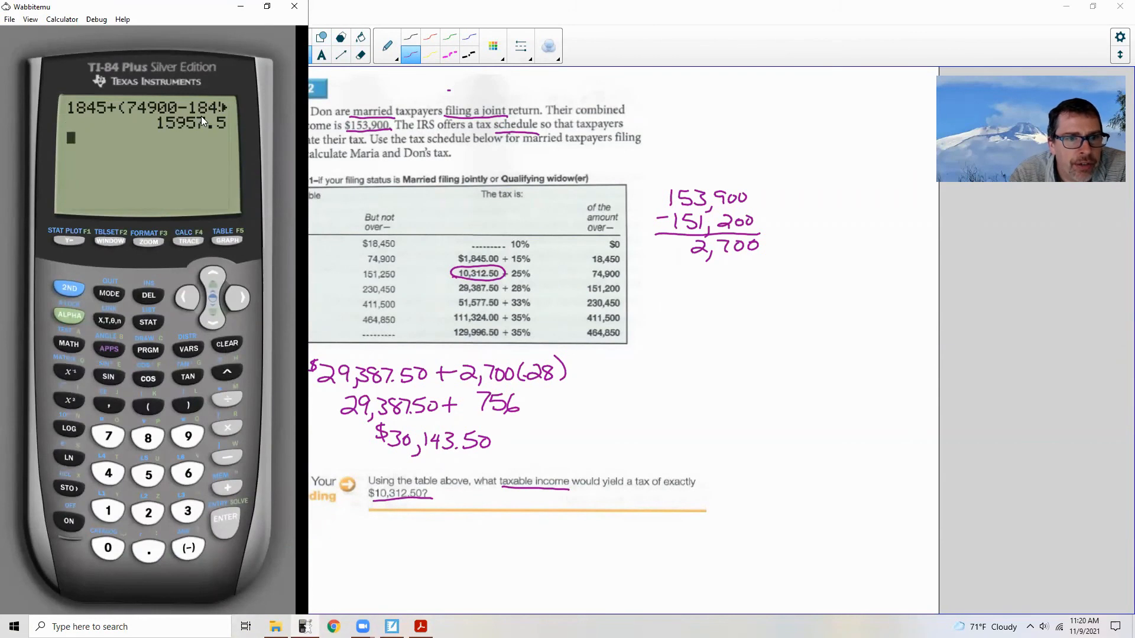
pyautogui.moveTo(200, 122)
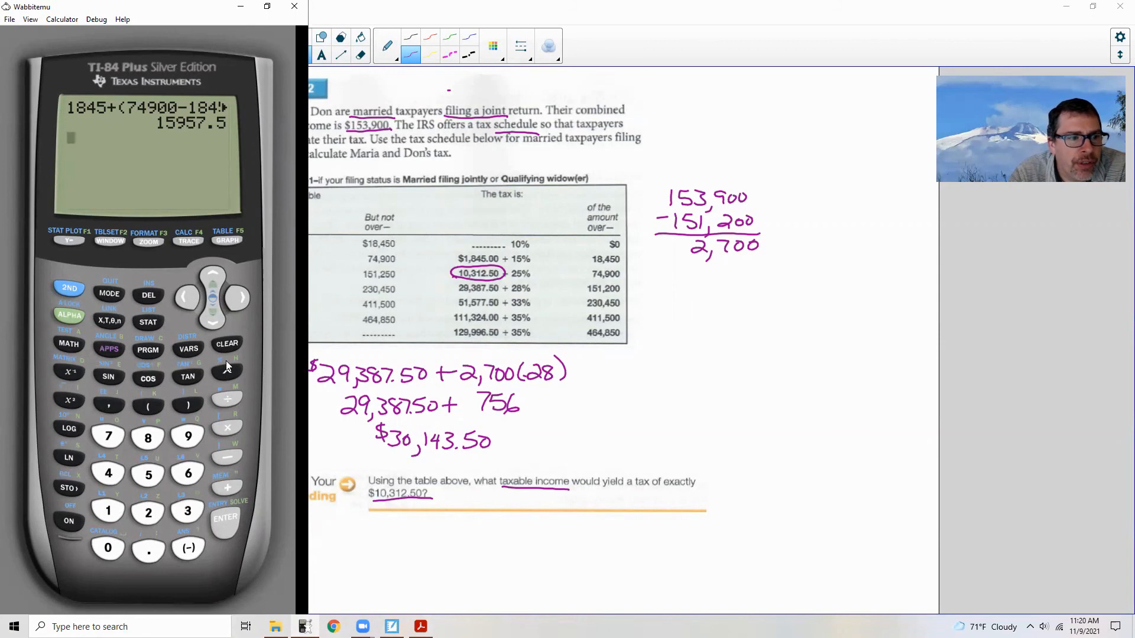
pyautogui.click(226, 342)
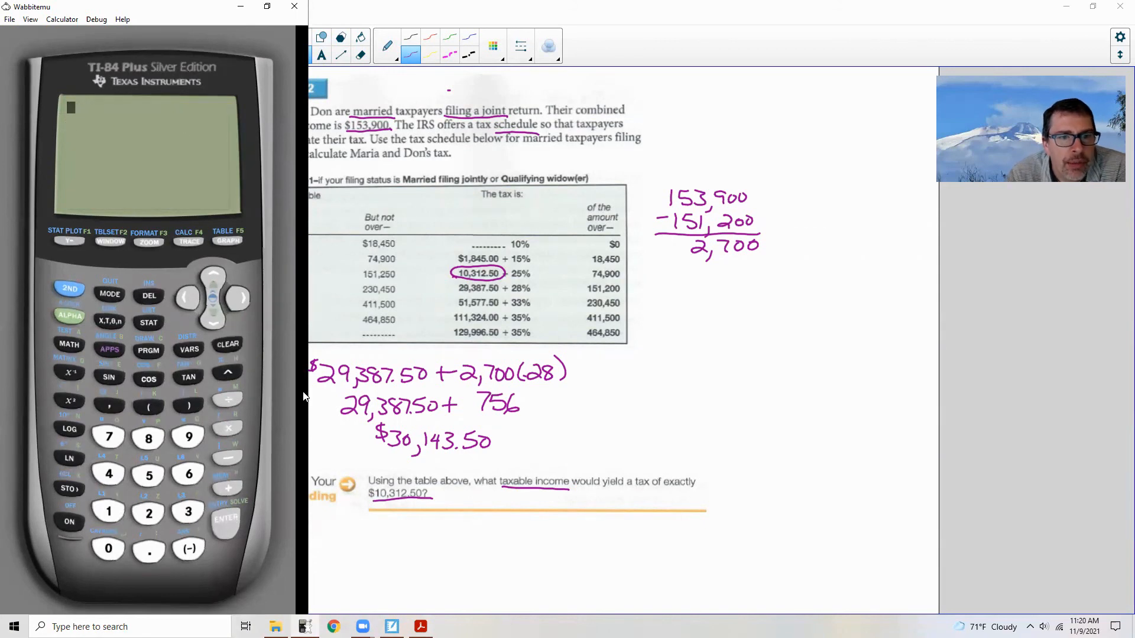
pyautogui.click(107, 512)
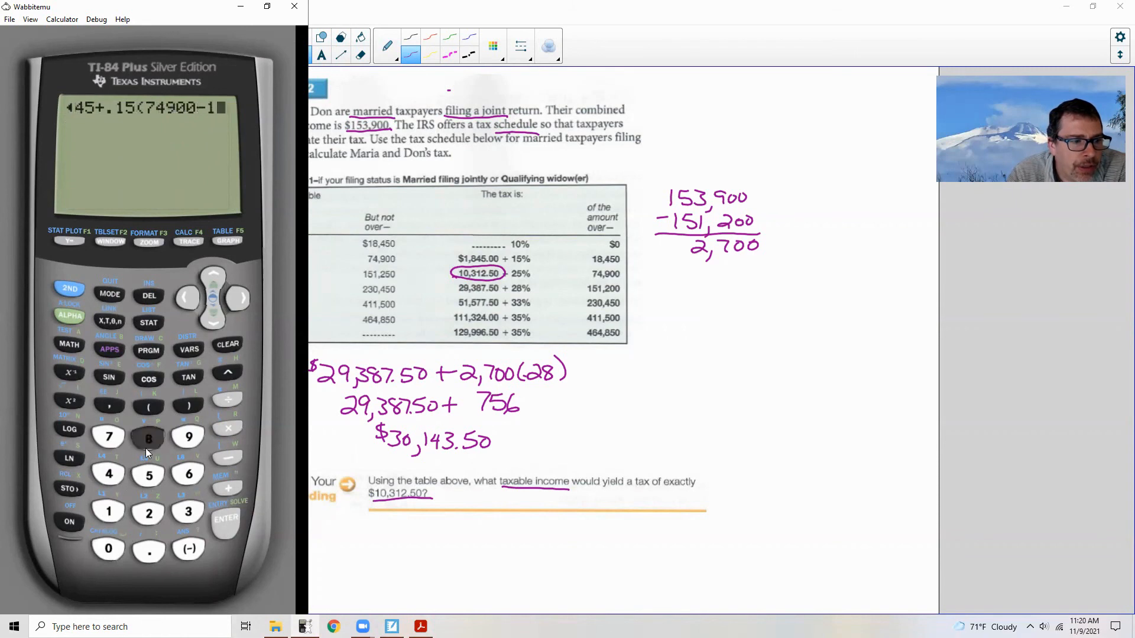
pyautogui.click(148, 439)
pyautogui.write('84500)')
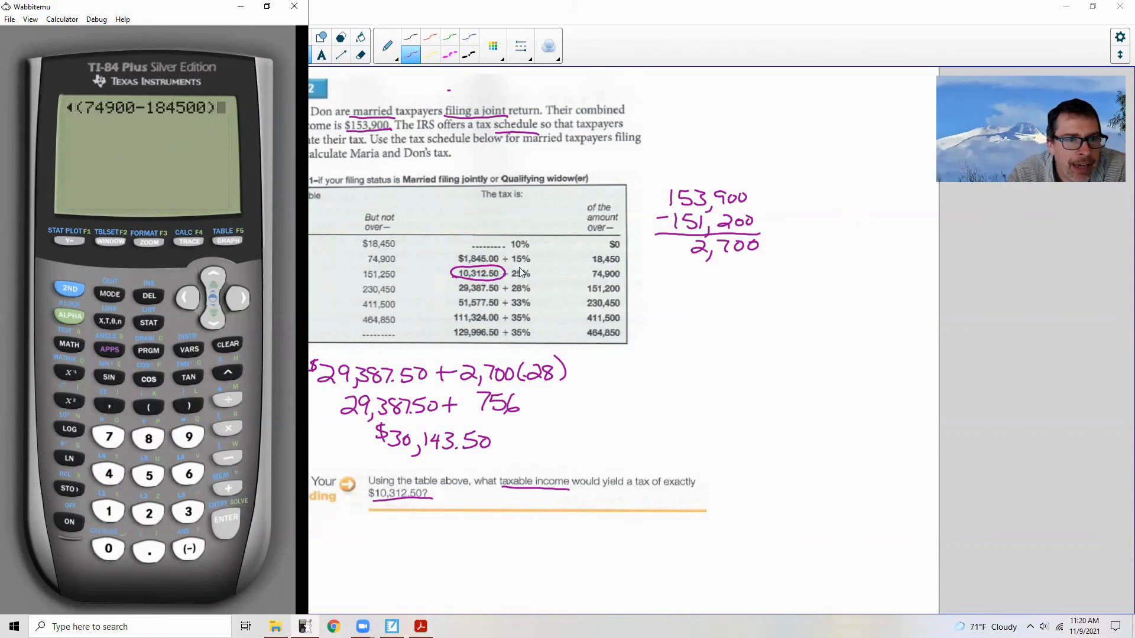
pyautogui.moveTo(304, 500)
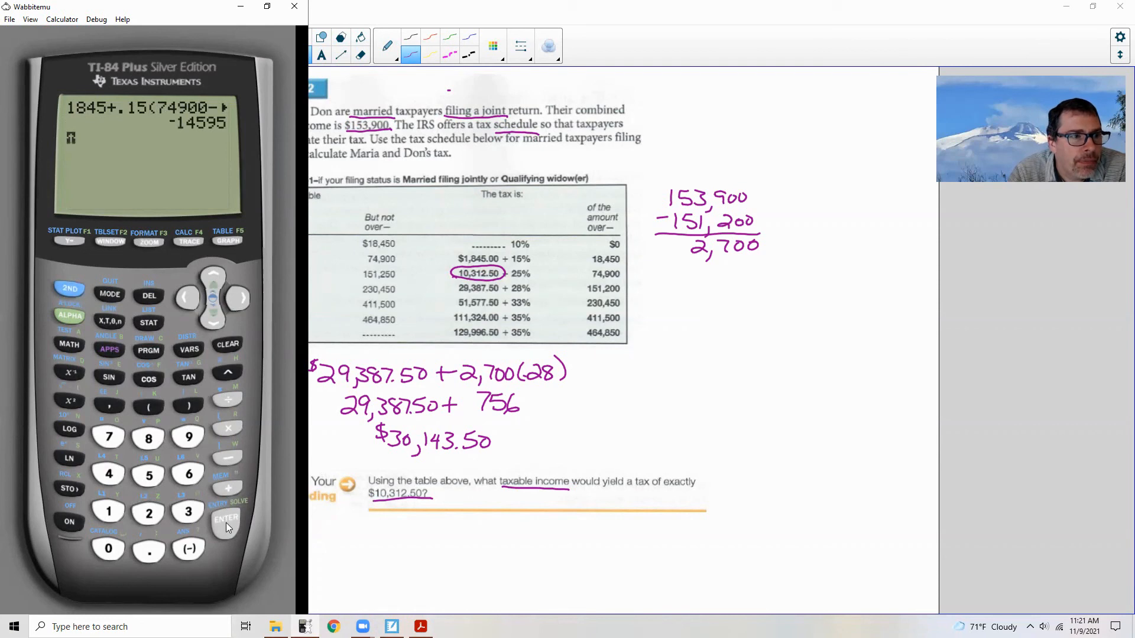
pyautogui.moveTo(231, 530)
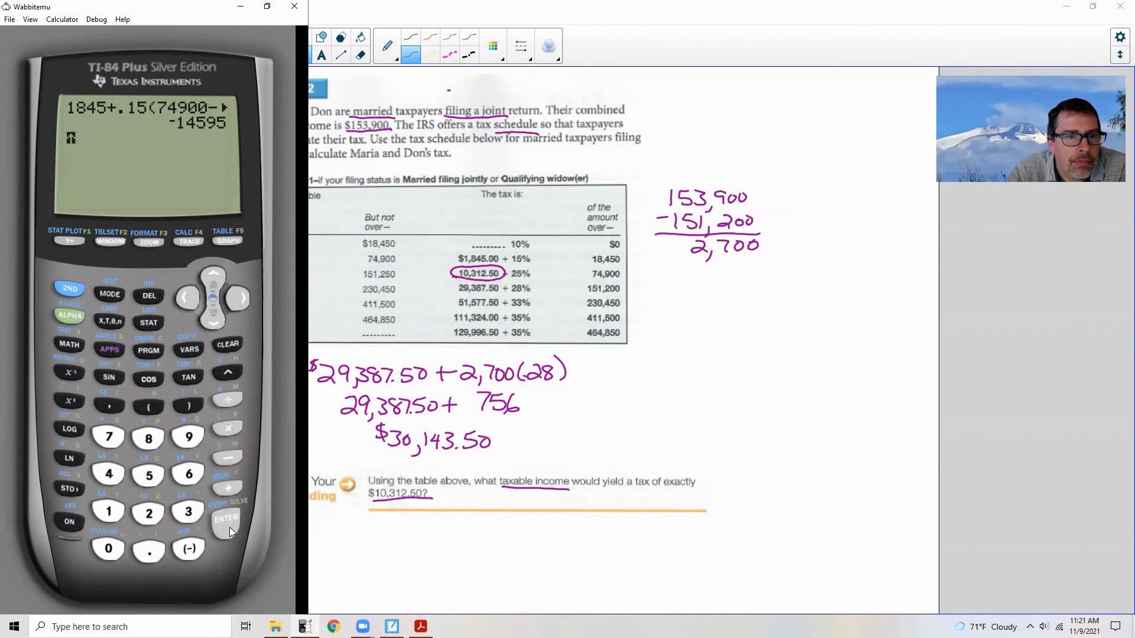
pyautogui.rightClick(220, 326)
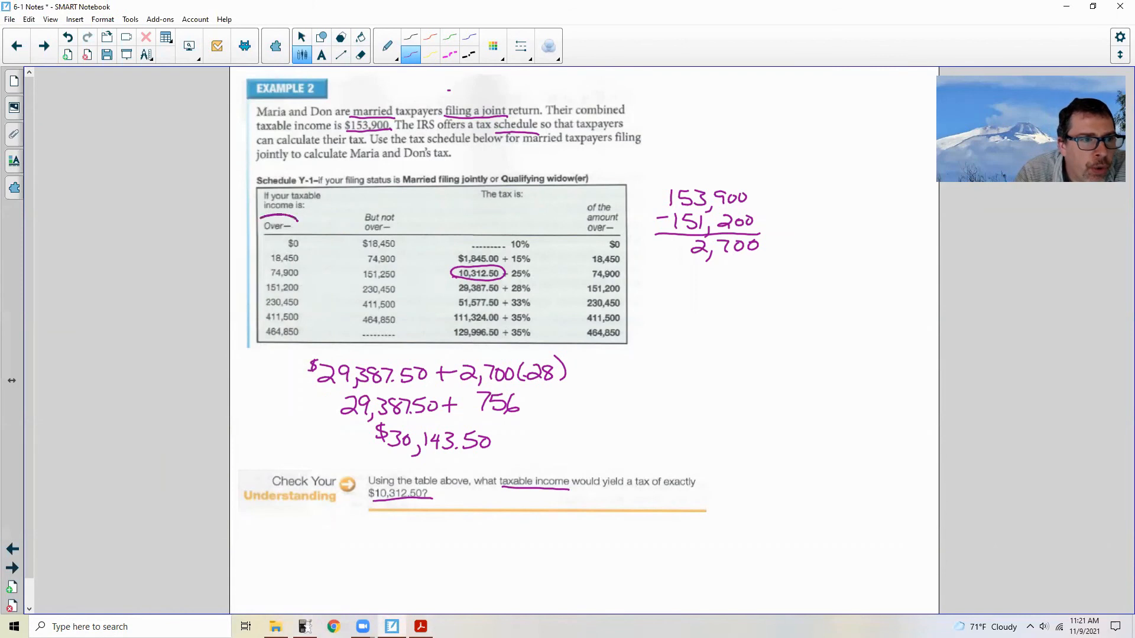
# Step: Circle 'Over', arrow the 18,450 and 74,900 rows, and write and box $74,900
pyautogui.moveTo(261, 225); pyautogui.dragTo(300, 225)
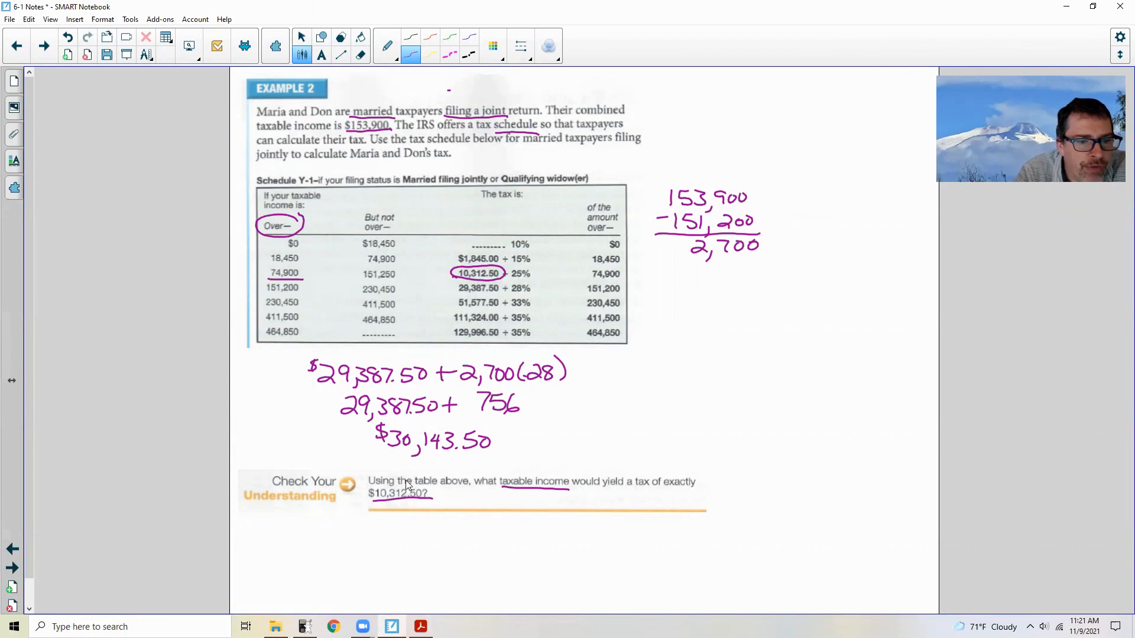
pyautogui.moveTo(297, 285)
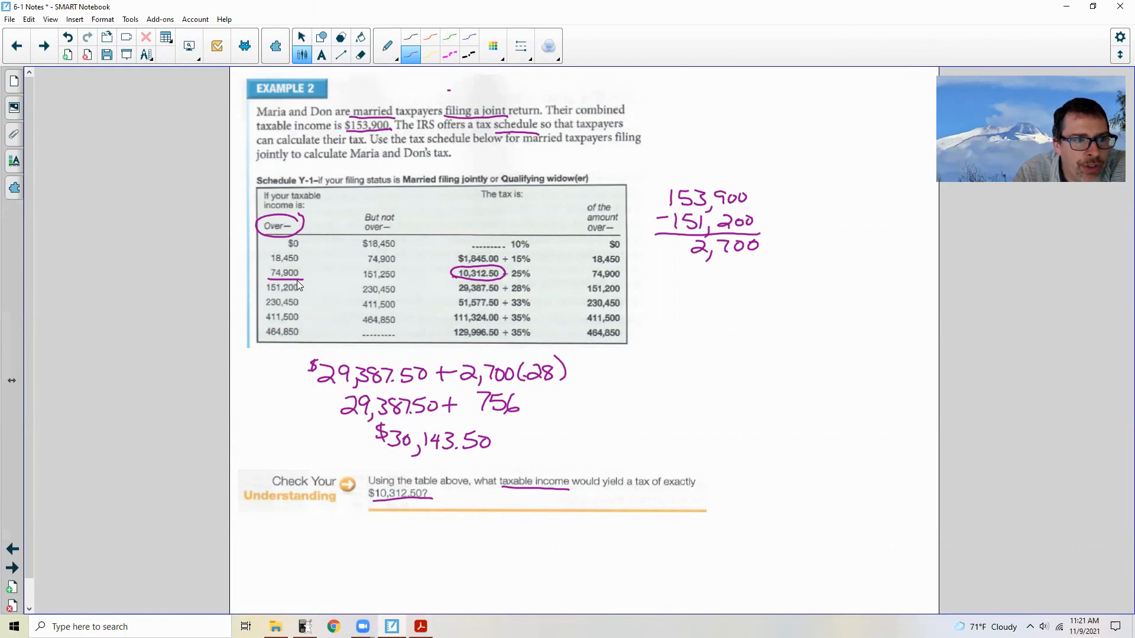
pyautogui.moveTo(335, 446)
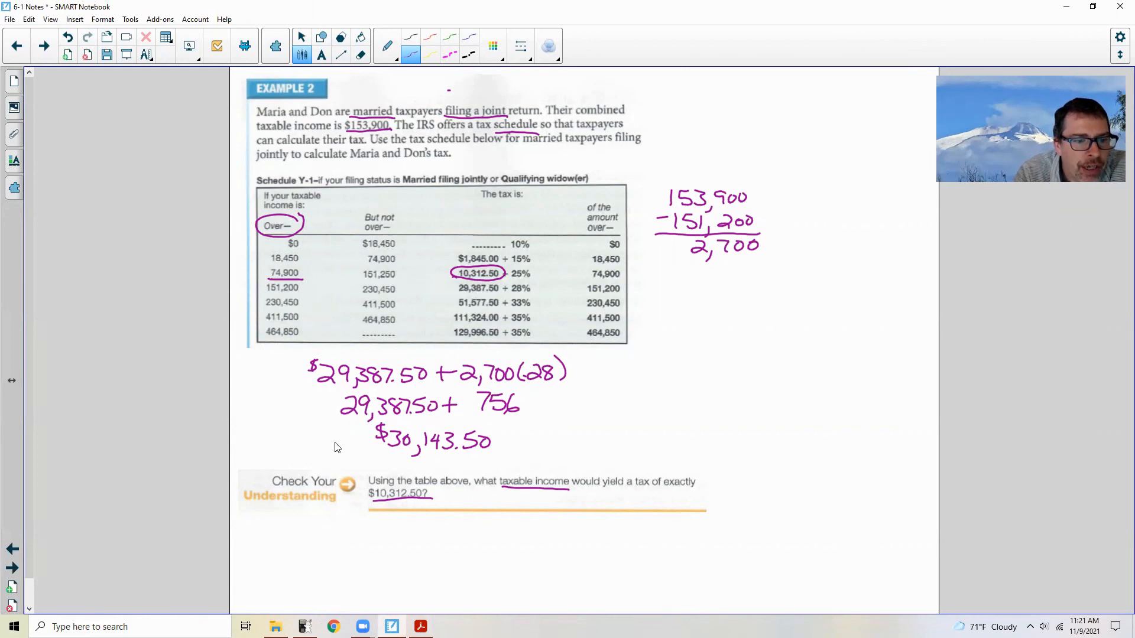
pyautogui.moveTo(387, 528); pyautogui.dragTo(416, 550)
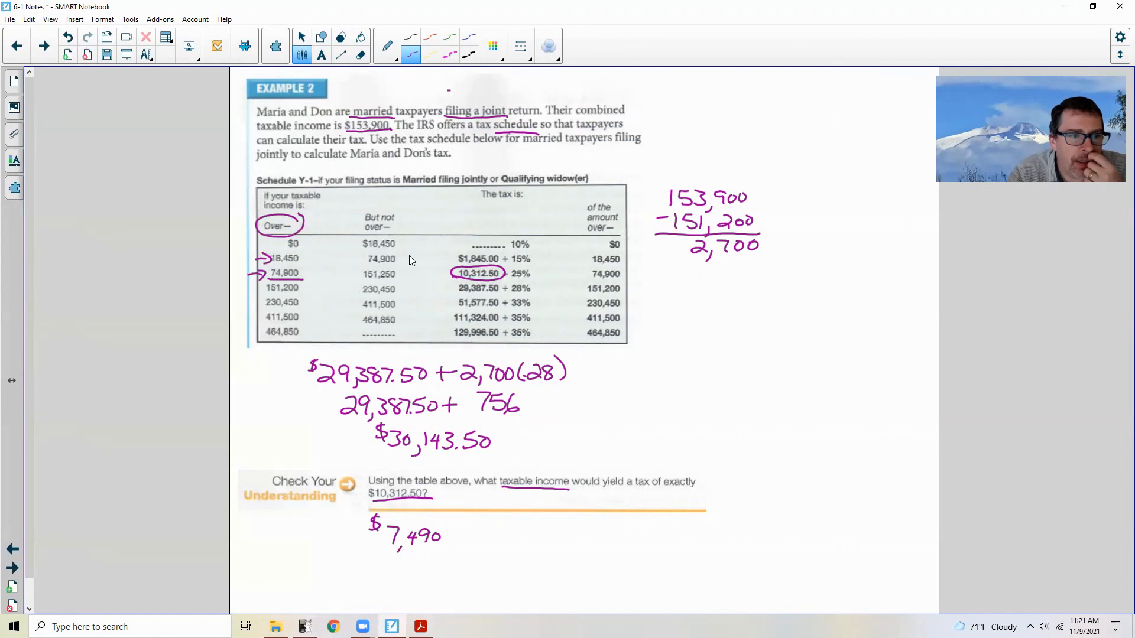
pyautogui.moveTo(370, 440)
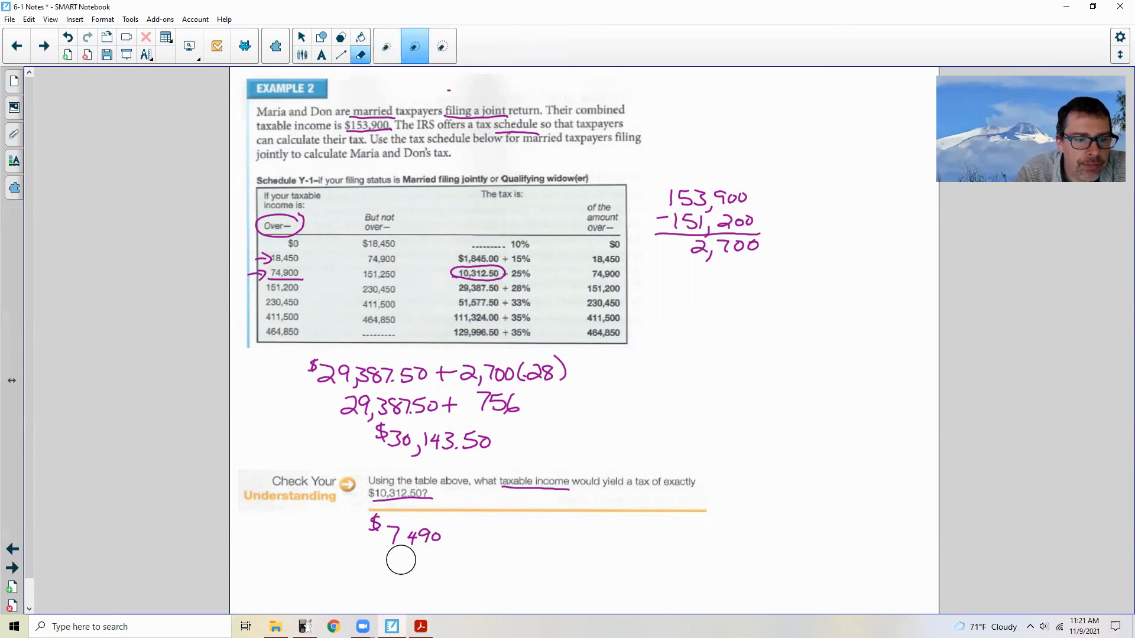
pyautogui.click(386, 46)
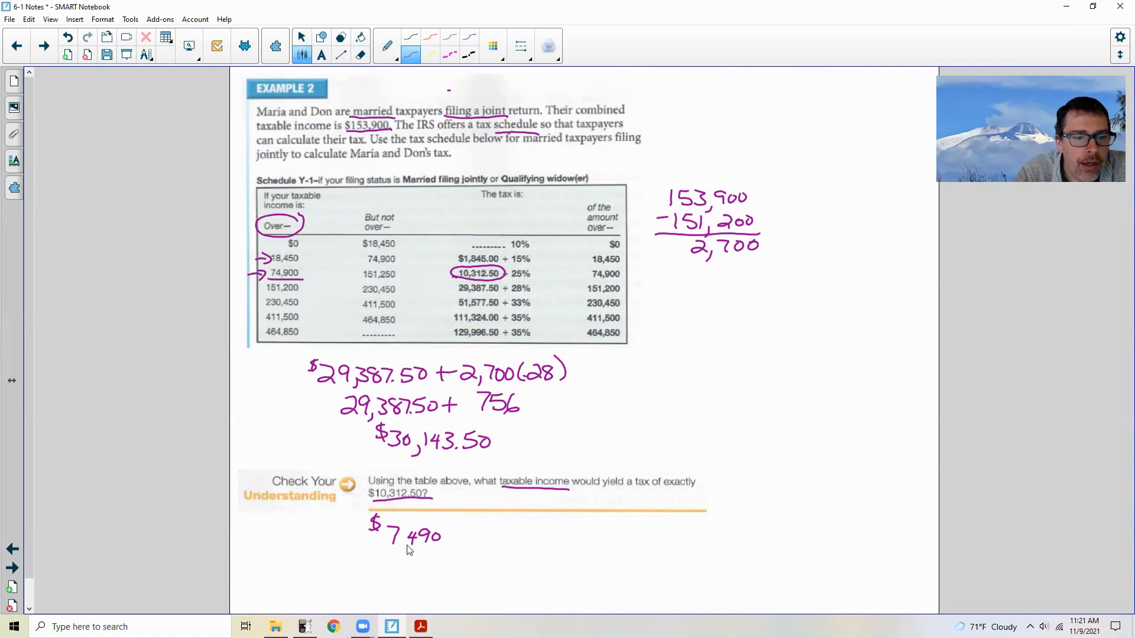
pyautogui.write('00')
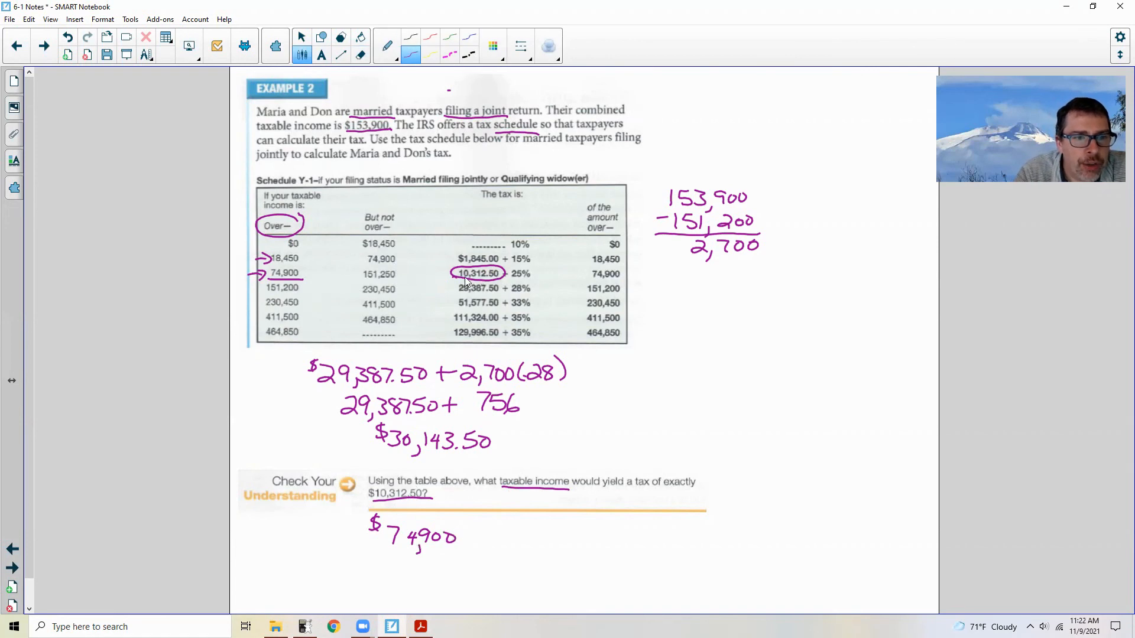
pyautogui.moveTo(444, 261)
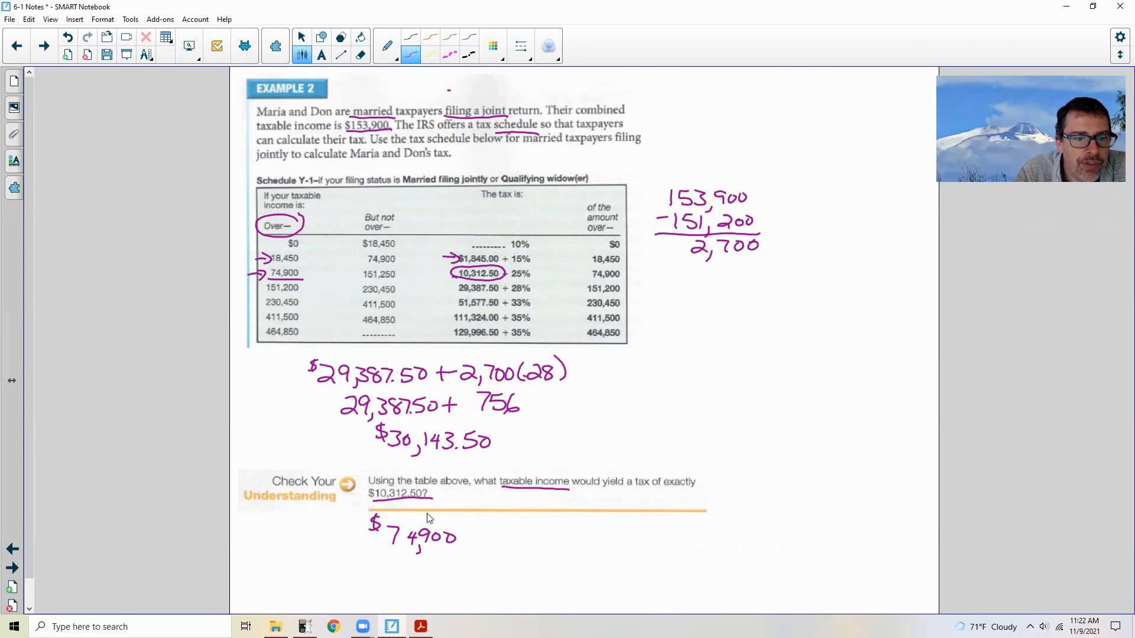
pyautogui.moveTo(585, 302)
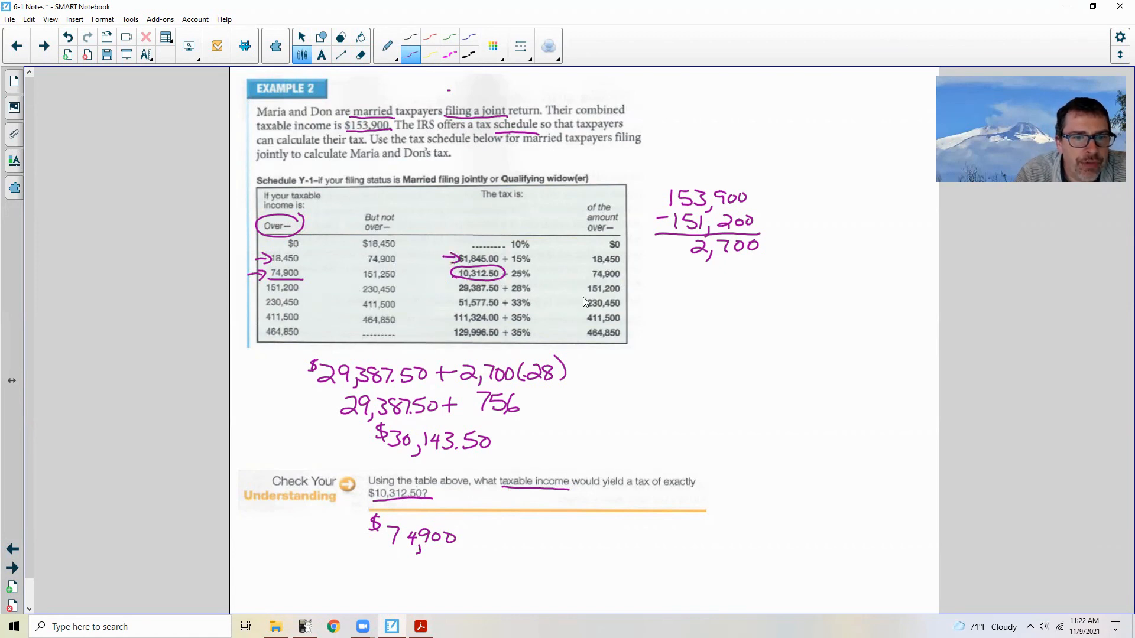
pyautogui.moveTo(616, 262)
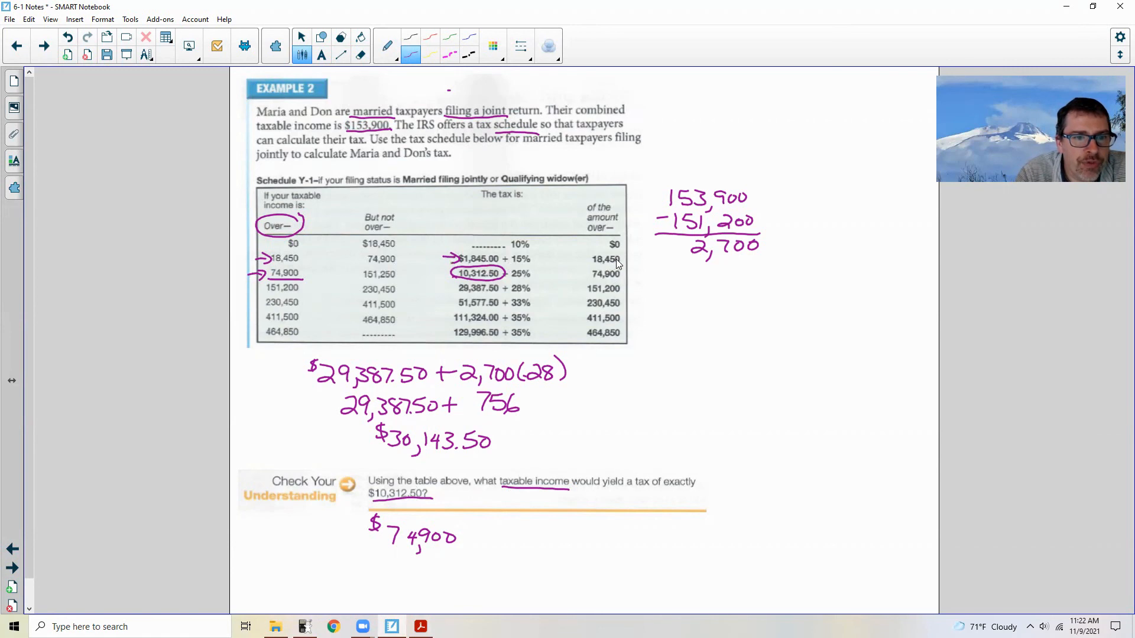
pyautogui.moveTo(431, 499)
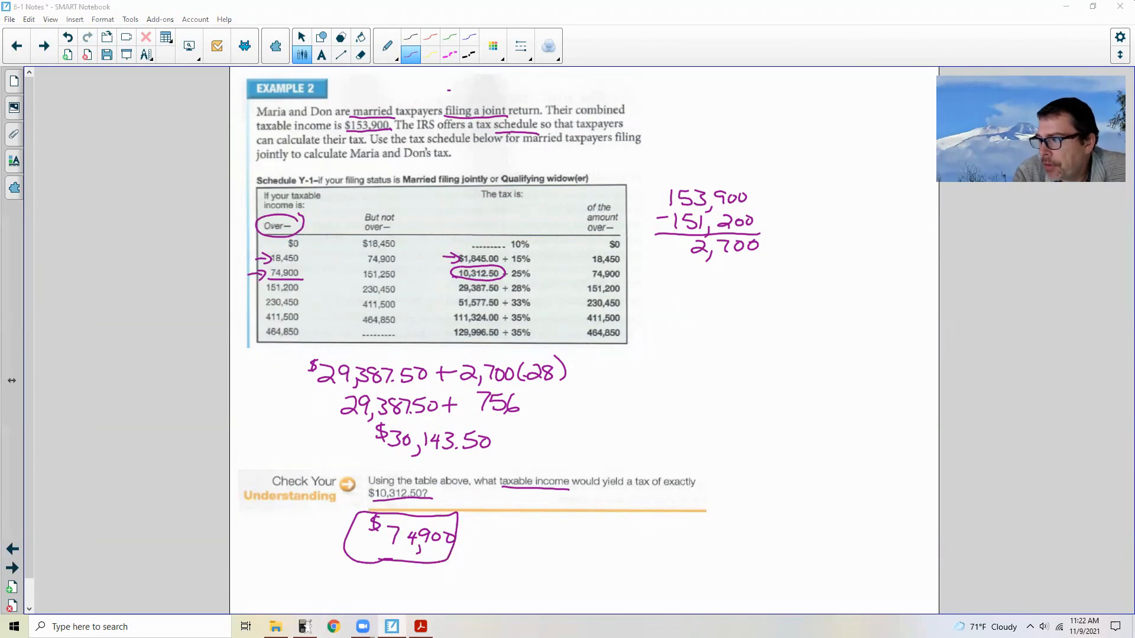
pyautogui.click(43, 46)
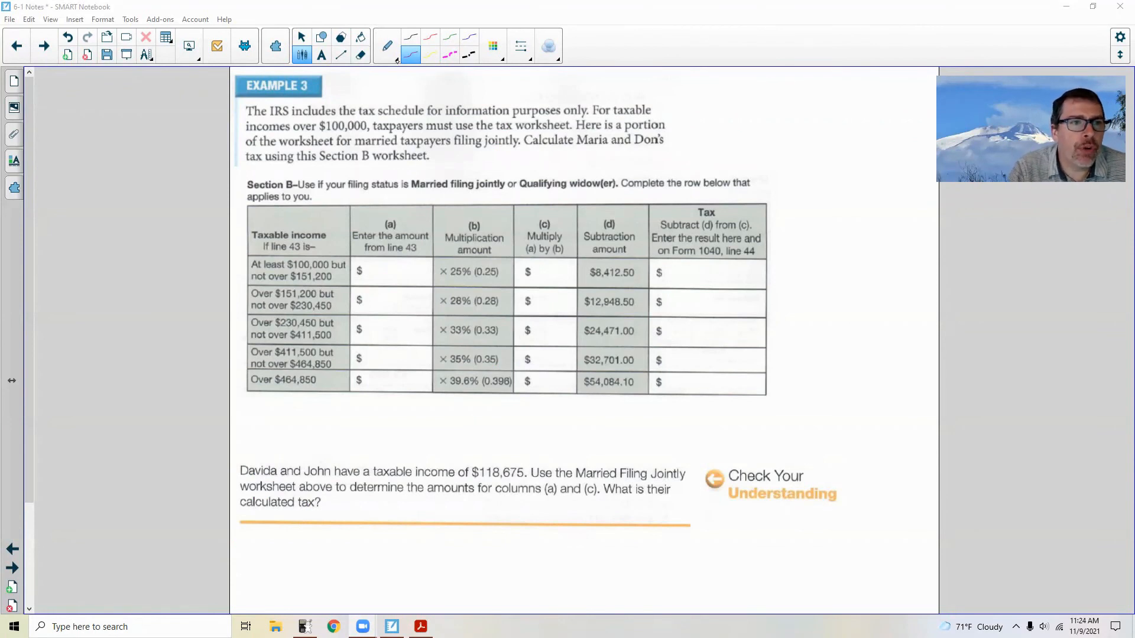
# Step: Select the green pen and go back to the Example 2 page
pyautogui.click(448, 38)
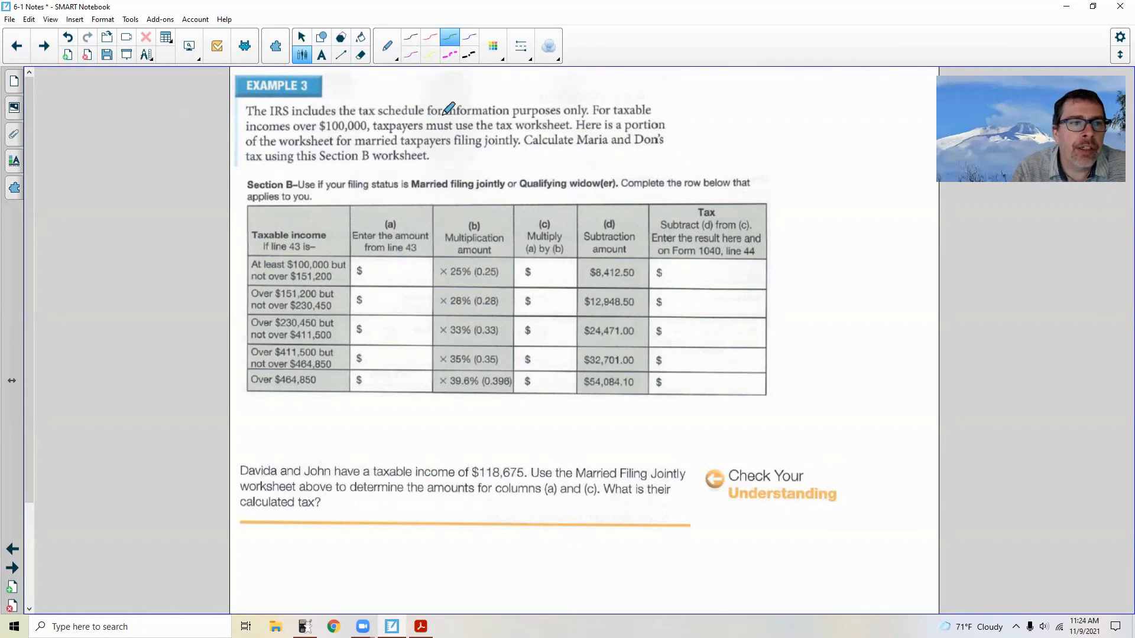
pyautogui.moveTo(349, 116)
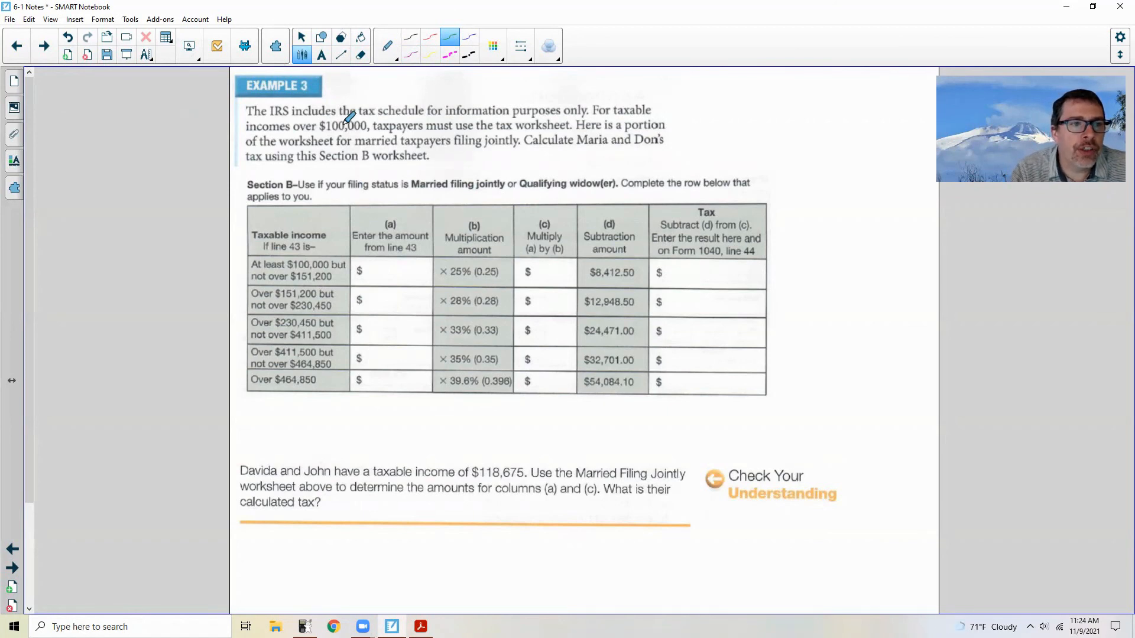
pyautogui.click(16, 45)
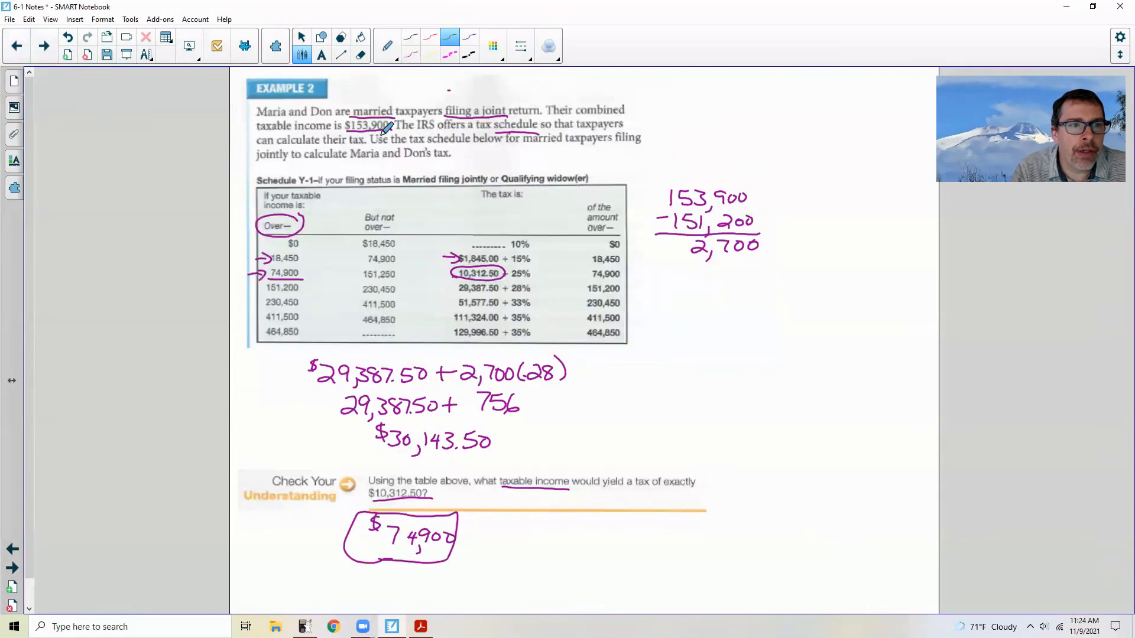
# Step: On Example 3, write $153,900, circle Section B, and enter the income in column (a)
pyautogui.click(42, 45)
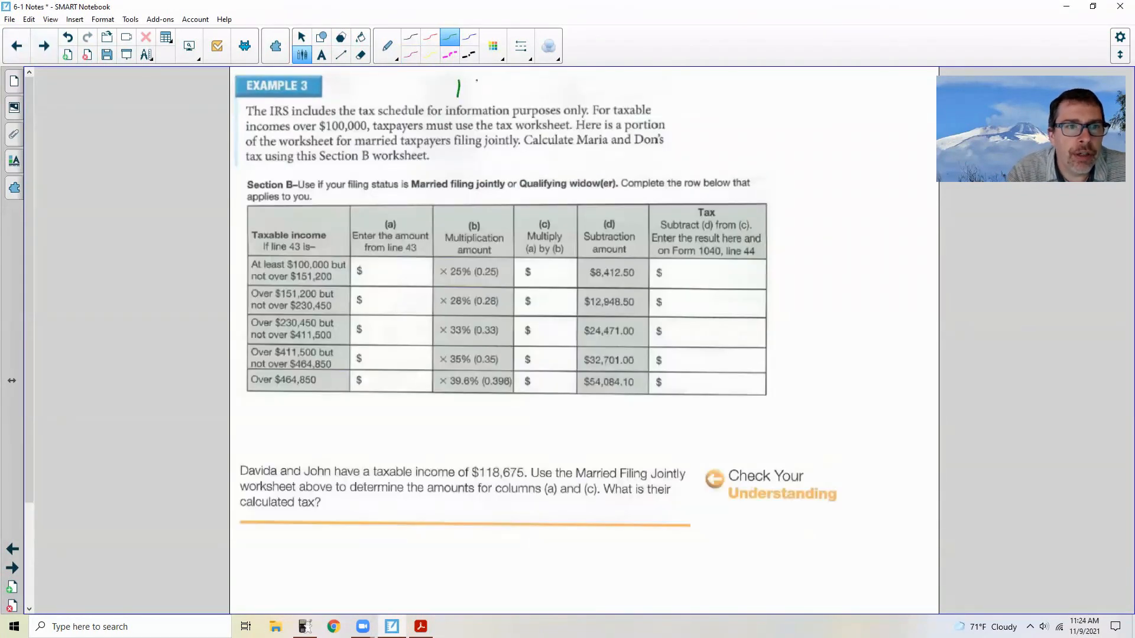
pyautogui.moveTo(455, 90); pyautogui.dragTo(506, 90)
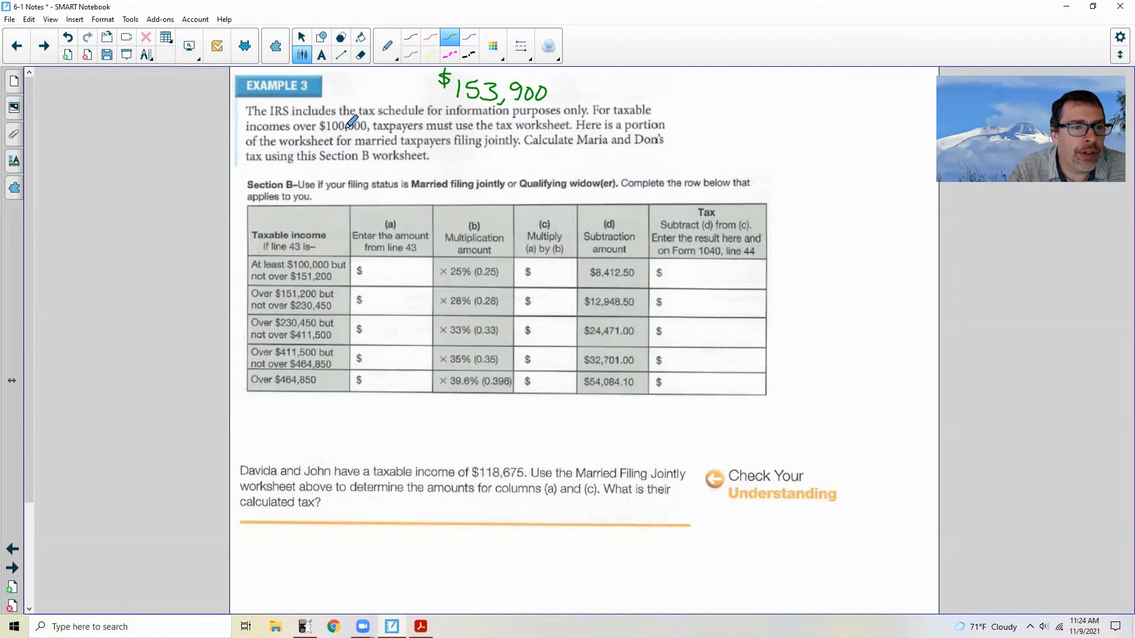
pyautogui.moveTo(249, 192); pyautogui.dragTo(312, 181)
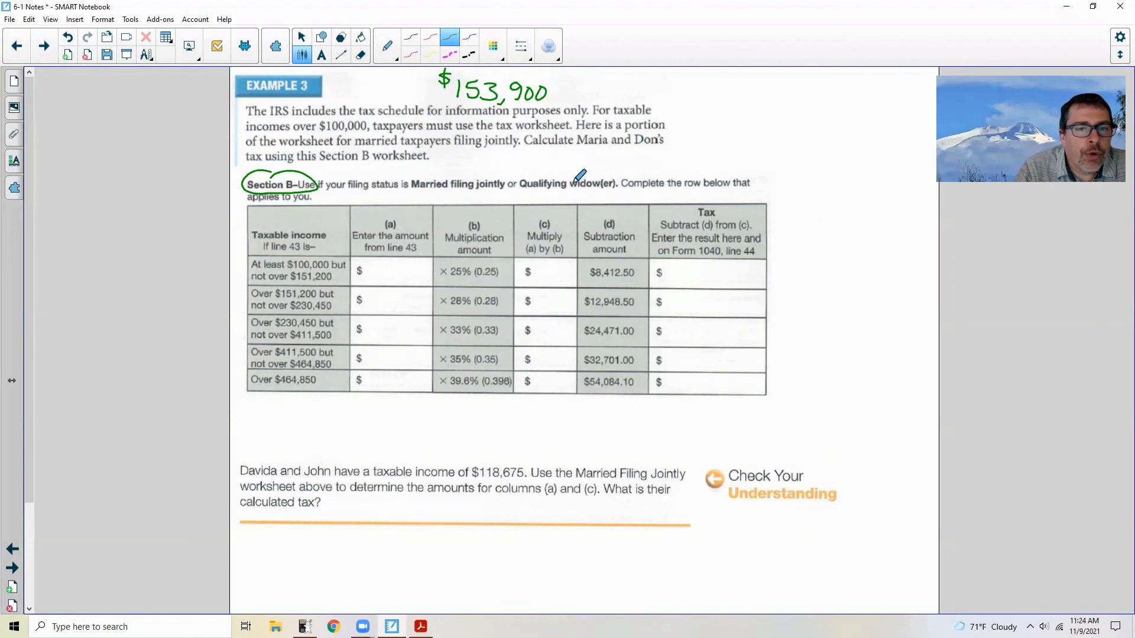
pyautogui.moveTo(688, 171)
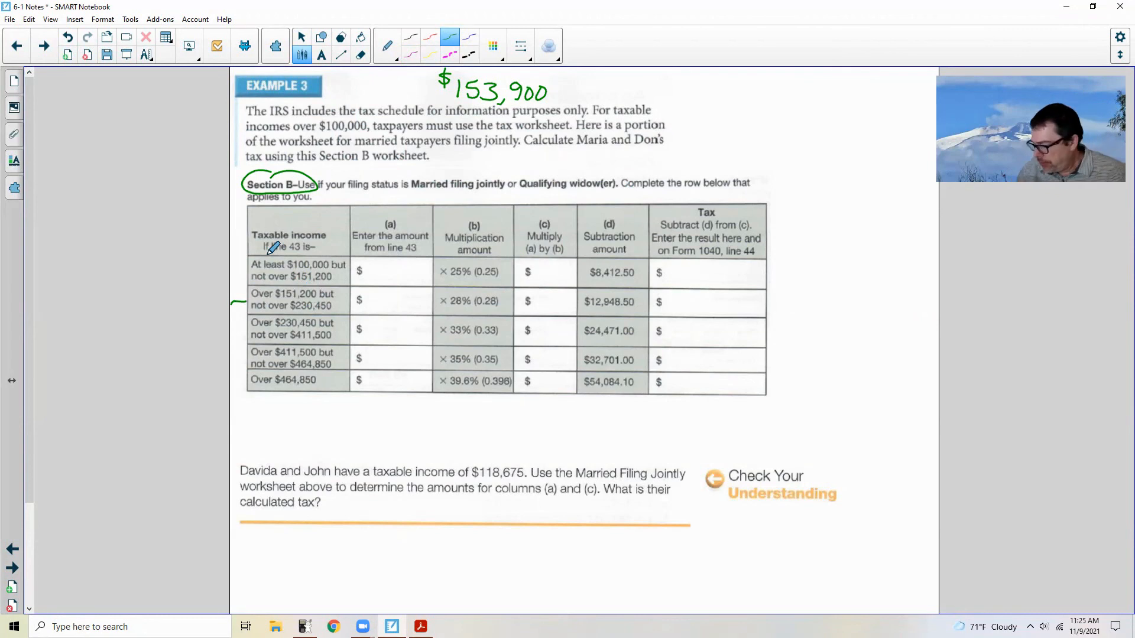
pyautogui.moveTo(8, 174)
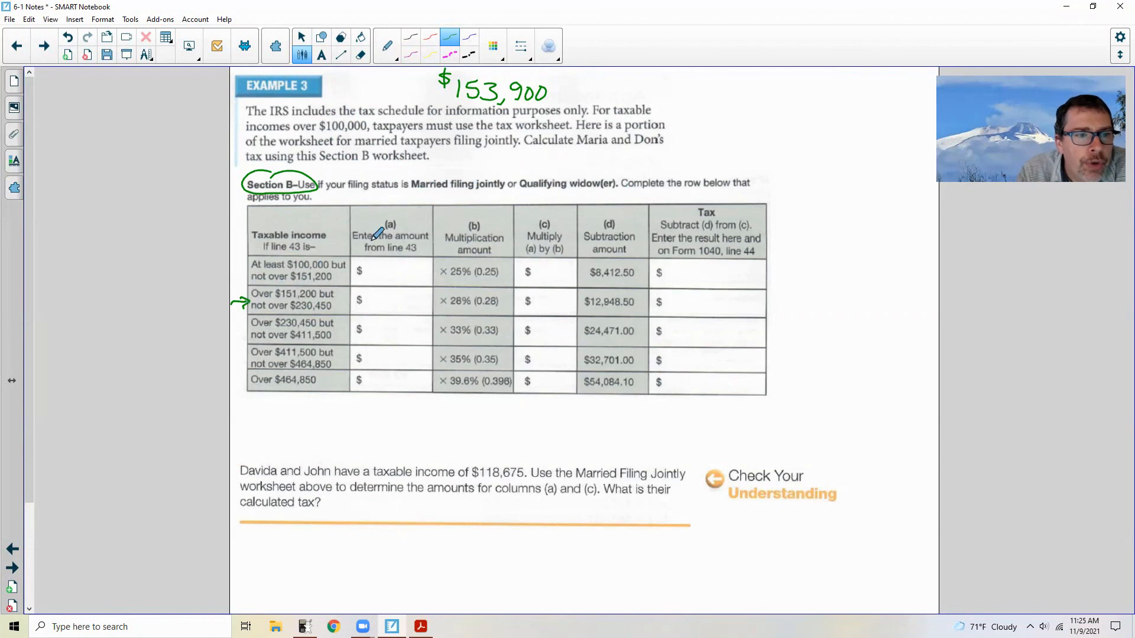
pyautogui.moveTo(543, 72)
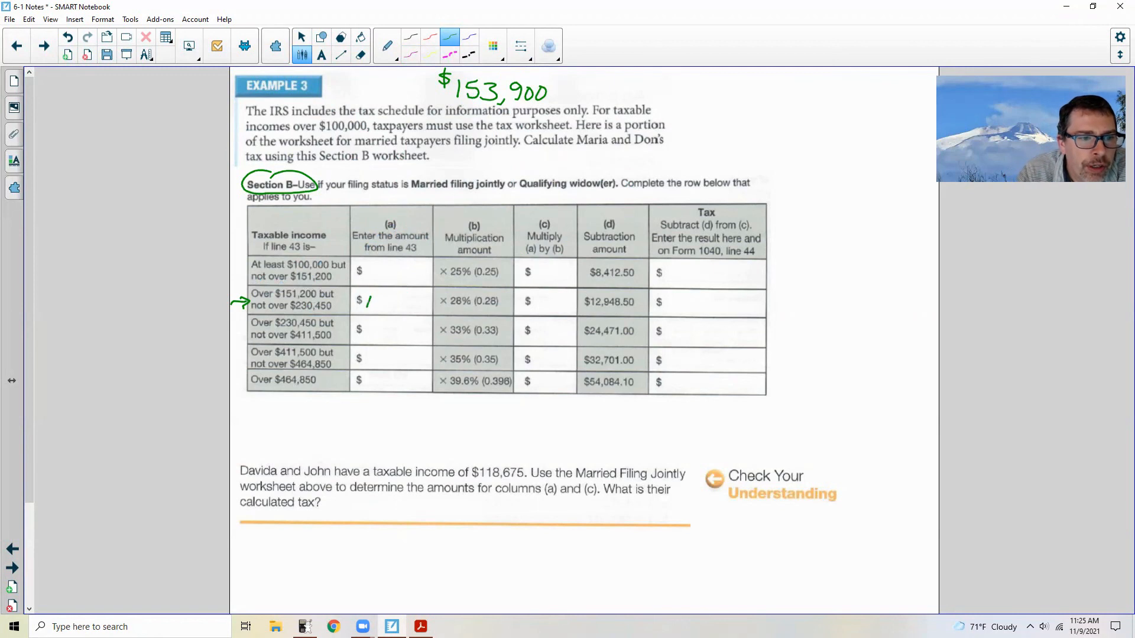
pyautogui.moveTo(368, 300); pyautogui.dragTo(396, 304)
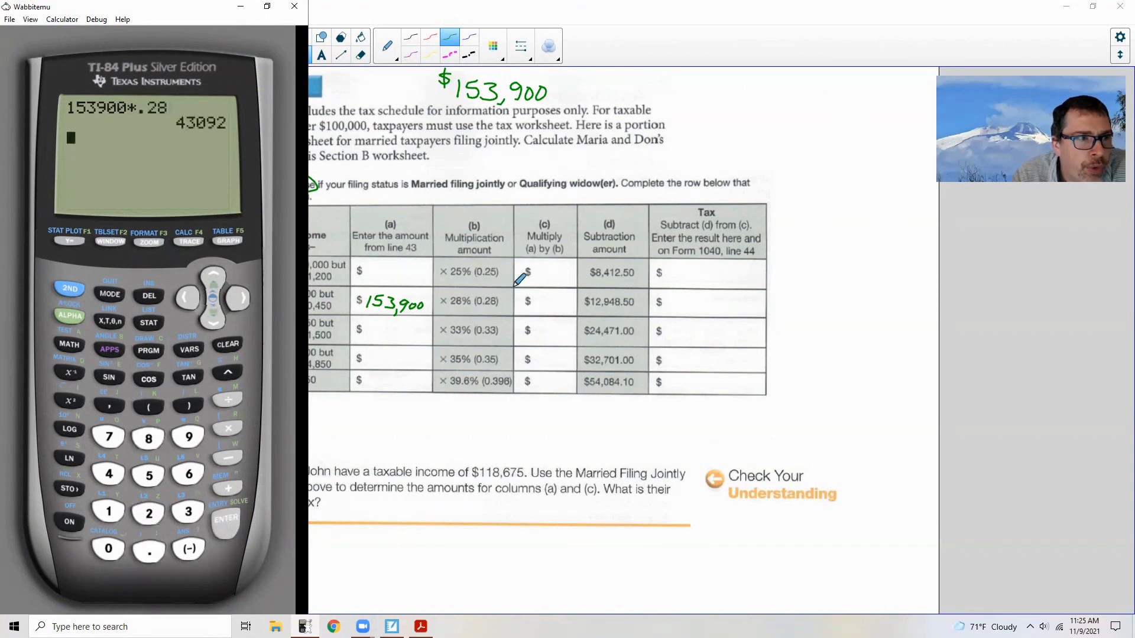
pyautogui.moveTo(550, 294)
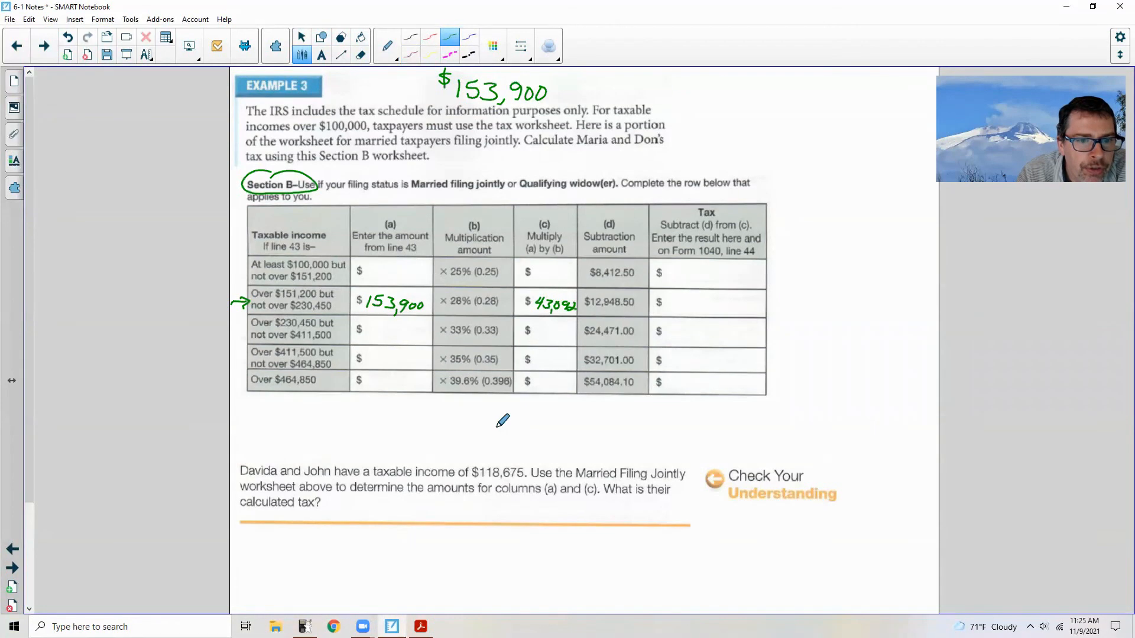
# Step: On the calculator, compute 153900×.28 = 43092, then enter Ans−12948.5
pyautogui.click(303, 627)
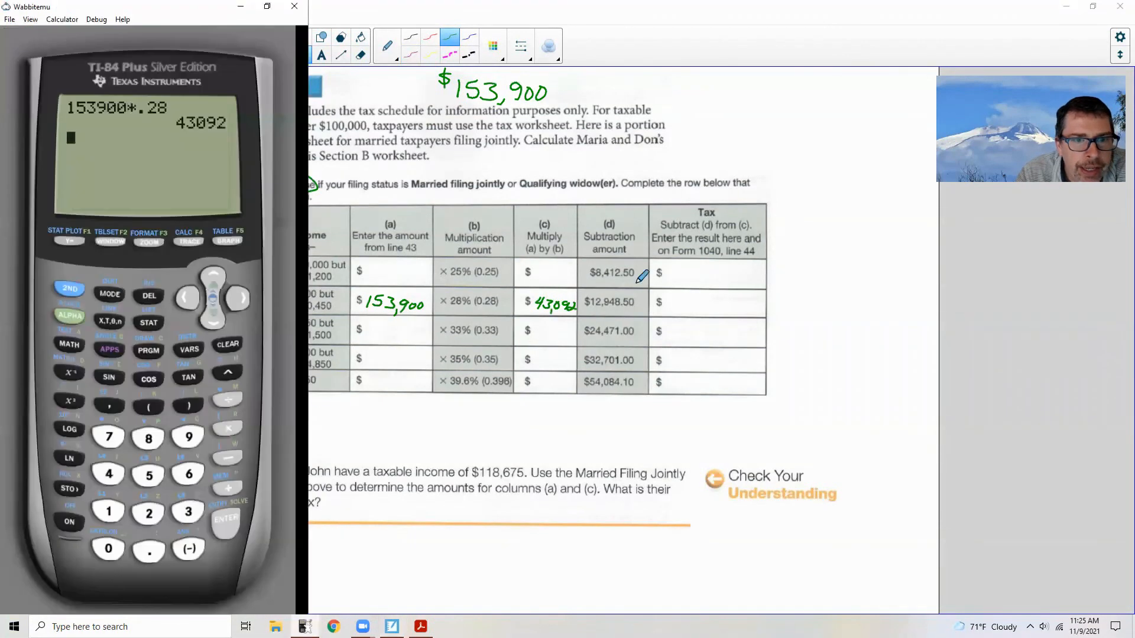
pyautogui.moveTo(625, 248)
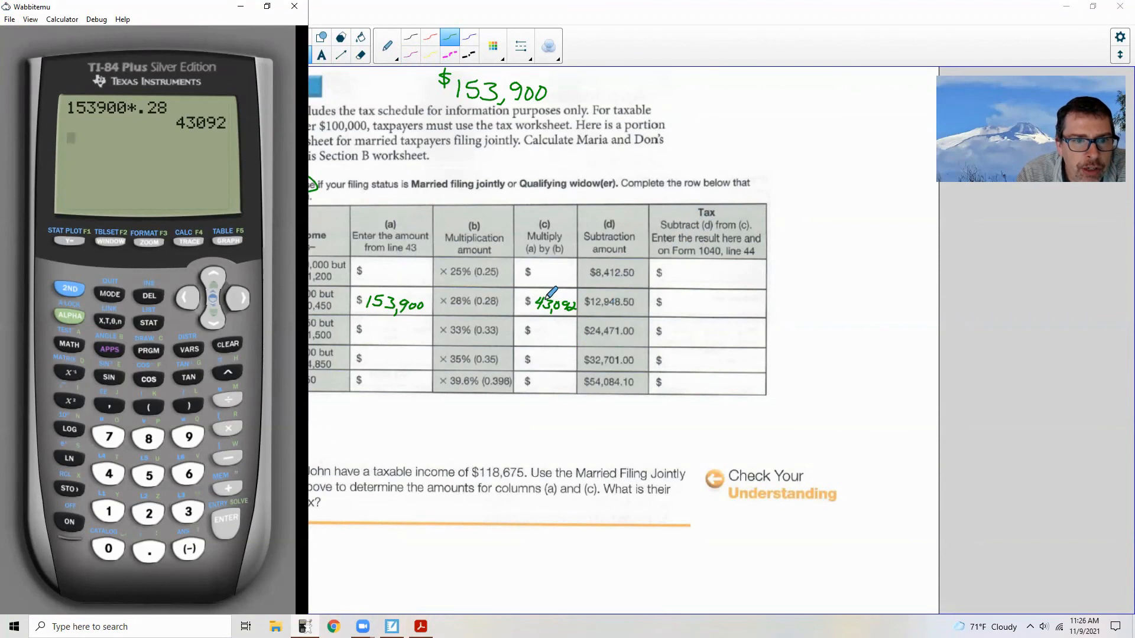
pyautogui.moveTo(684, 243)
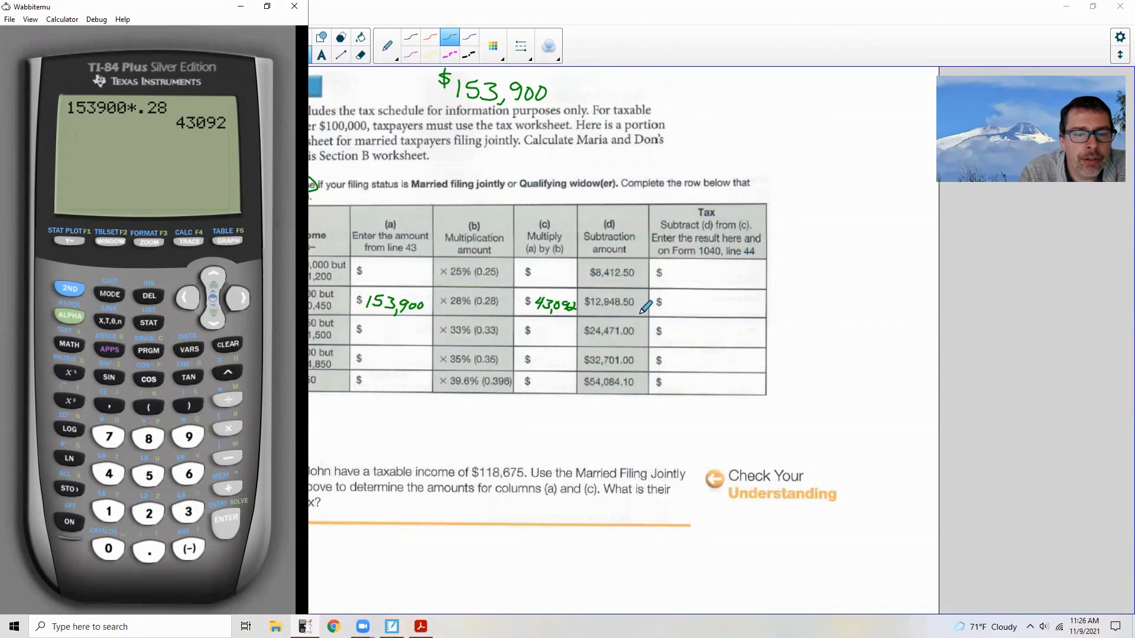
pyautogui.moveTo(700, 317)
pyautogui.write('Ans-129')
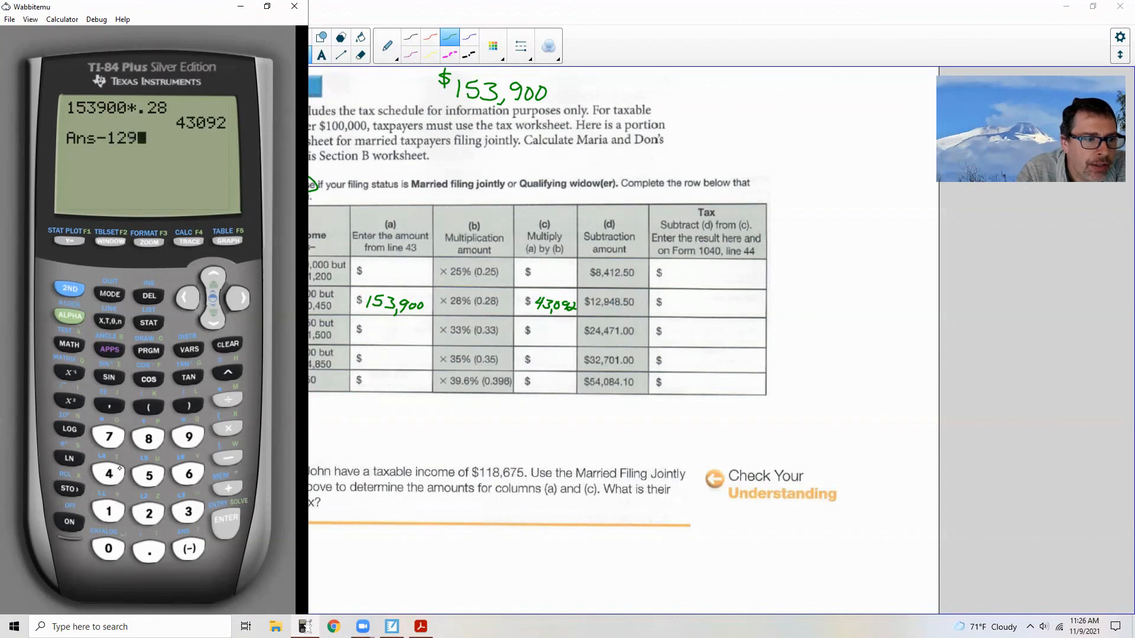
pyautogui.click(148, 474)
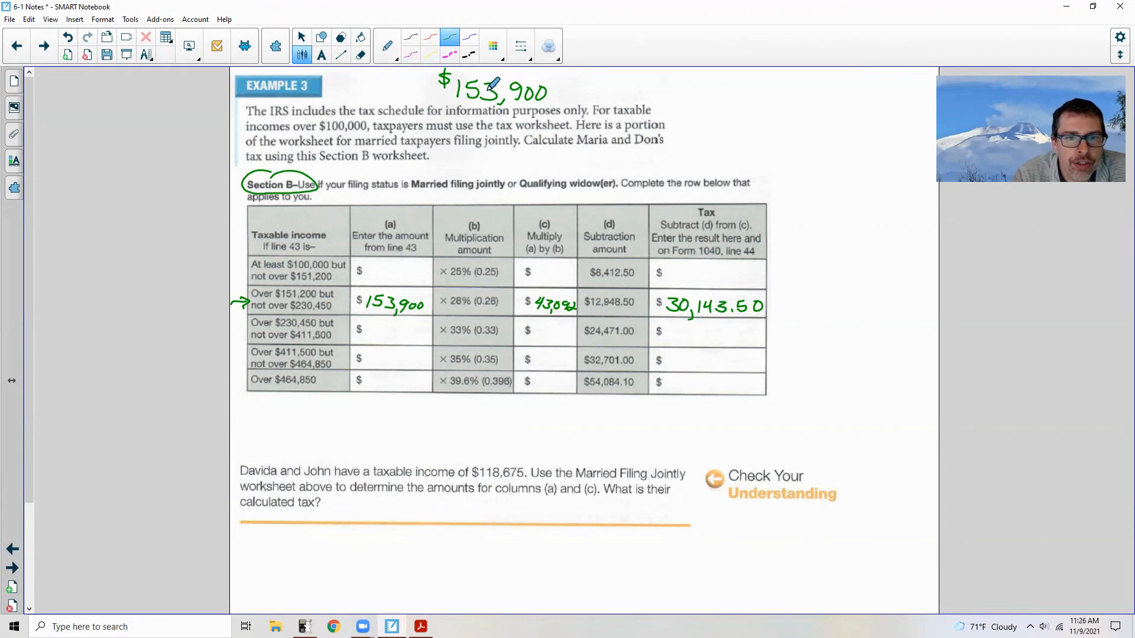
pyautogui.moveTo(405, 239)
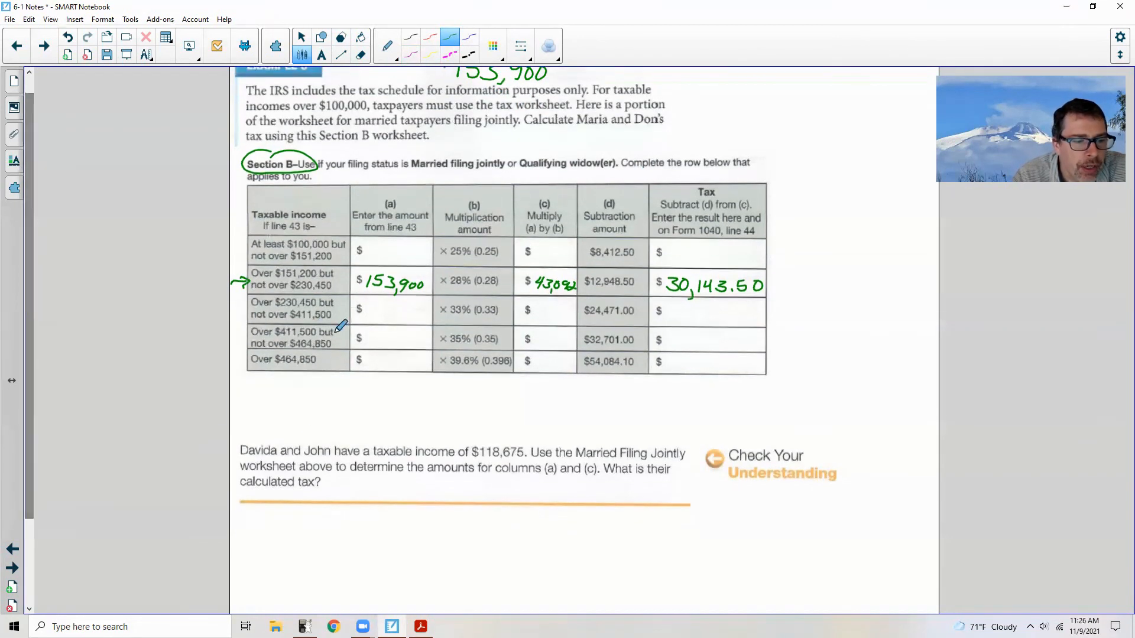
pyautogui.moveTo(357, 407)
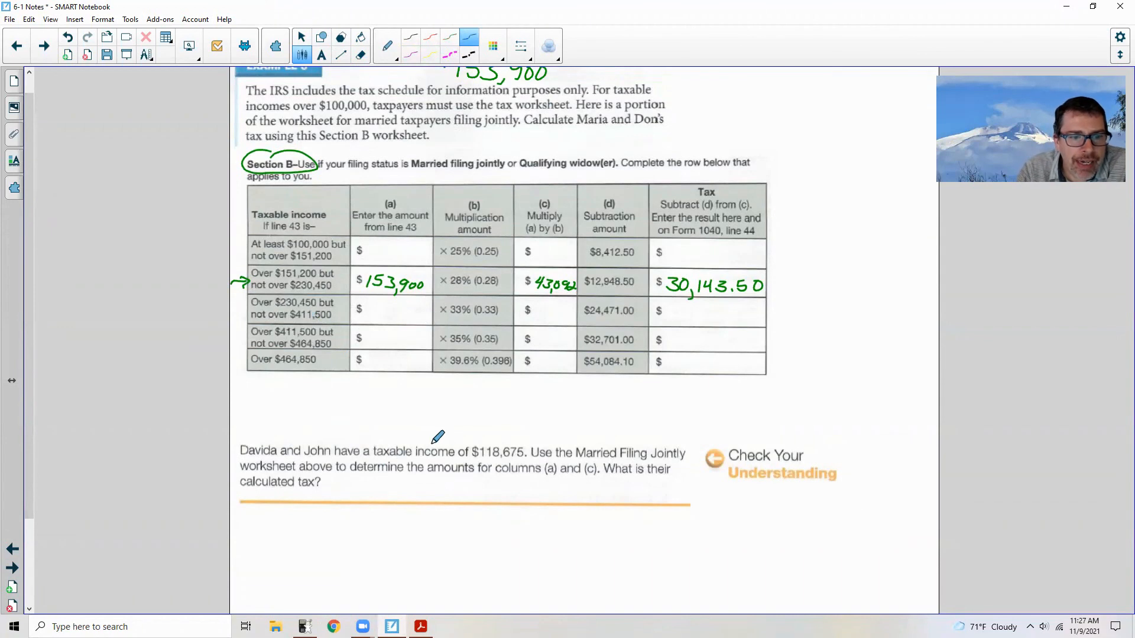
# Step: Underline $118,675 and write 118,675, 29,668.75 and 21,256.25 in row one, with an arrow
pyautogui.moveTo(469, 458); pyautogui.dragTo(526, 454)
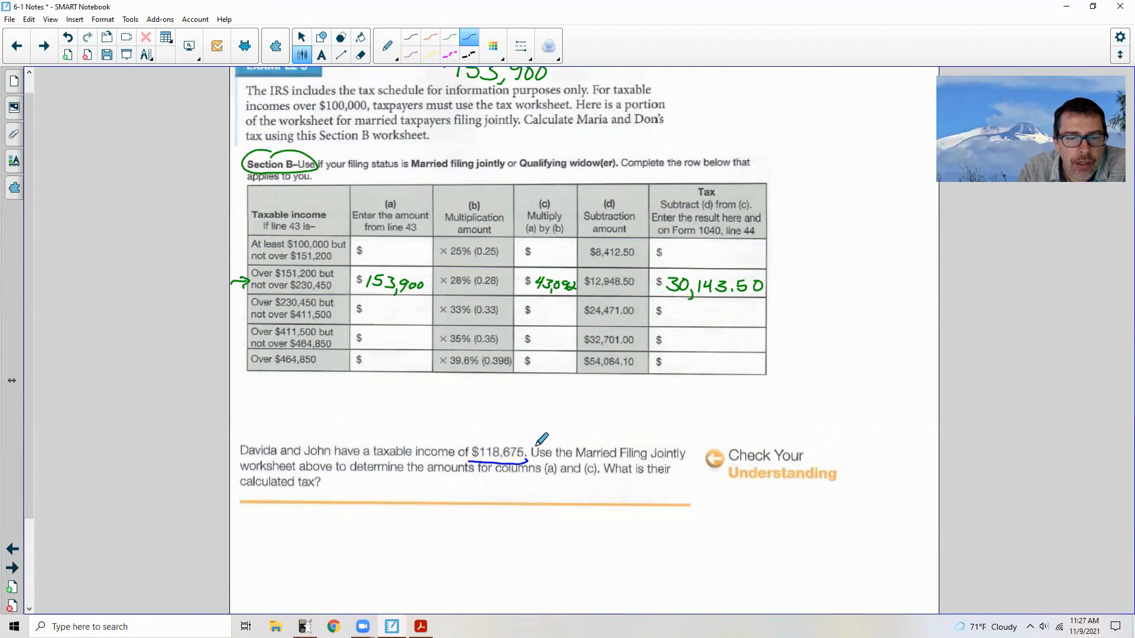
pyautogui.moveTo(335, 419)
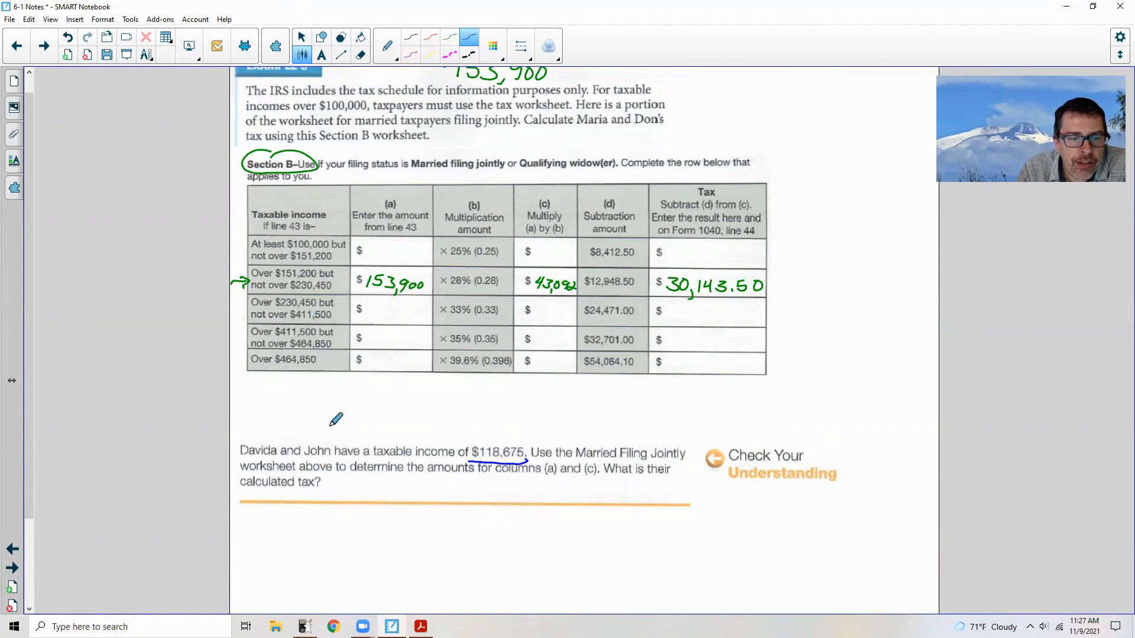
pyautogui.moveTo(512, 457)
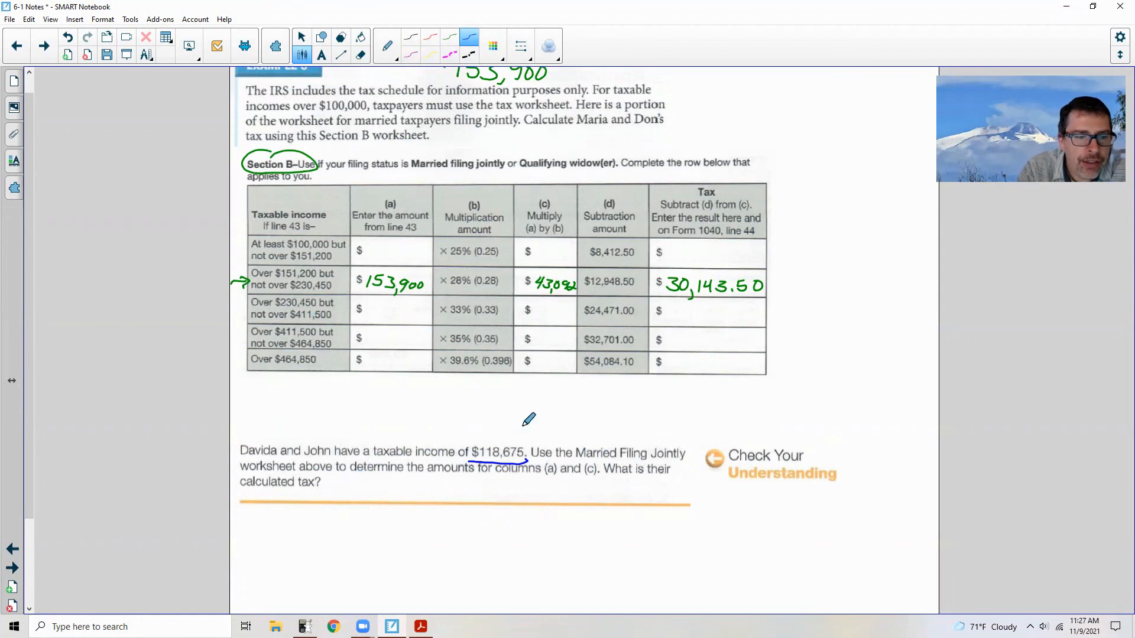
pyautogui.moveTo(695, 293)
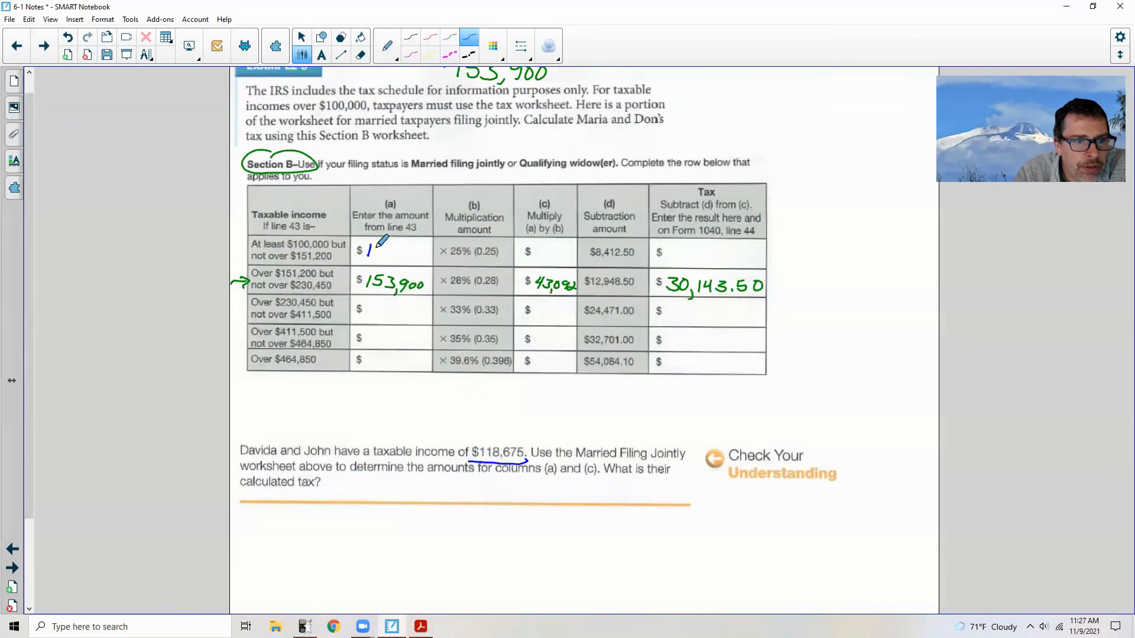
pyautogui.write('118.')
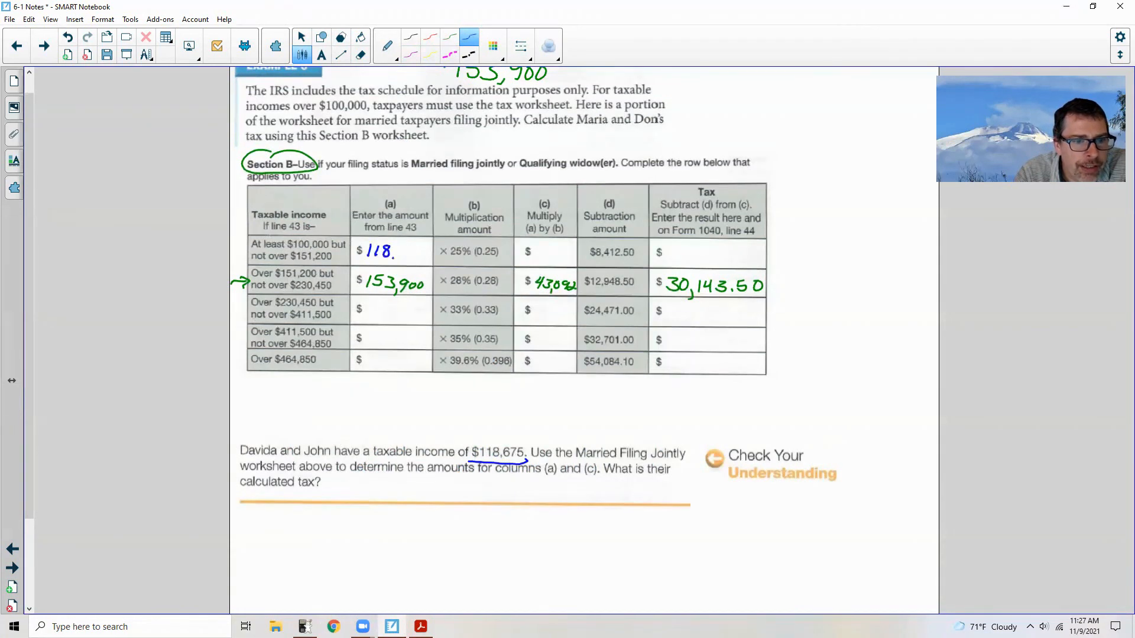
pyautogui.write(',675')
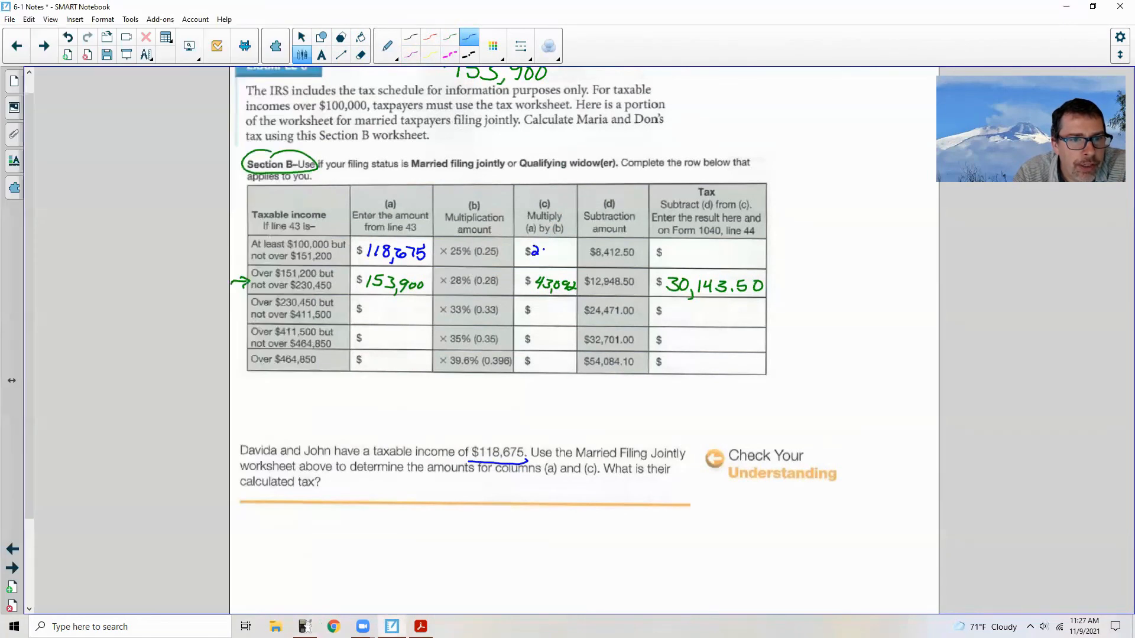
pyautogui.write('96')
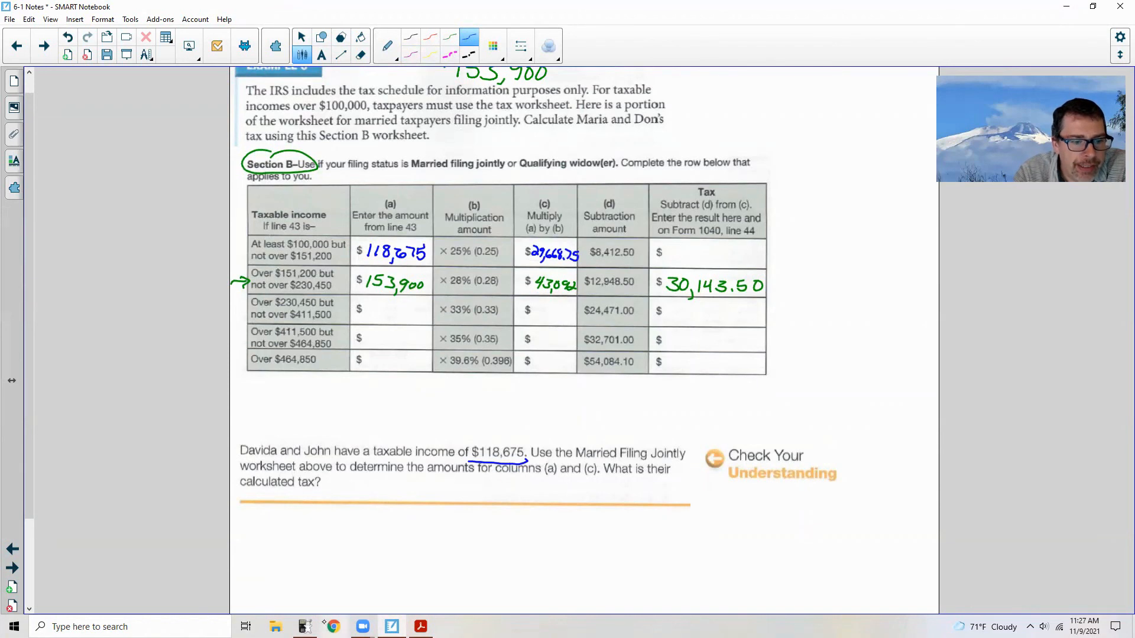
pyautogui.click(305, 627)
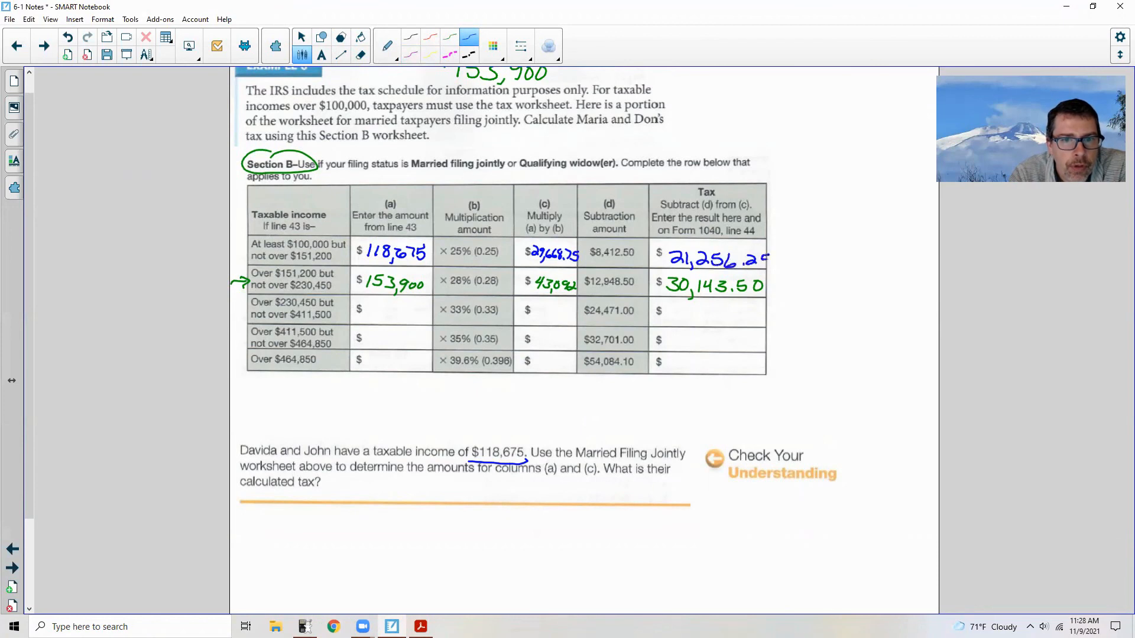
pyautogui.moveTo(789, 268); pyautogui.dragTo(658, 467)
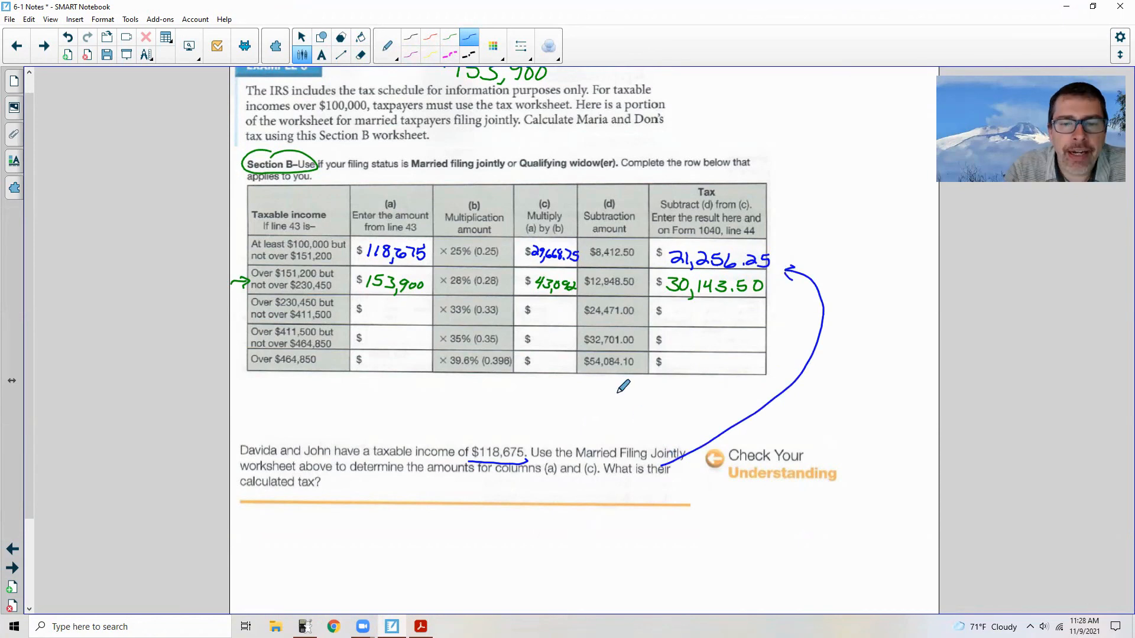
pyautogui.moveTo(944, 518)
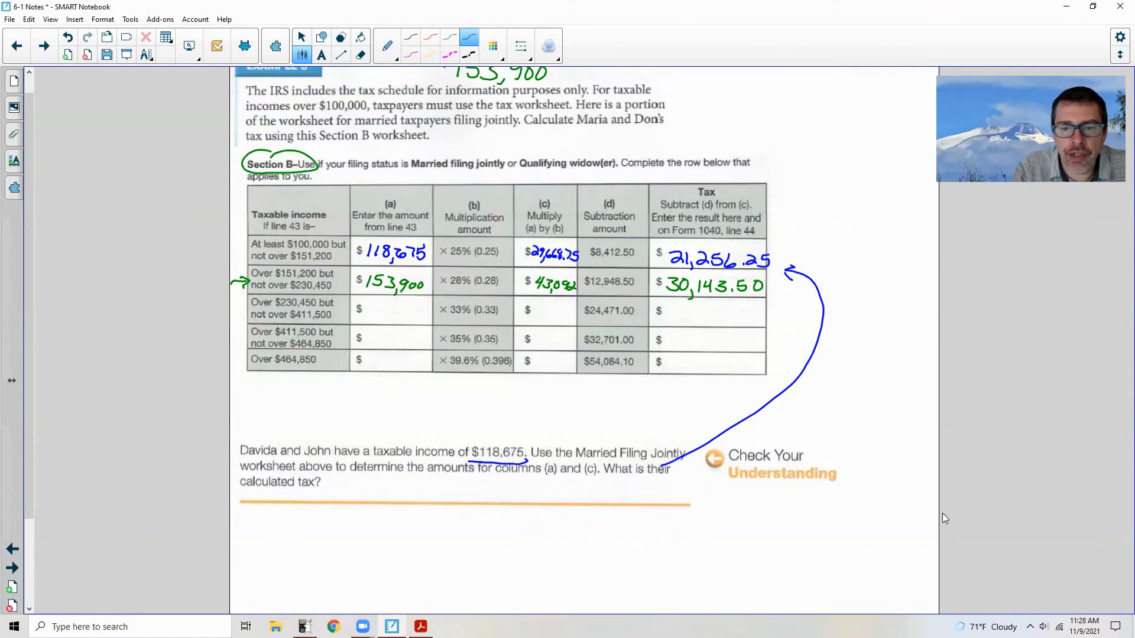
# Step: Scroll down to the Extend Your Understanding question about Chase's income x
pyautogui.scroll(-3)
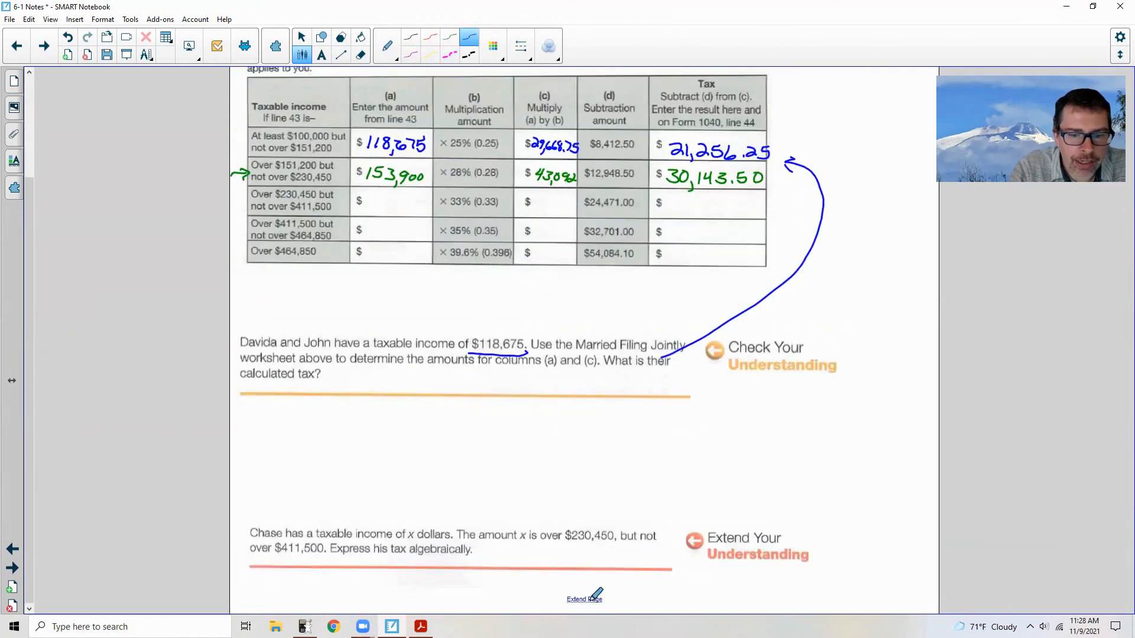
pyautogui.scroll(-3)
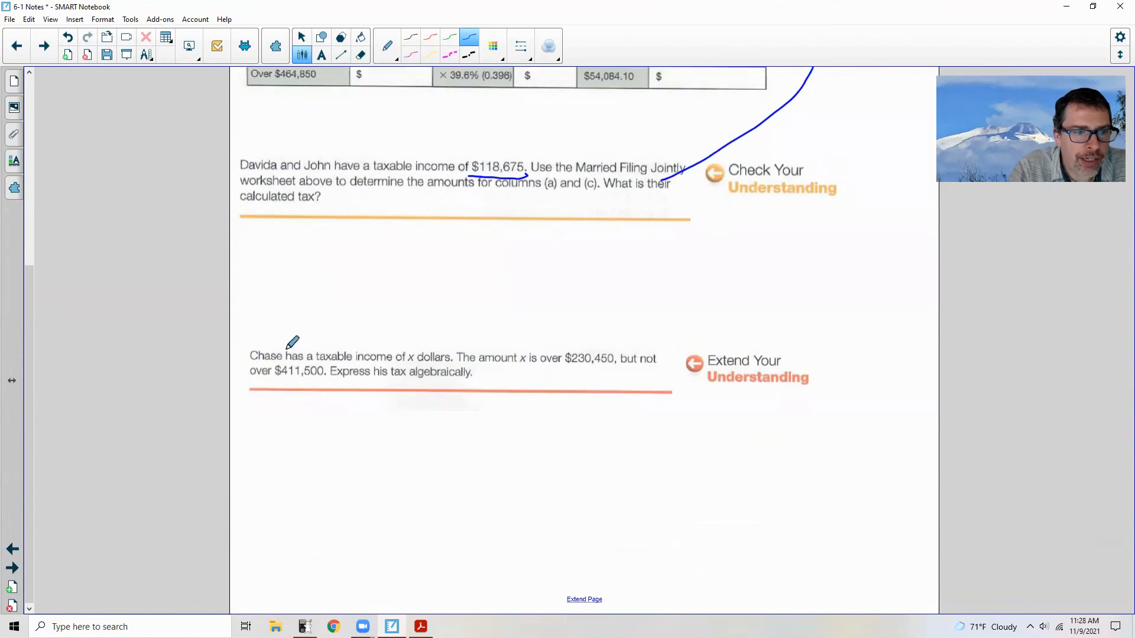
pyautogui.moveTo(418, 349)
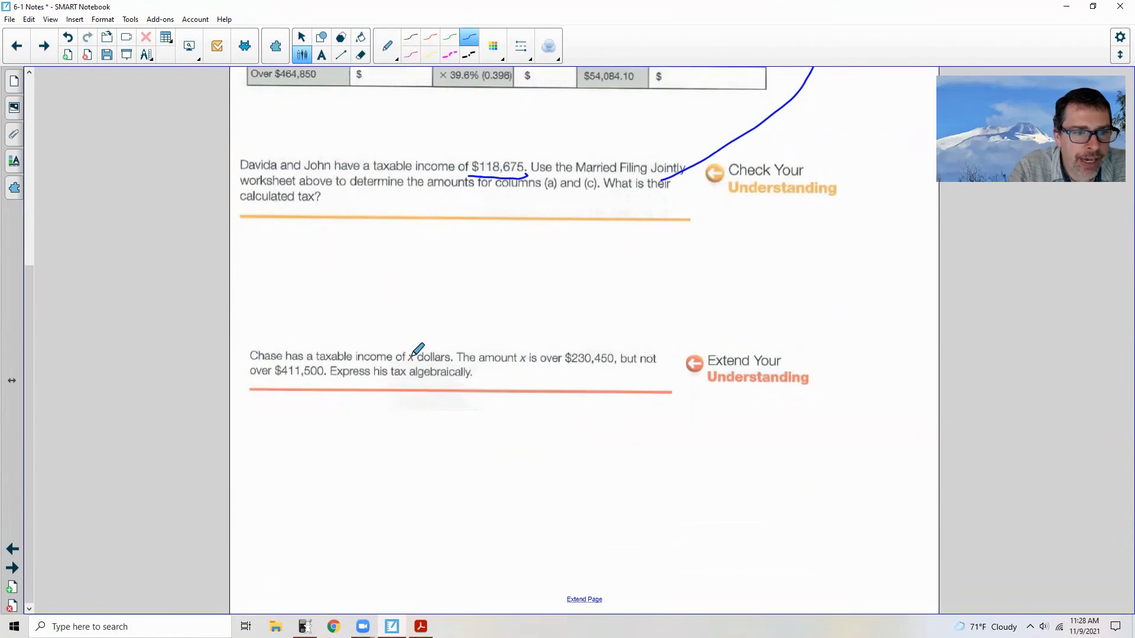
pyautogui.moveTo(537, 346)
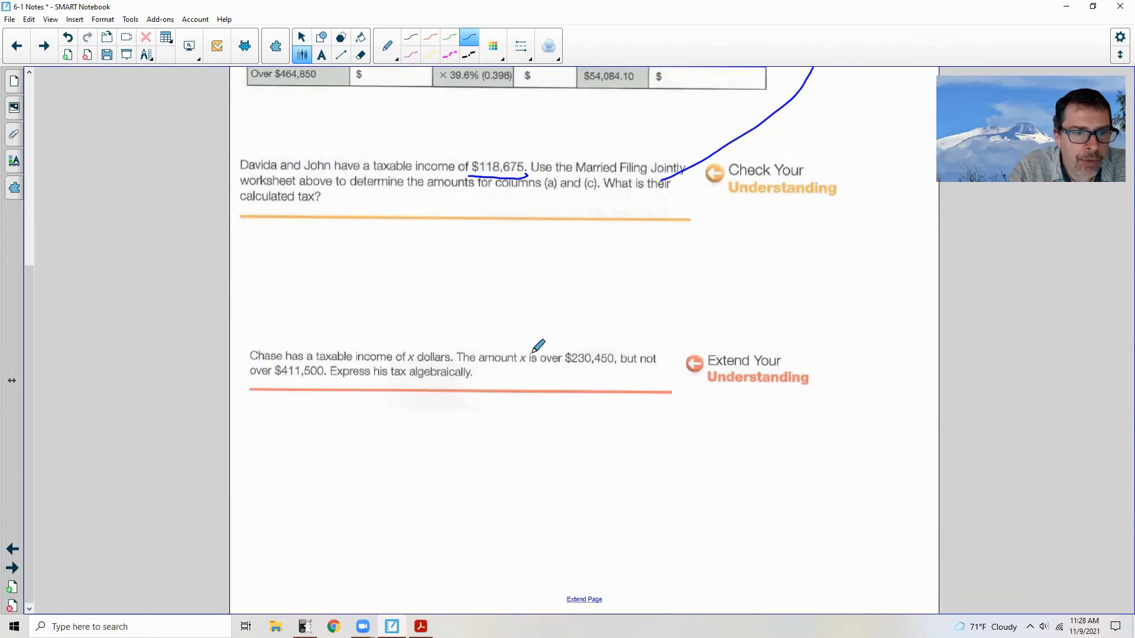
pyautogui.moveTo(595, 354)
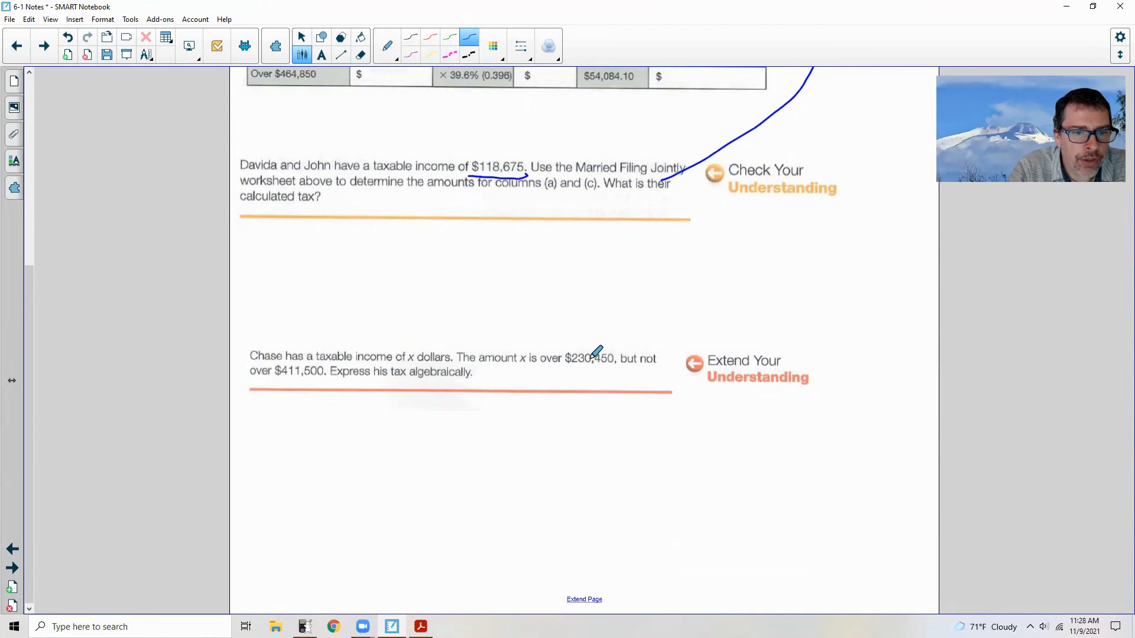
pyautogui.moveTo(296, 352)
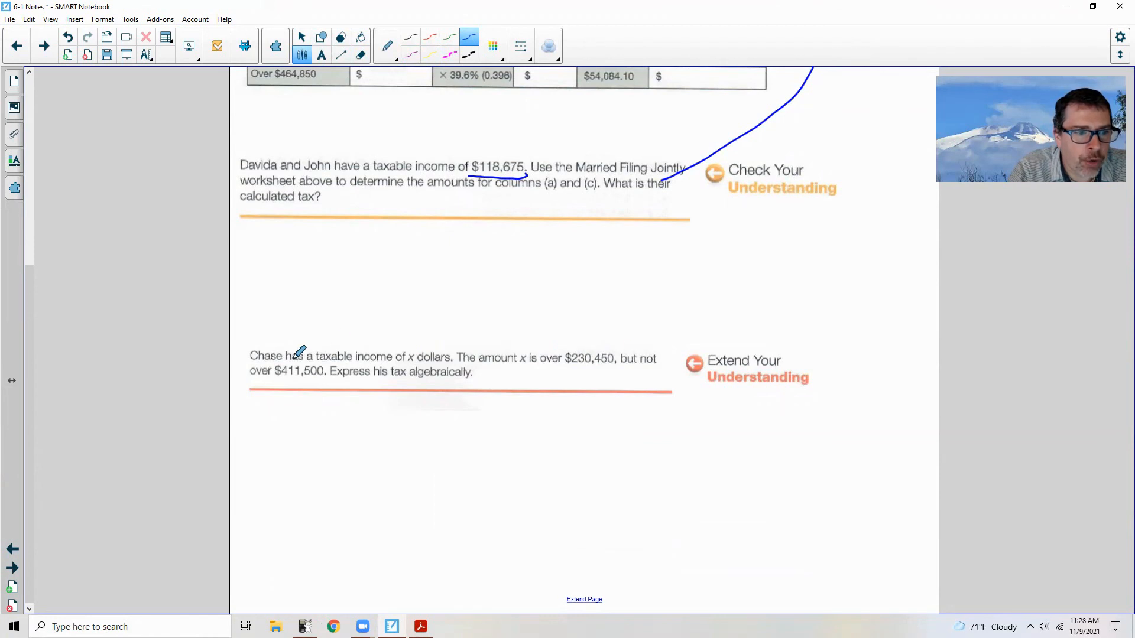
pyautogui.scroll(-3)
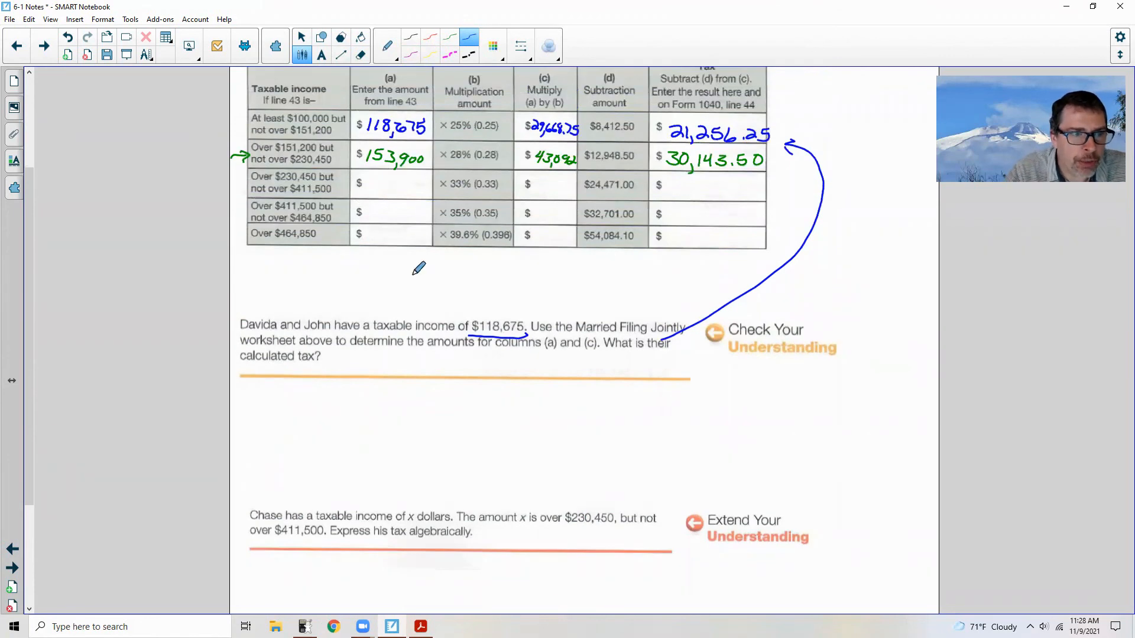
pyautogui.moveTo(315, 200)
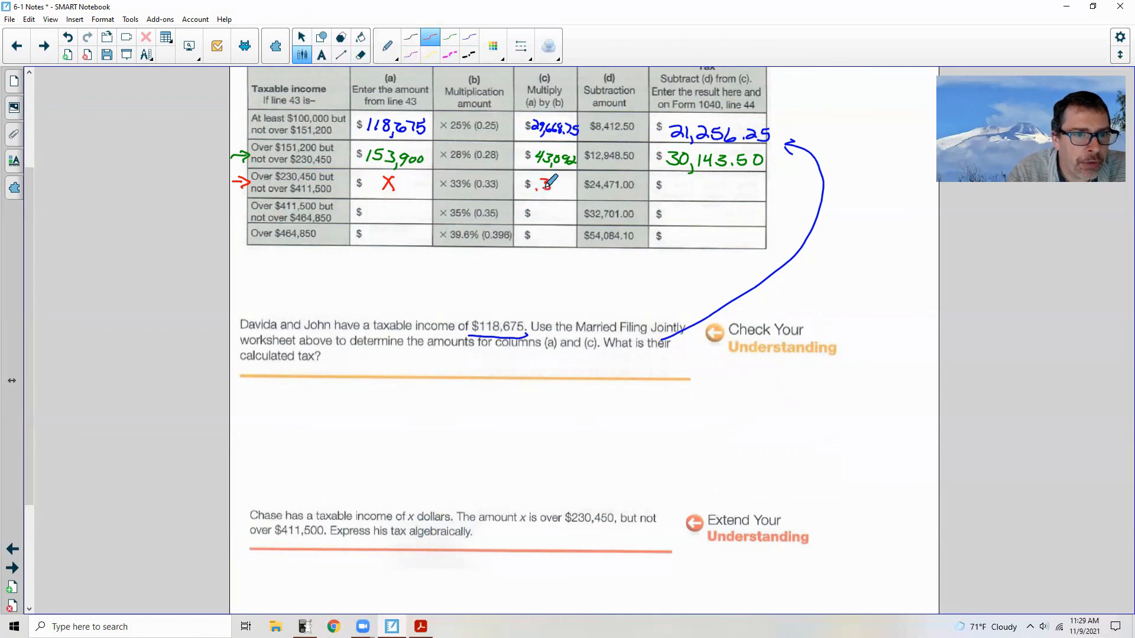
# Step: Write .33x and .33x − 24,471.00 in the third row, then start .33x − under the question
pyautogui.moveTo(539, 184); pyautogui.dragTo(568, 184)
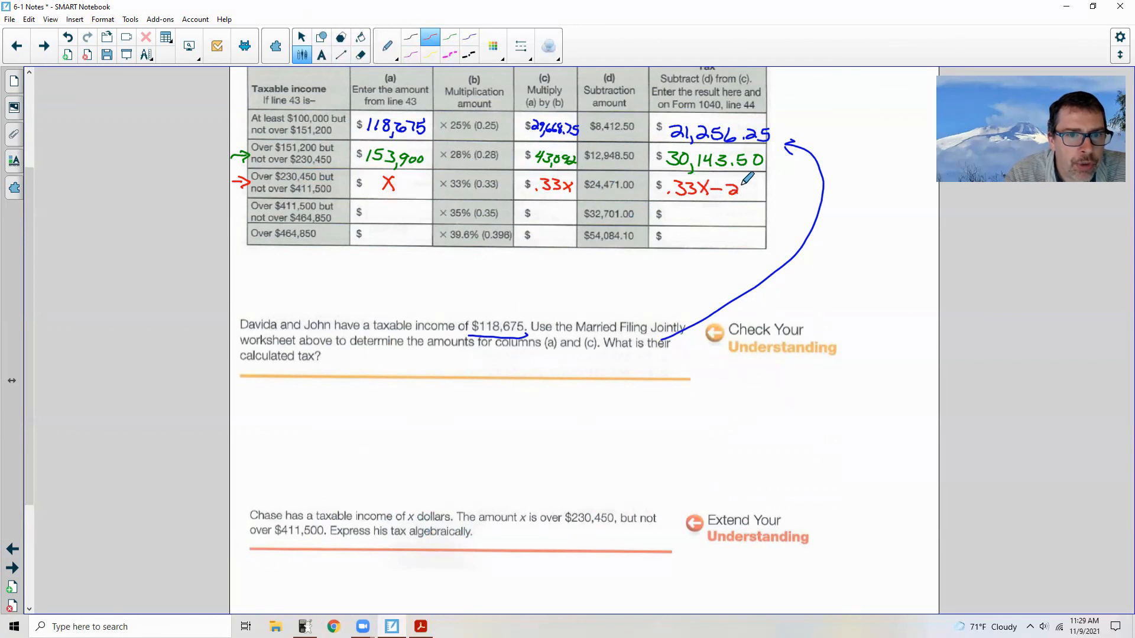
pyautogui.write('24,471.00')
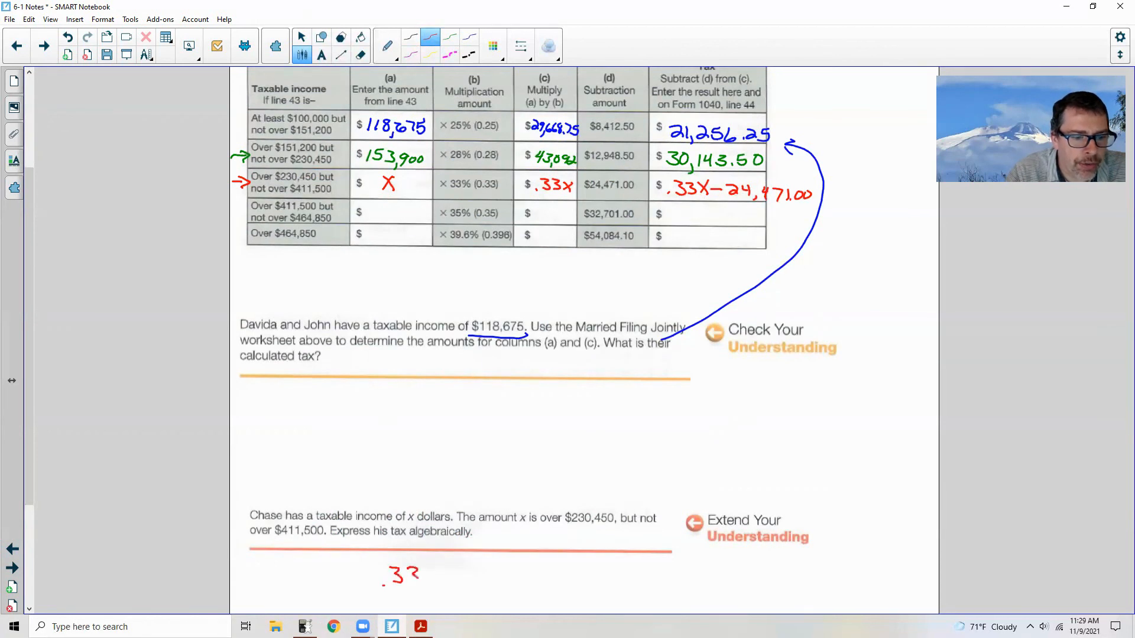
pyautogui.moveTo(413, 573); pyautogui.dragTo(460, 574)
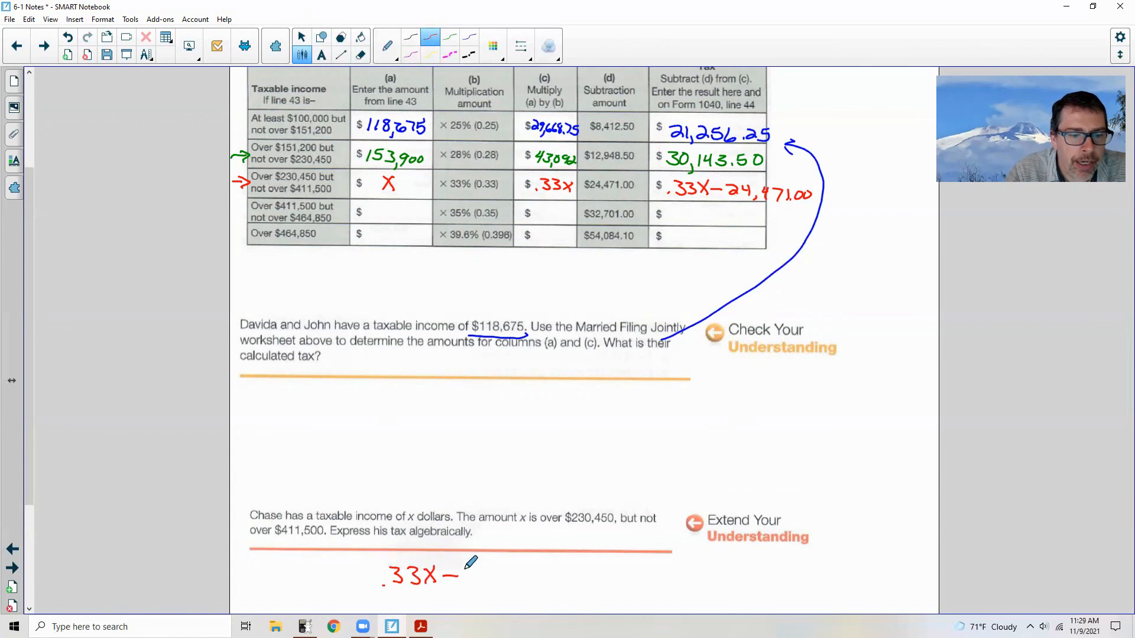